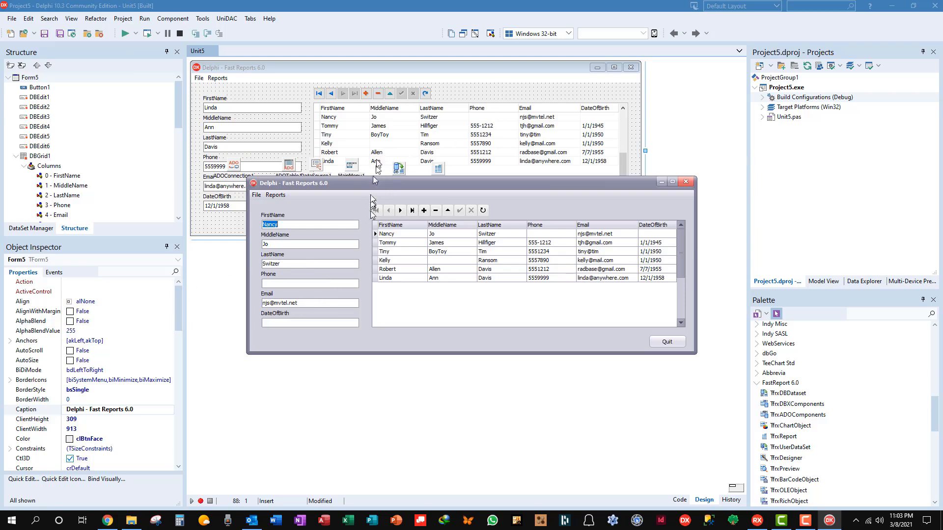
pyautogui.moveTo(370, 309)
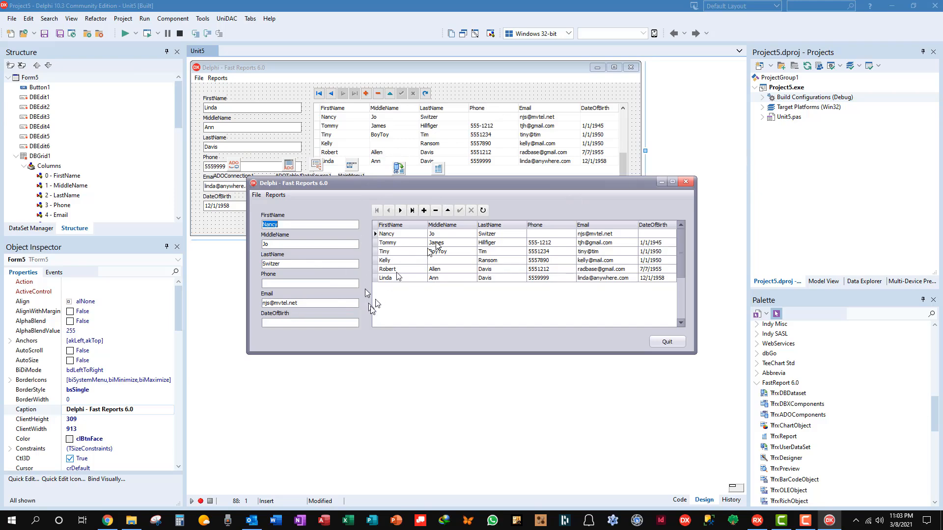
pyautogui.moveTo(441, 245)
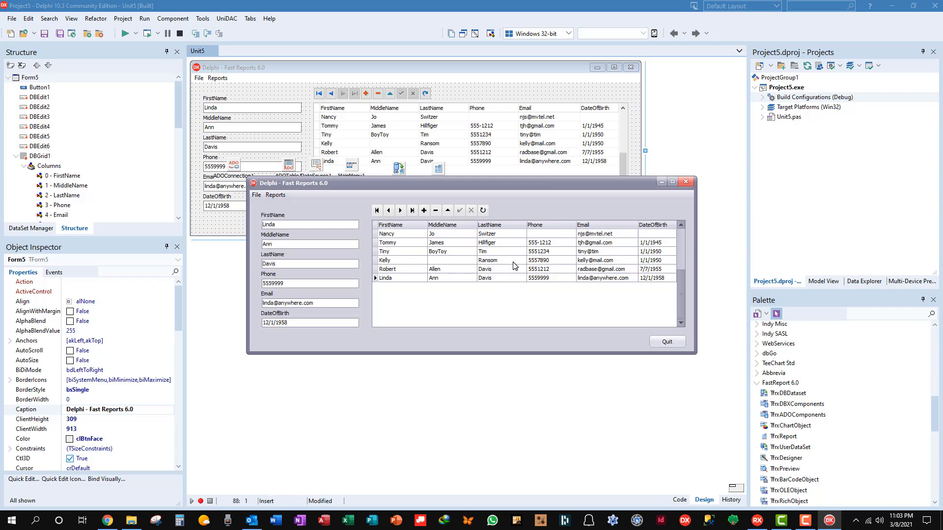
# Preview the existing Contacts List and Birthday List reports from the Reports menu, closing each.
pyautogui.click(378, 210)
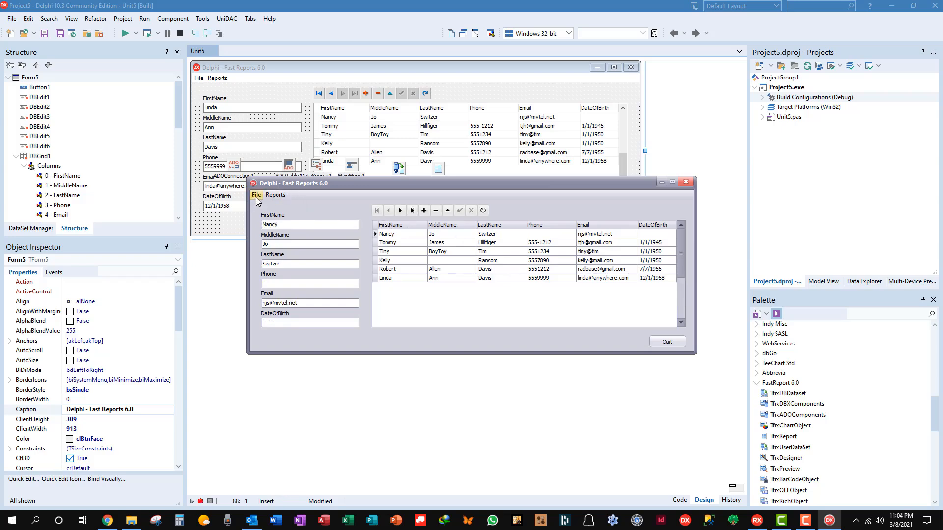
pyautogui.click(255, 195)
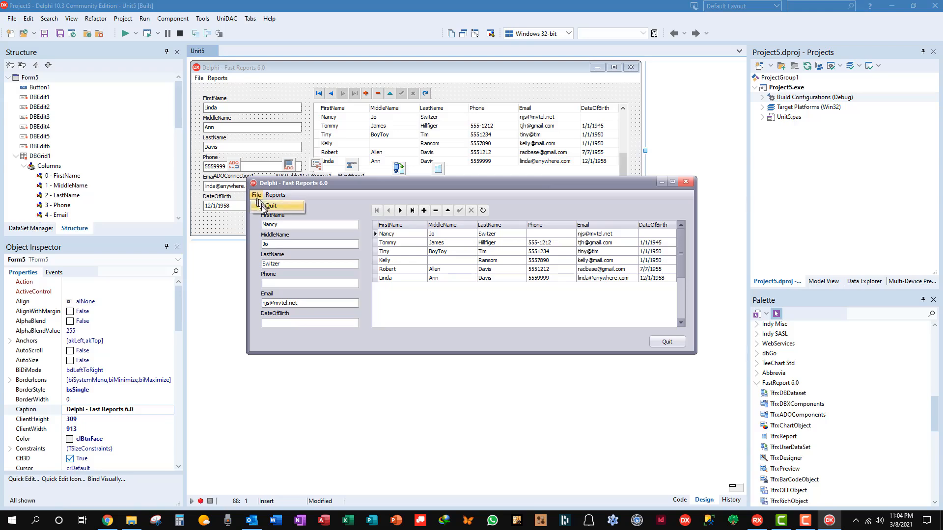
pyautogui.click(275, 194)
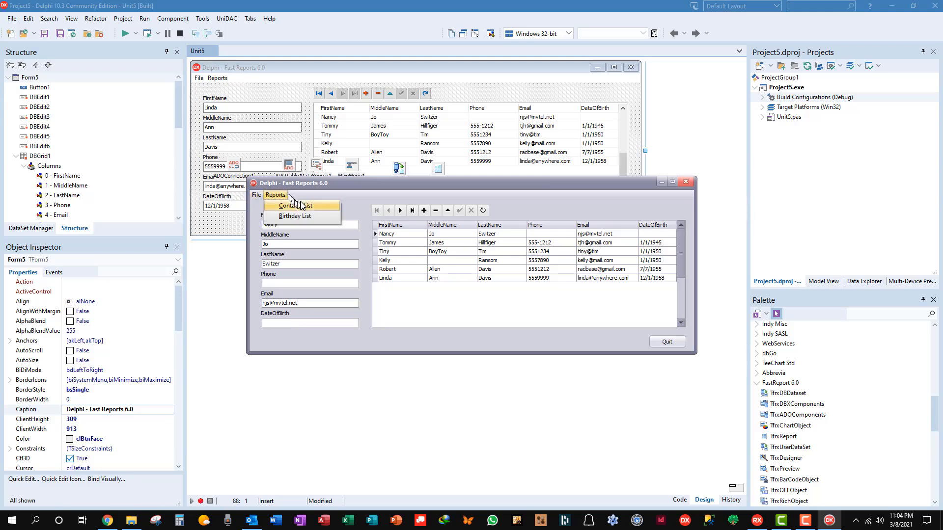
pyautogui.click(297, 205)
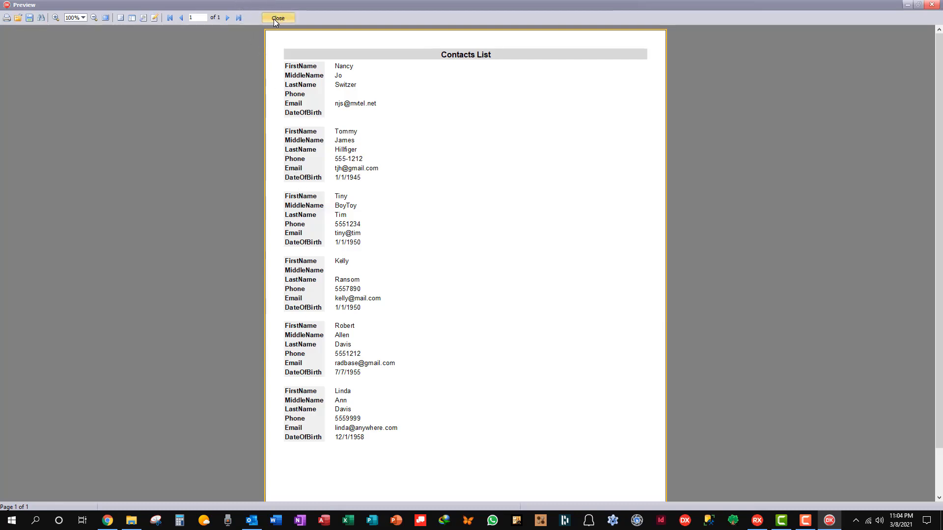
pyautogui.click(278, 17)
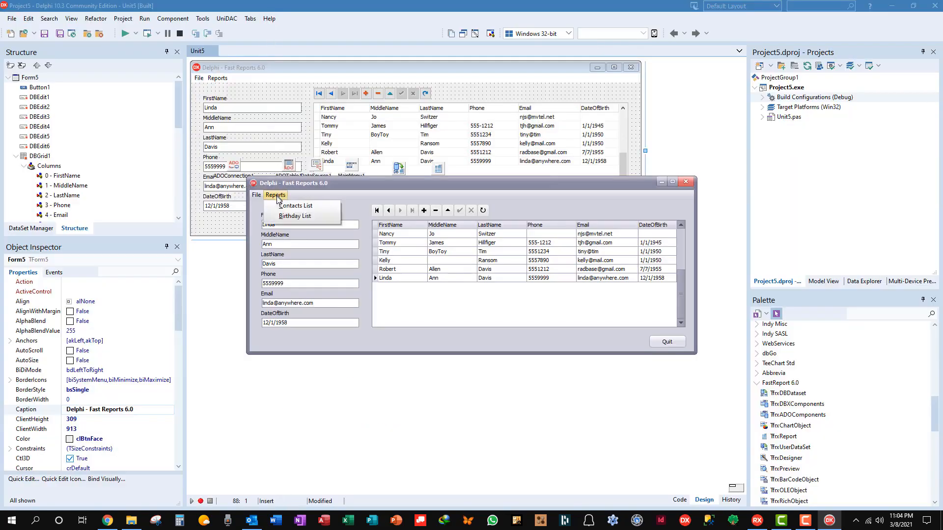
pyautogui.click(295, 216)
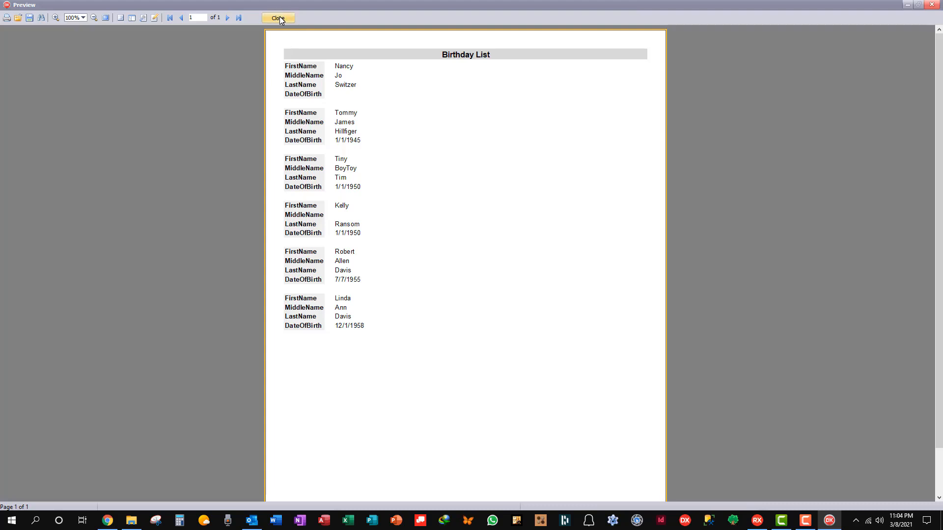
pyautogui.click(277, 18)
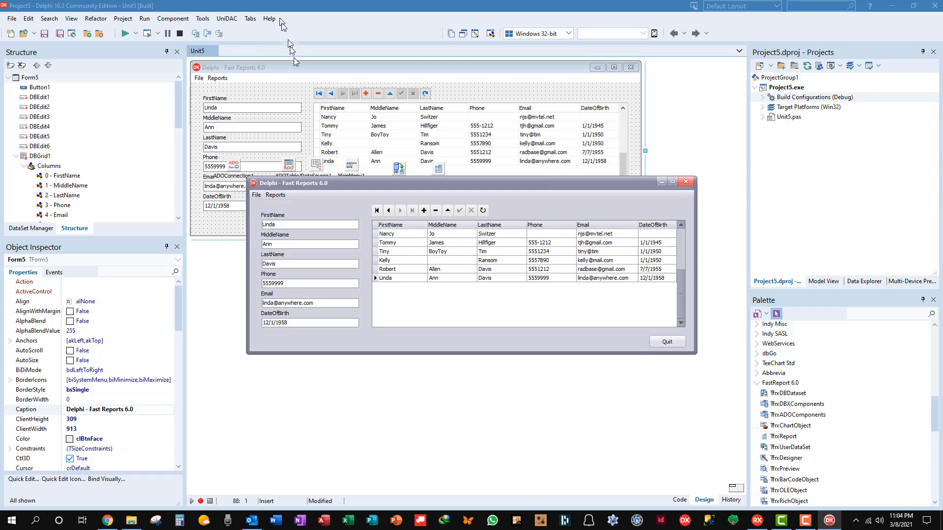
pyautogui.moveTo(624, 307)
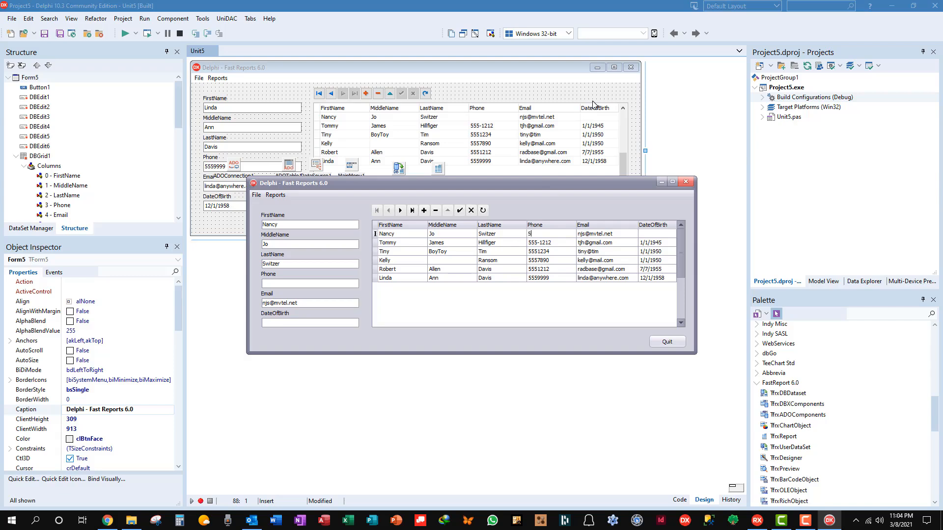
pyautogui.write('55-')
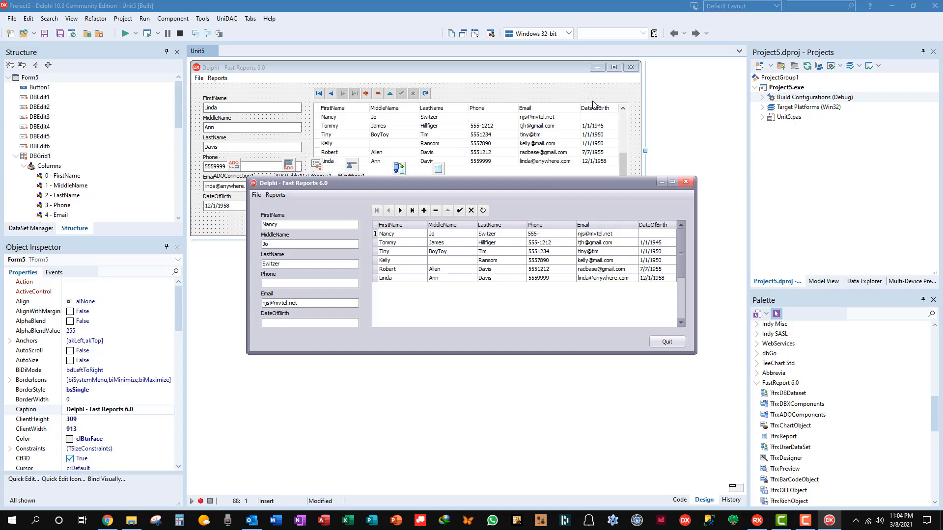
pyautogui.write('810-')
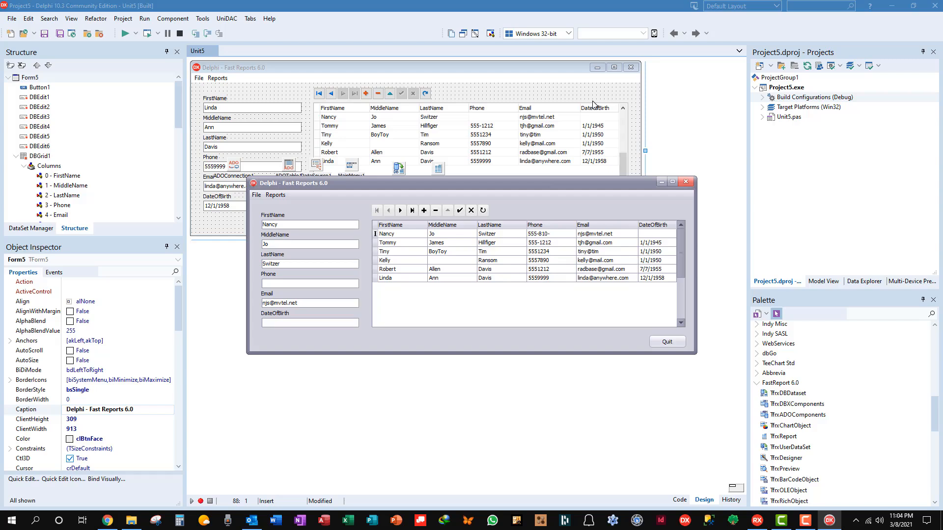
pyautogui.write('1234')
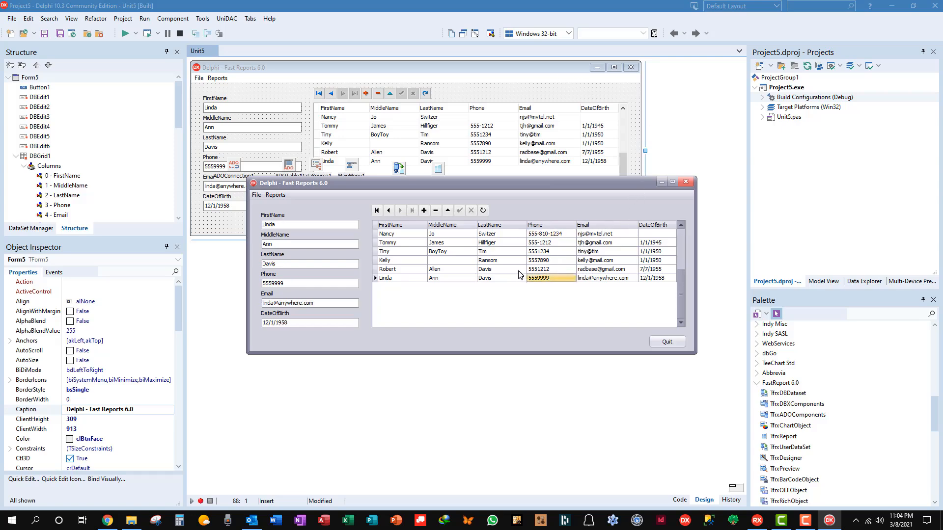
pyautogui.moveTo(530, 255)
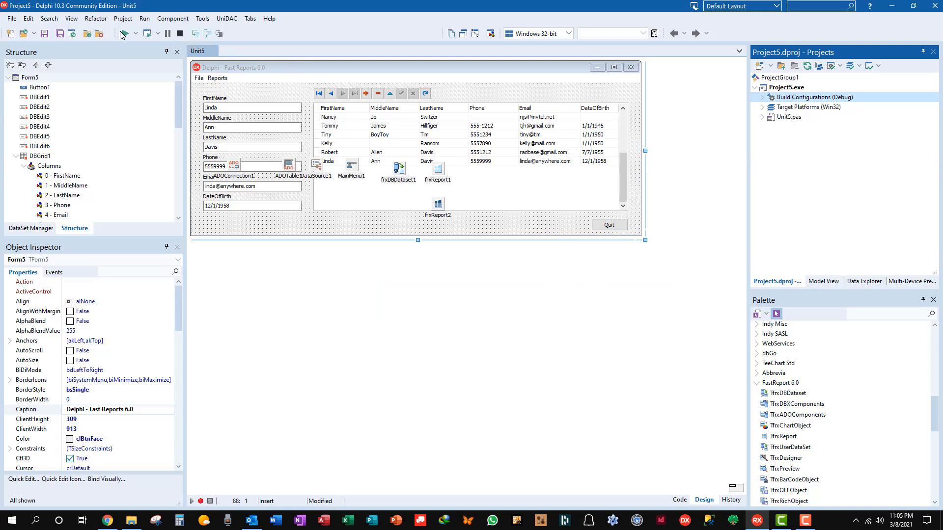
pyautogui.click(124, 33)
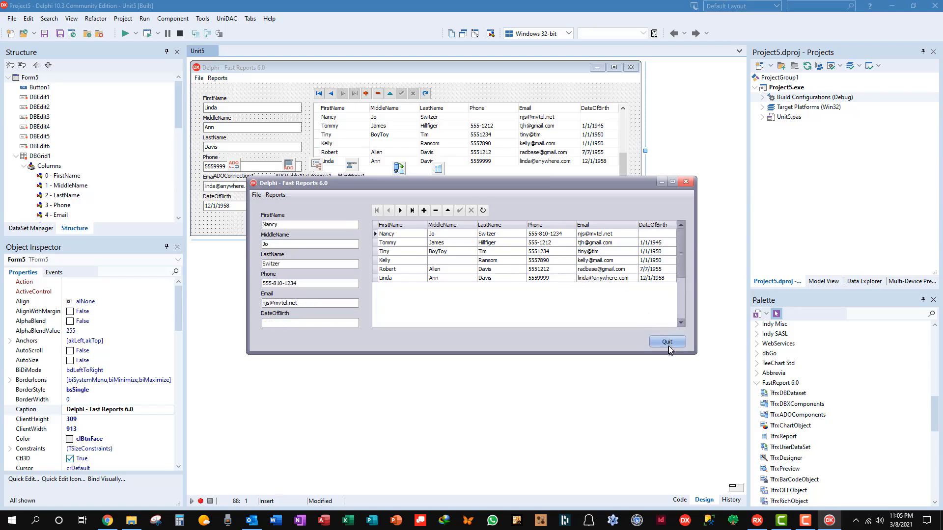
pyautogui.click(666, 342)
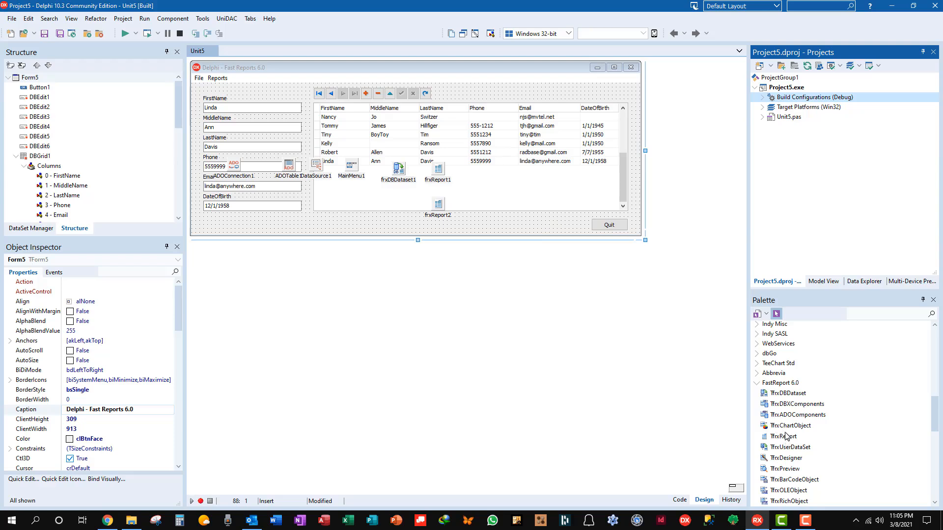
pyautogui.moveTo(784, 436)
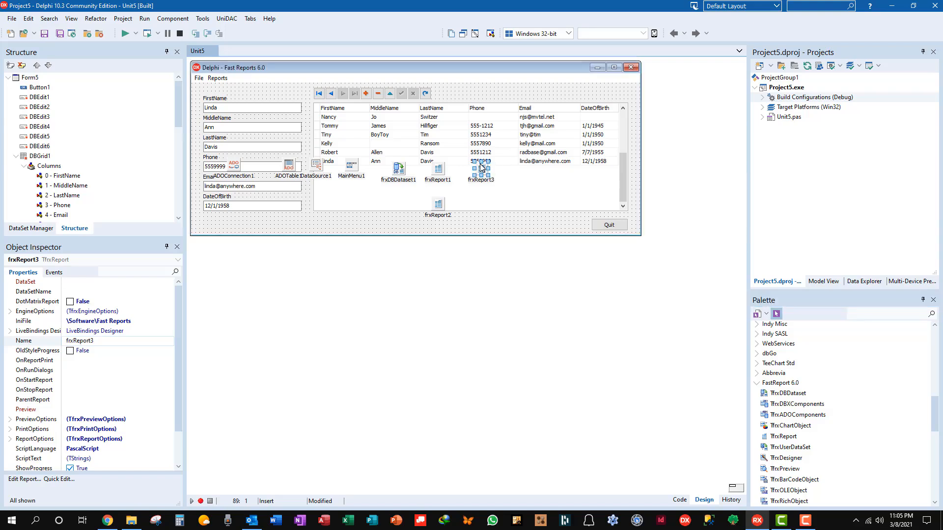
pyautogui.moveTo(481, 170)
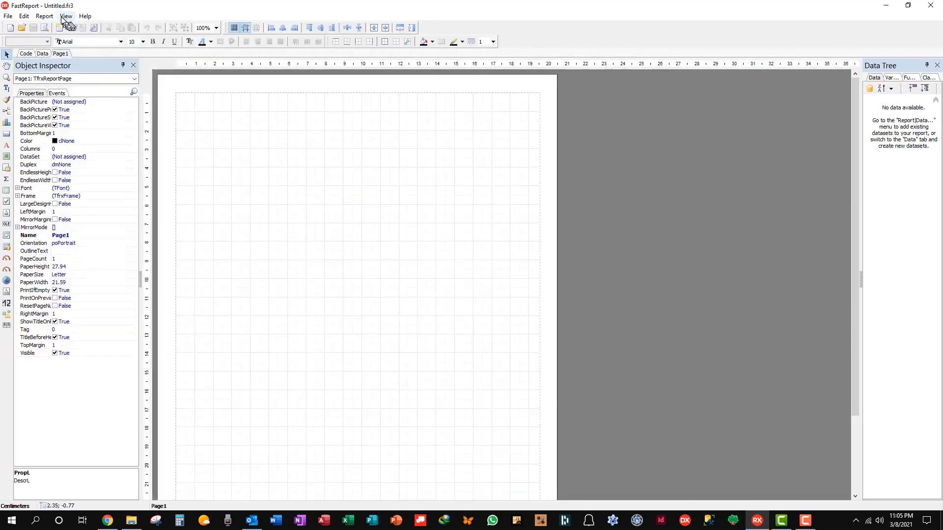
# Tick frxDBDataset1 in the Select Report Datasets dialog and confirm.
pyautogui.click(44, 16)
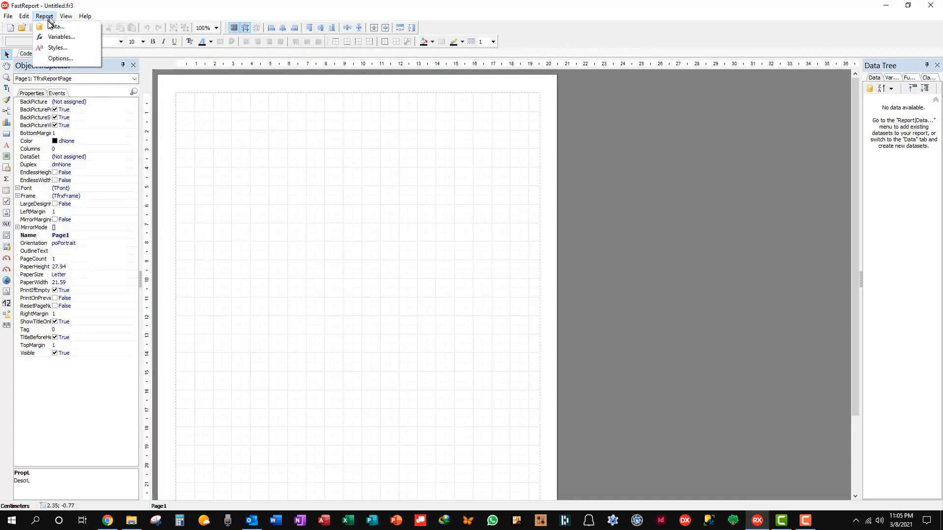
pyautogui.click(57, 27)
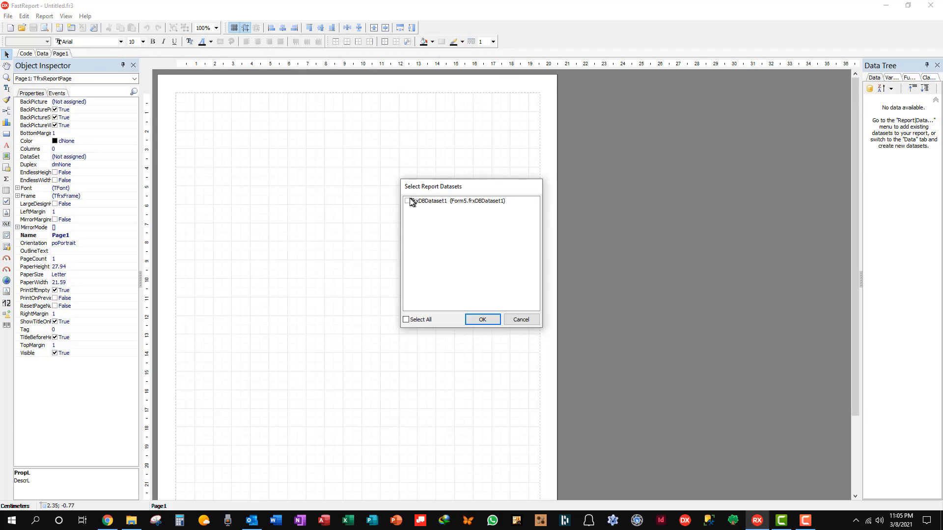
pyautogui.click(407, 200)
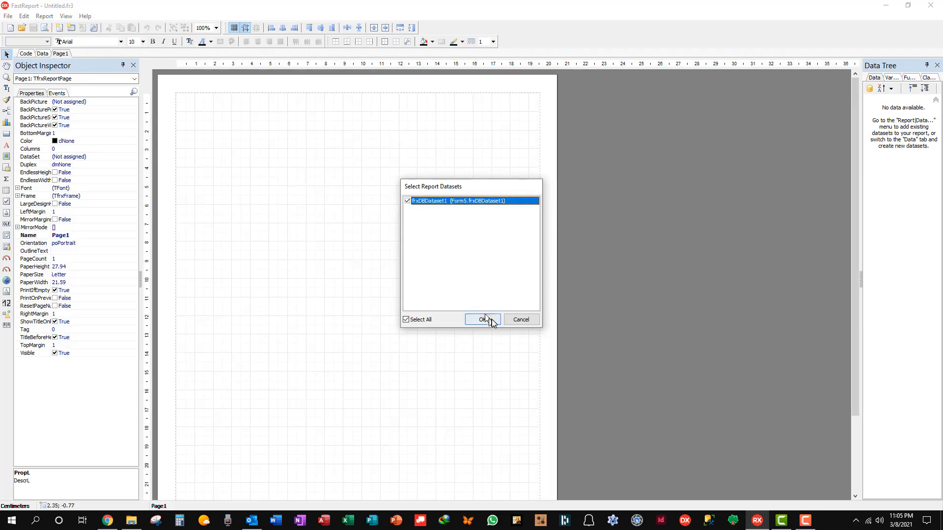
pyautogui.click(483, 319)
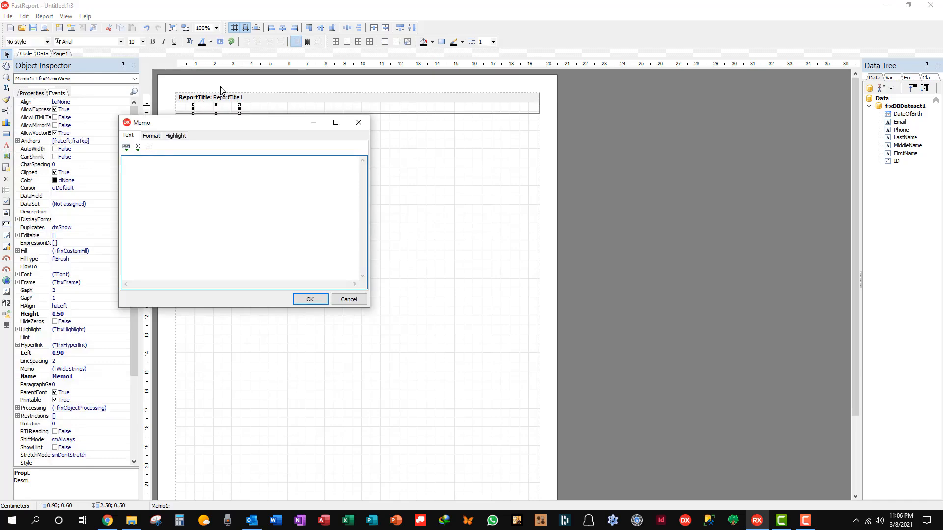
# Give the title memo the caption 'Phone List', centered and bold.
pyautogui.write('Phone List')
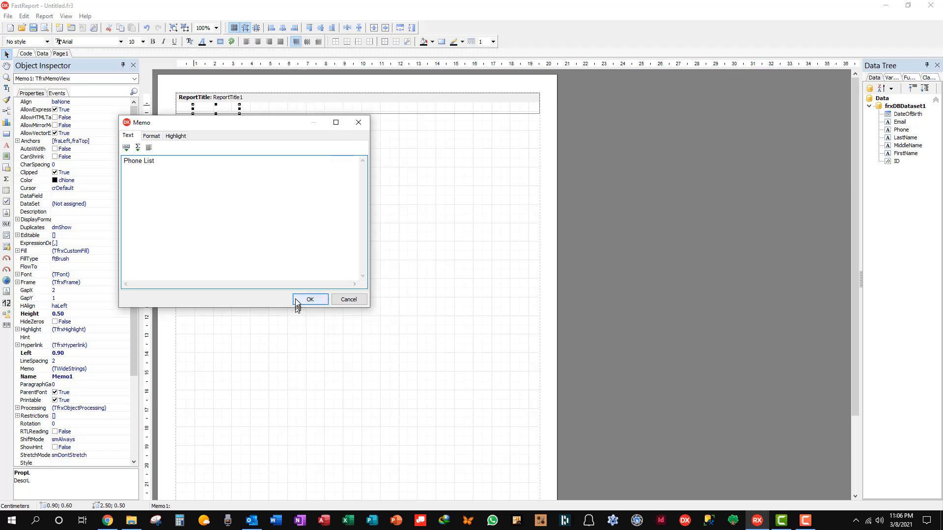
pyautogui.click(310, 299)
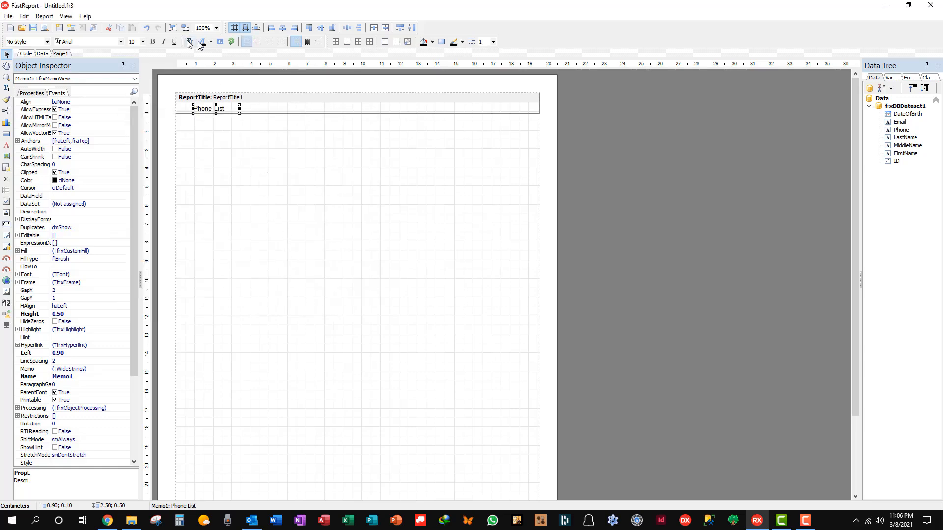
pyautogui.moveTo(259, 41)
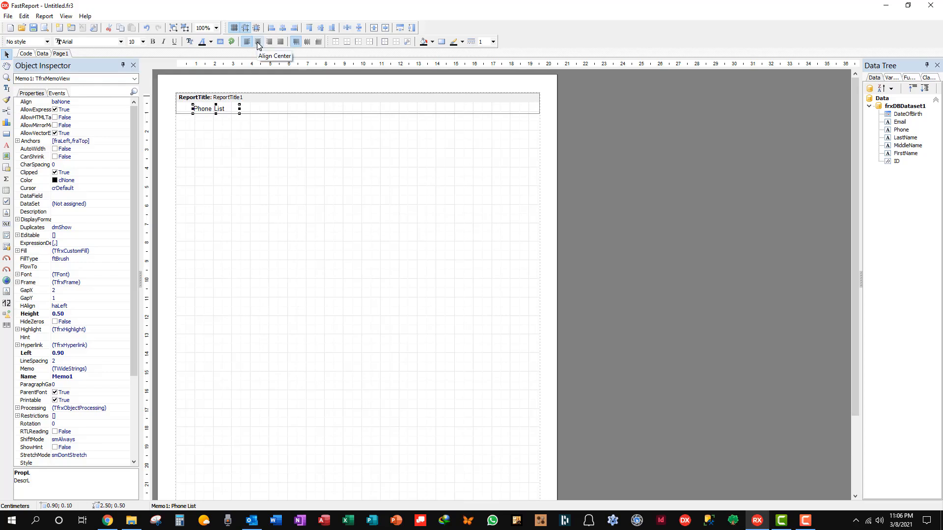
pyautogui.click(257, 41)
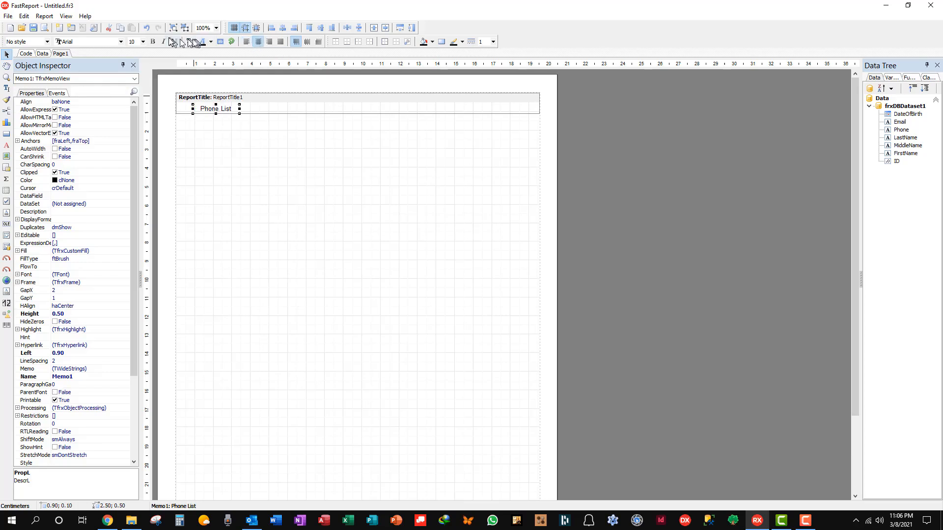
pyautogui.click(153, 41)
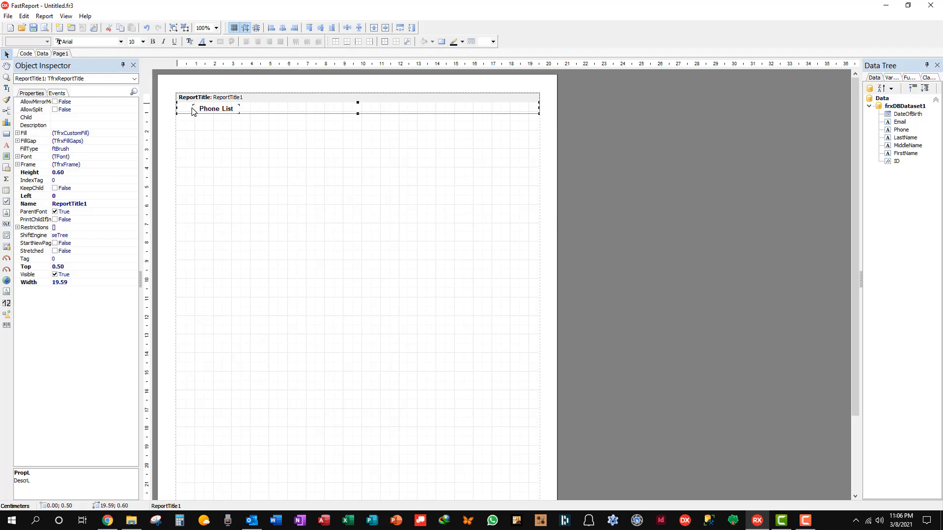
# Drag the Phone List caption to the band's left edge and stretch it across the band.
pyautogui.click(215, 109)
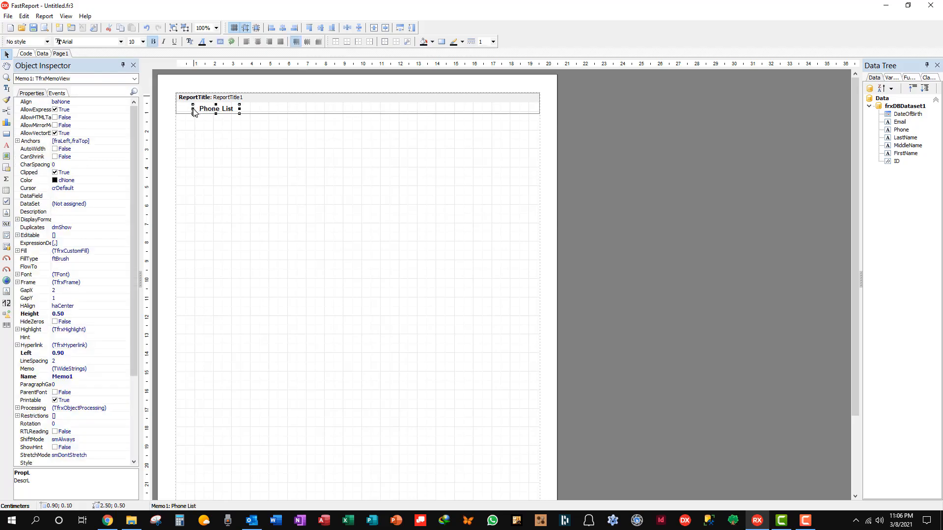
pyautogui.moveTo(215, 108); pyautogui.dragTo(203, 108)
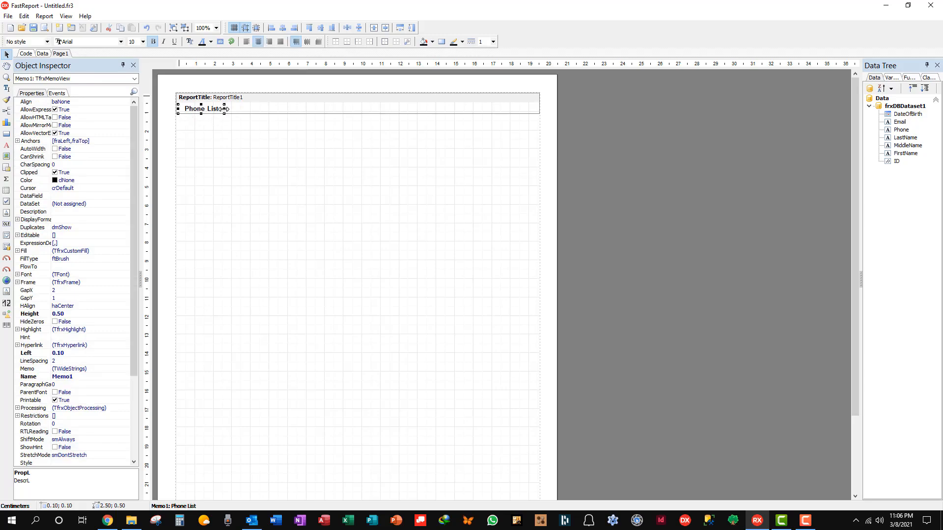
pyautogui.moveTo(204, 108); pyautogui.dragTo(374, 108)
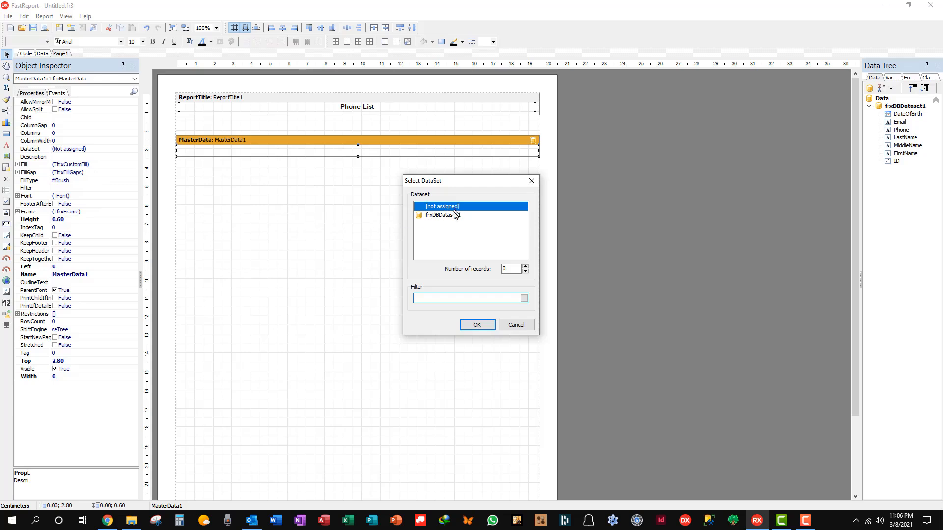
pyautogui.moveTo(450, 218)
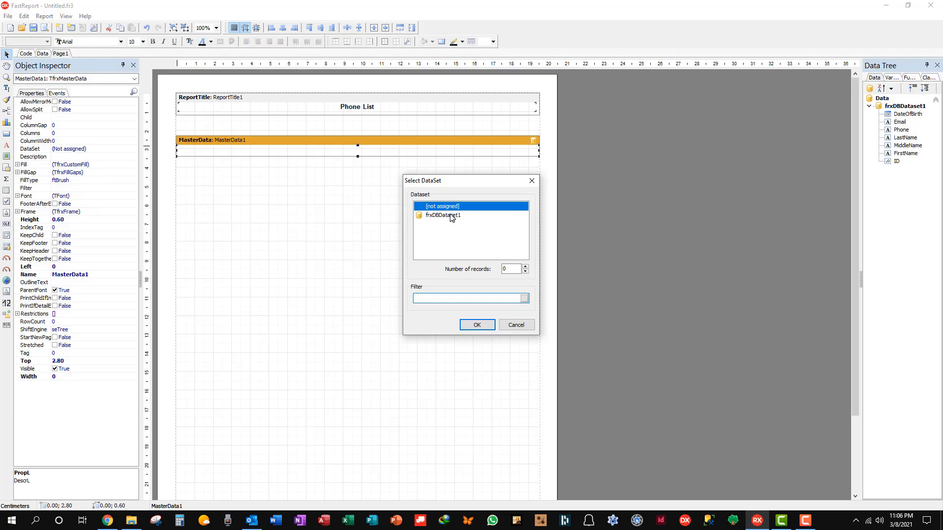
# Bind the MasterData band to frxDBDataset1.
pyautogui.click(443, 215)
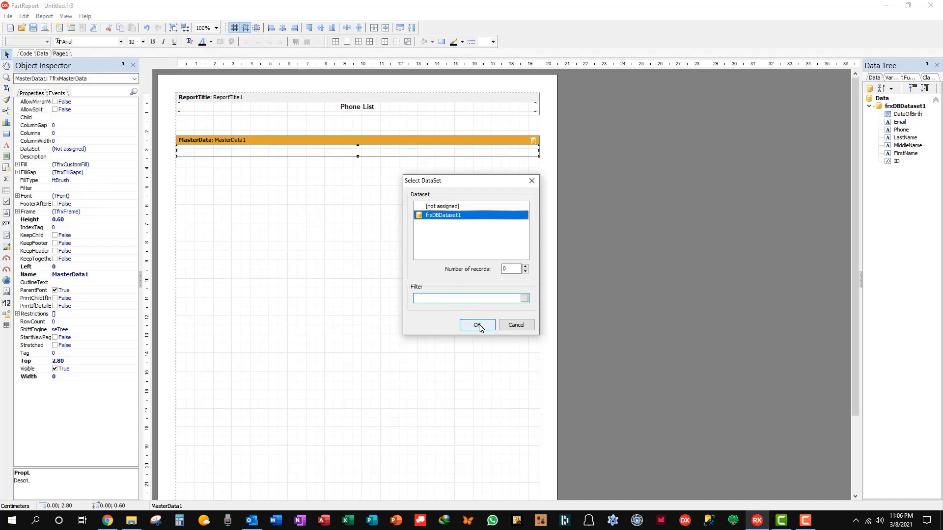
pyautogui.moveTo(479, 329)
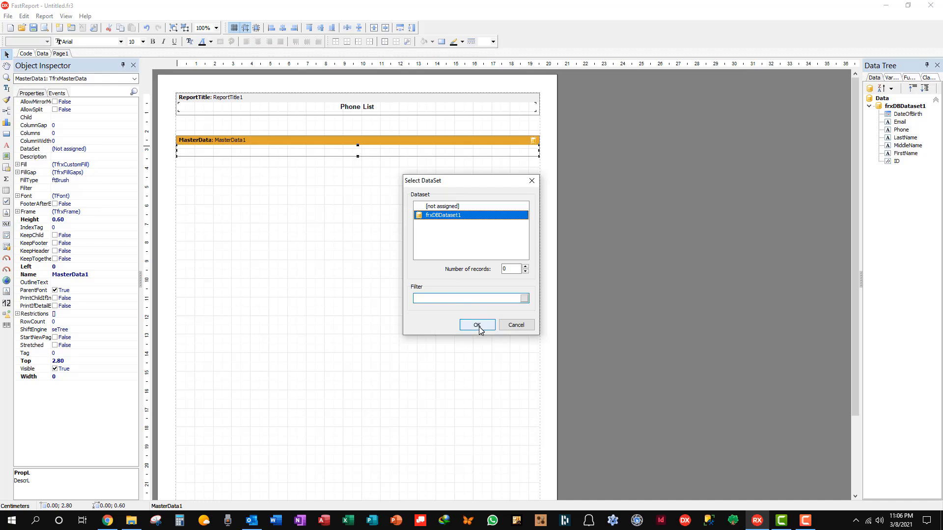
pyautogui.click(478, 325)
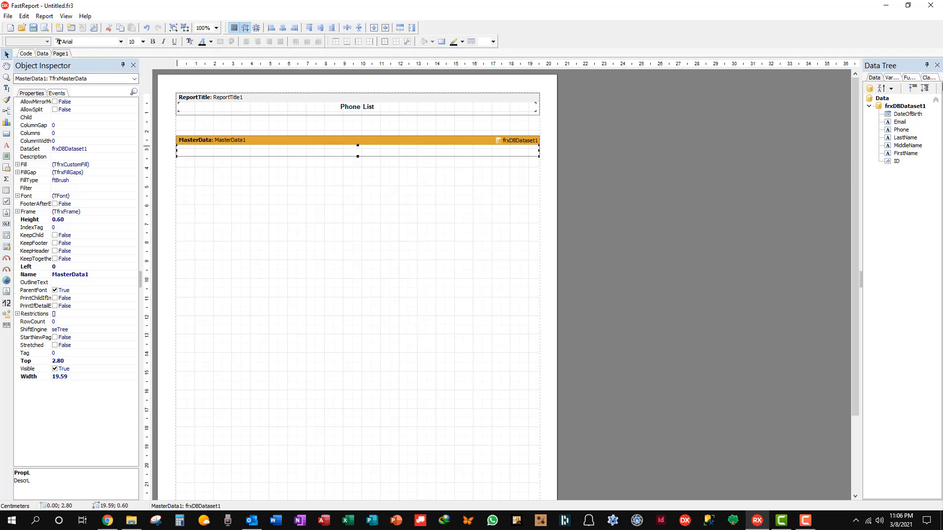
pyautogui.moveTo(904, 125)
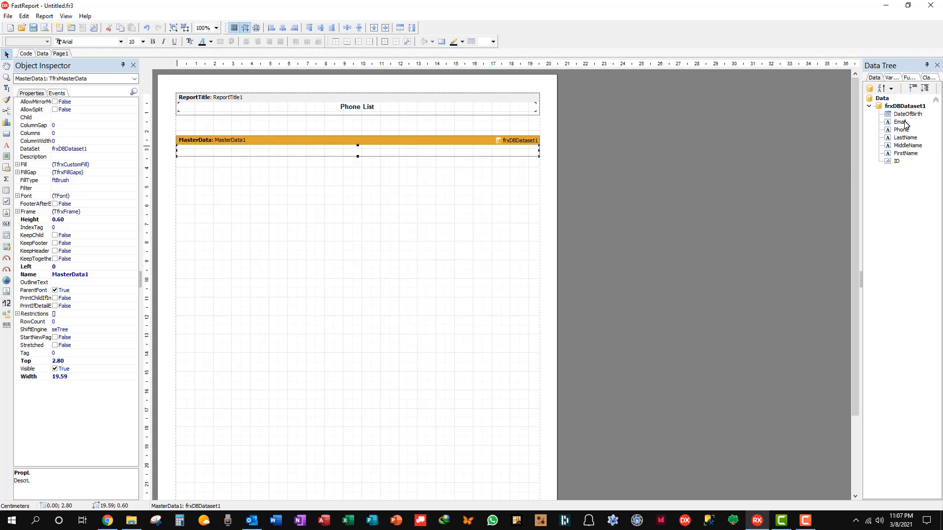
# Drop the LastName field into the MasterData band and left-align its text.
pyautogui.moveTo(904, 137); pyautogui.dragTo(463, 125)
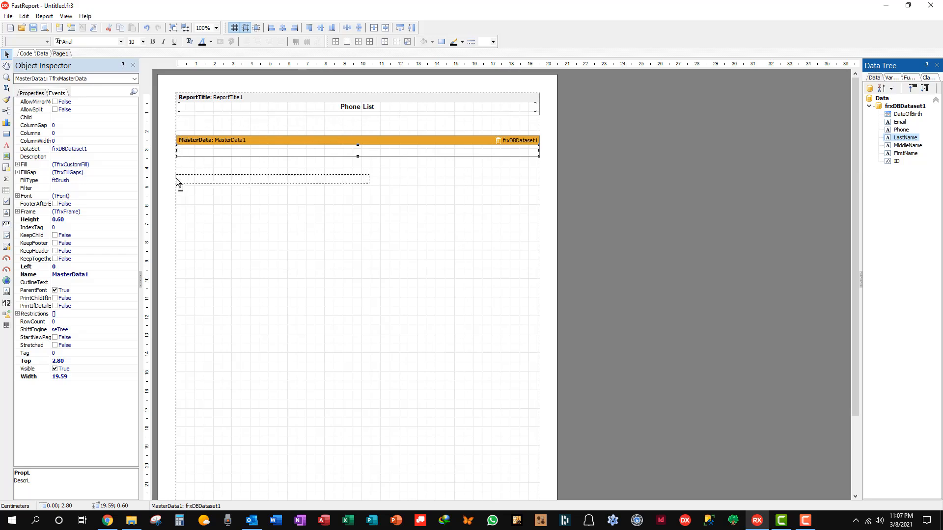
pyautogui.moveTo(904, 138); pyautogui.dragTo(271, 149)
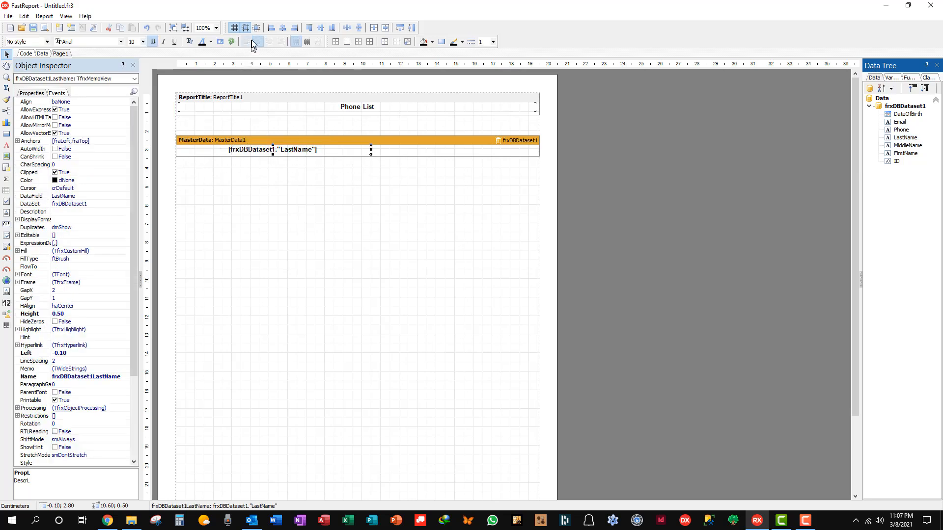
pyautogui.moveTo(247, 42)
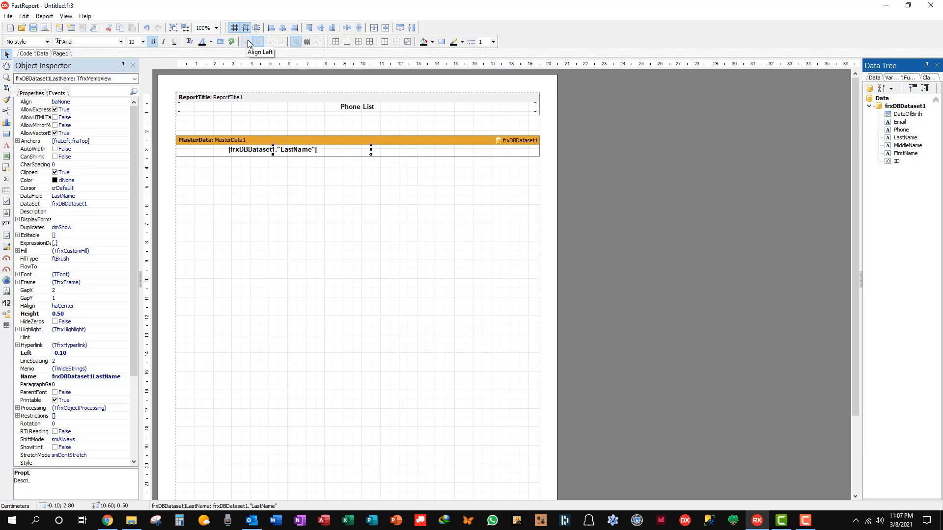
pyautogui.click(246, 41)
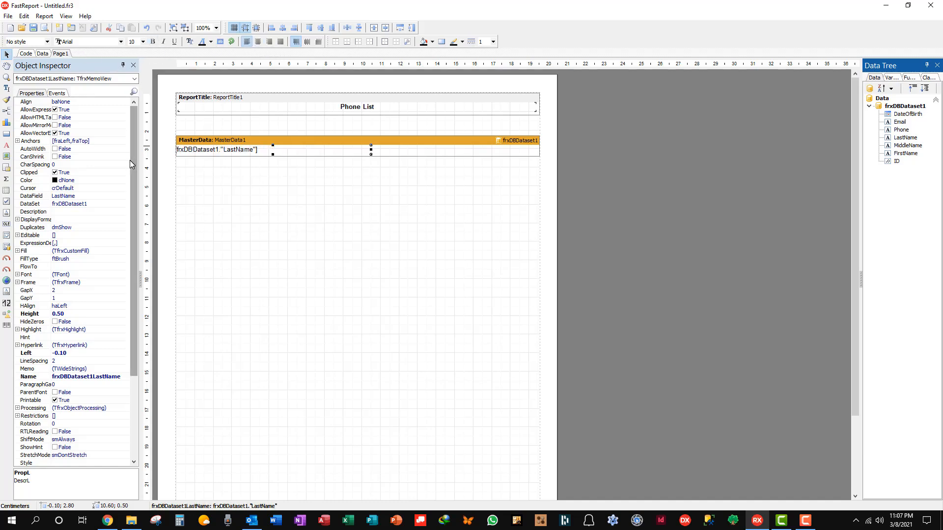
pyautogui.moveTo(168, 130)
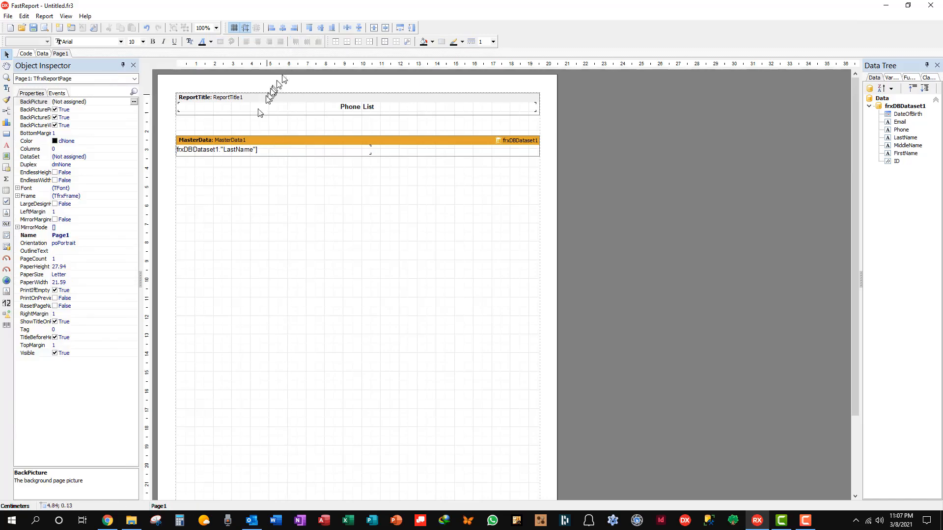
pyautogui.click(217, 149)
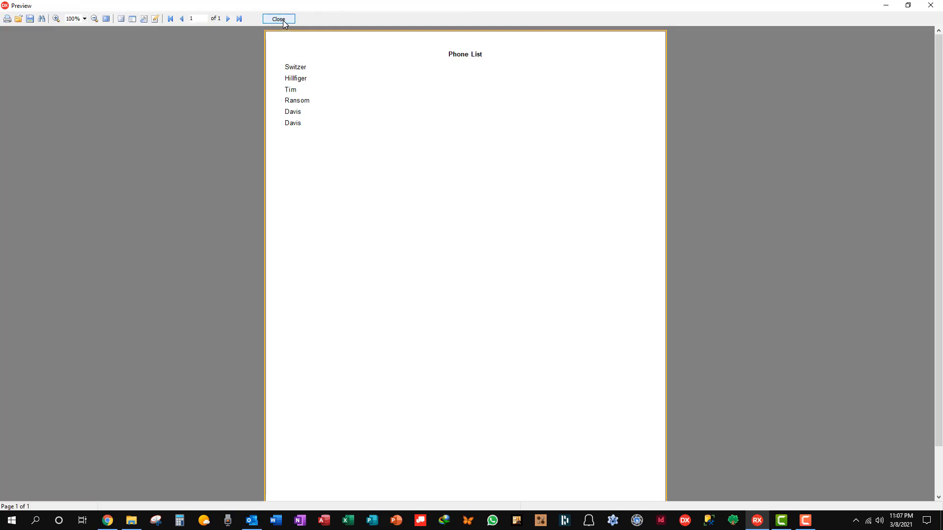
pyautogui.click(278, 18)
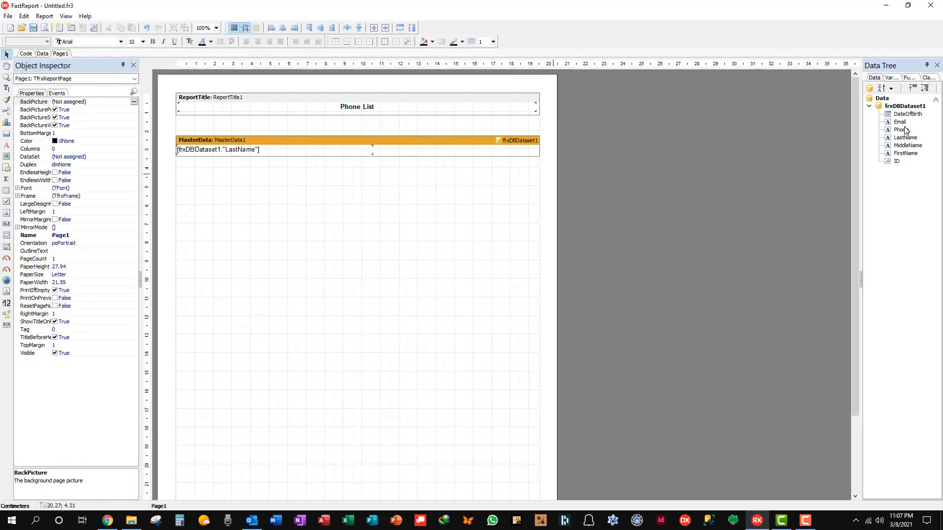
# Place the FirstName field in the MasterData band beside LastName and adjust their positions.
pyautogui.click(905, 154)
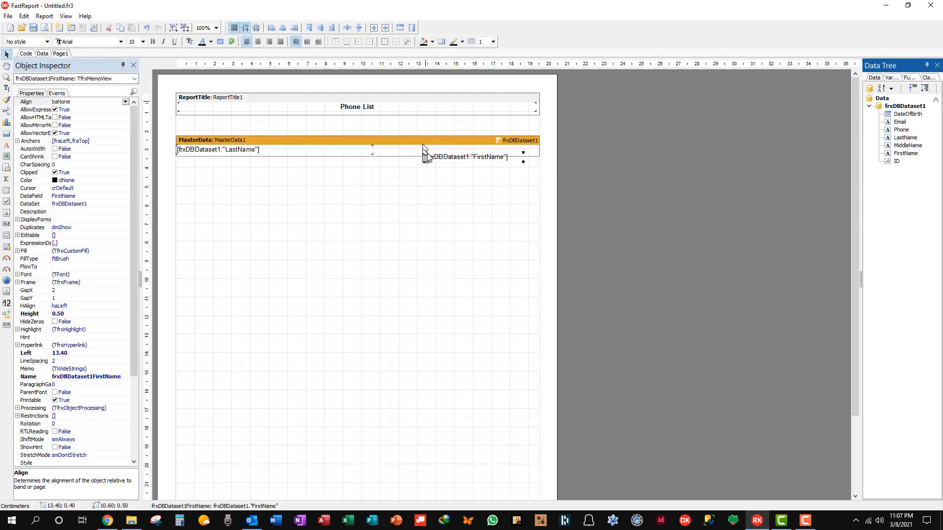
pyautogui.click(466, 158)
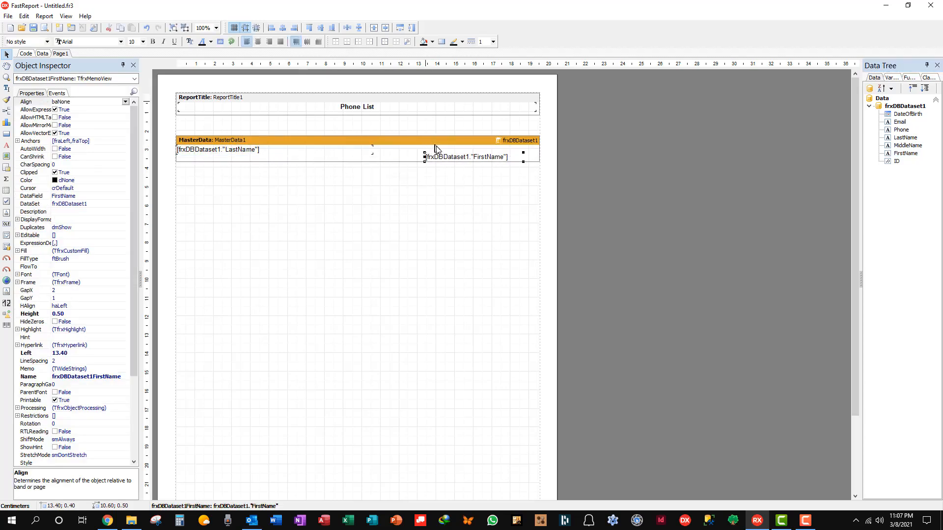
pyautogui.moveTo(465, 156); pyautogui.dragTo(459, 149)
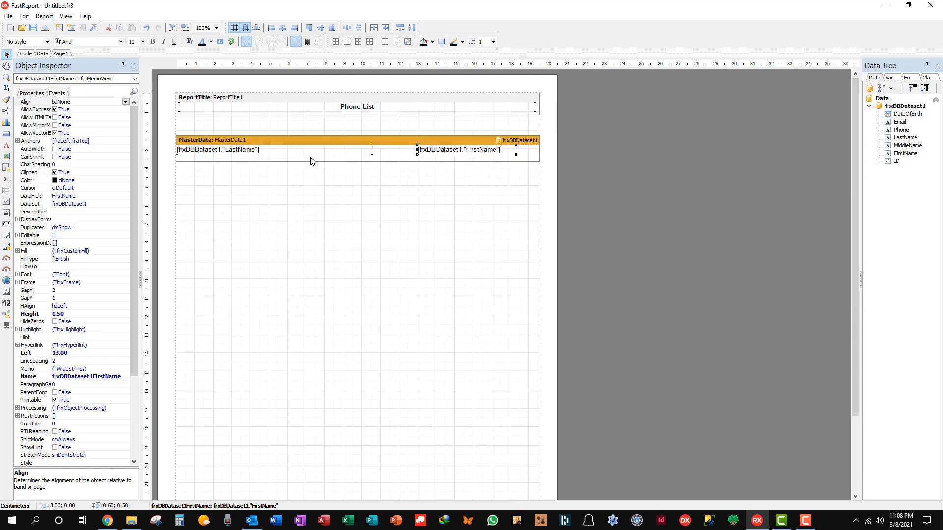
pyautogui.click(219, 149)
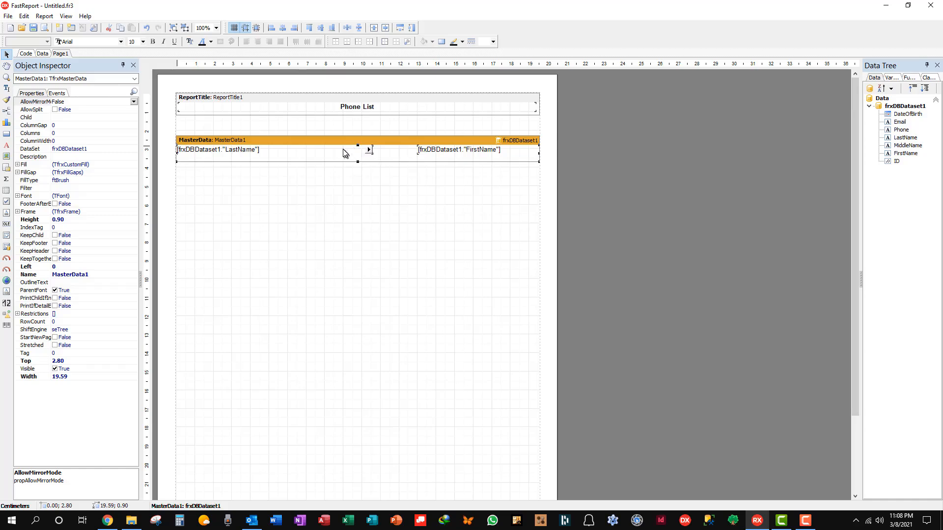
pyautogui.click(218, 149)
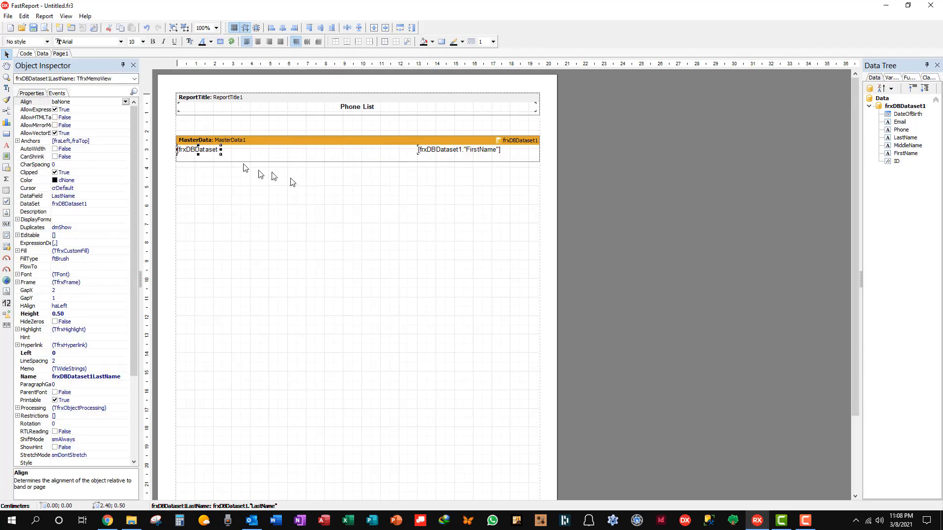
pyautogui.click(458, 149)
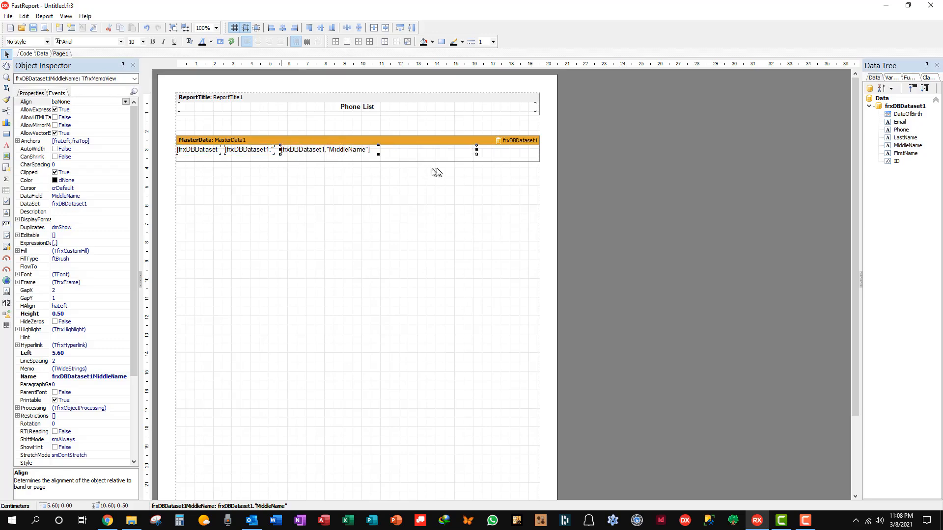
pyautogui.moveTo(475, 150)
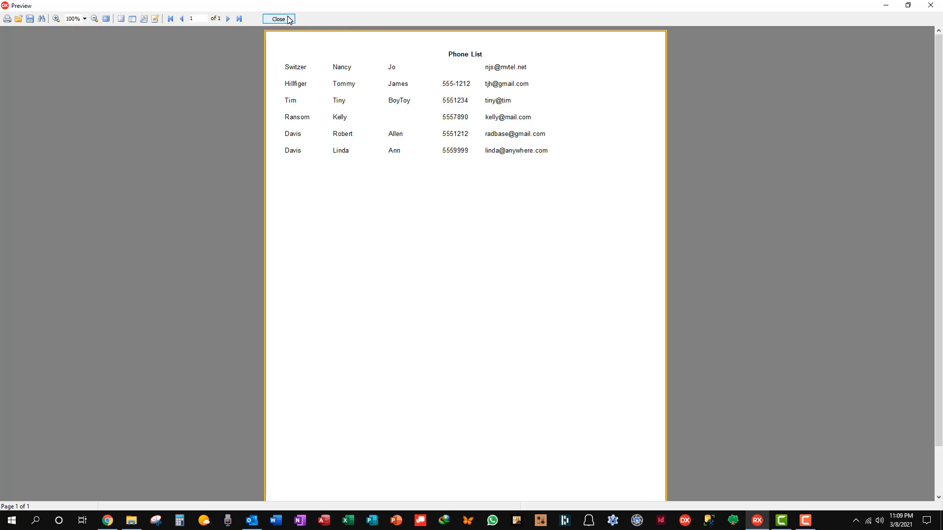
# Close the phone list preview and return to Delphi.
pyautogui.click(278, 19)
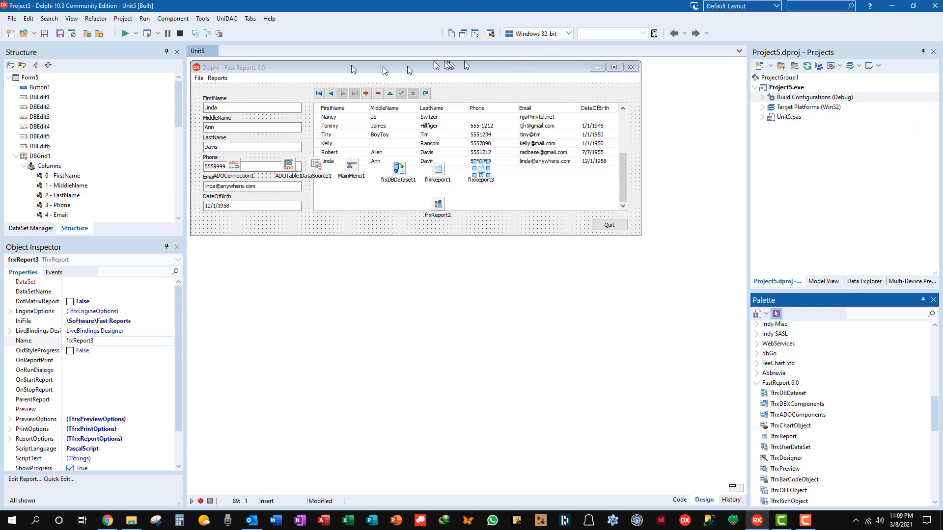
pyautogui.moveTo(422, 121)
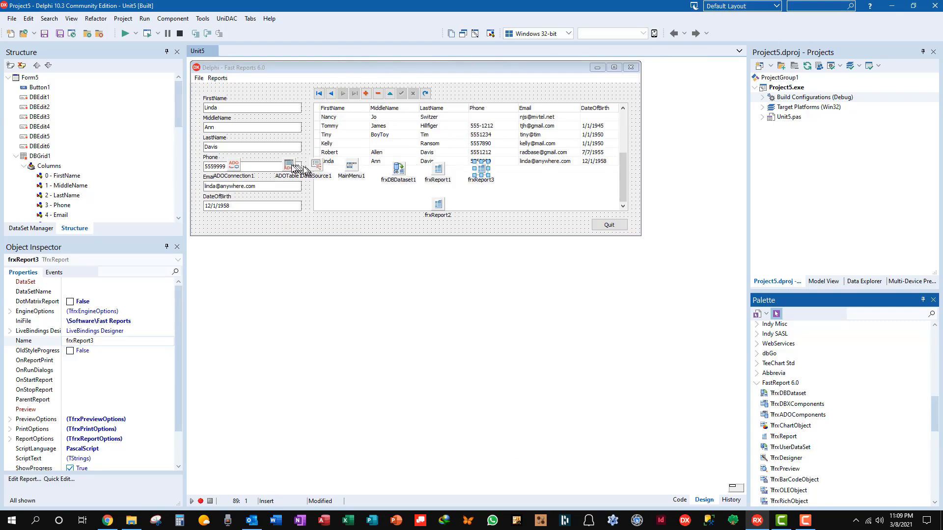
# Toggle ADOTable1's Active property off and on to reload data, then reopen frxReport3's designer.
pyautogui.click(286, 166)
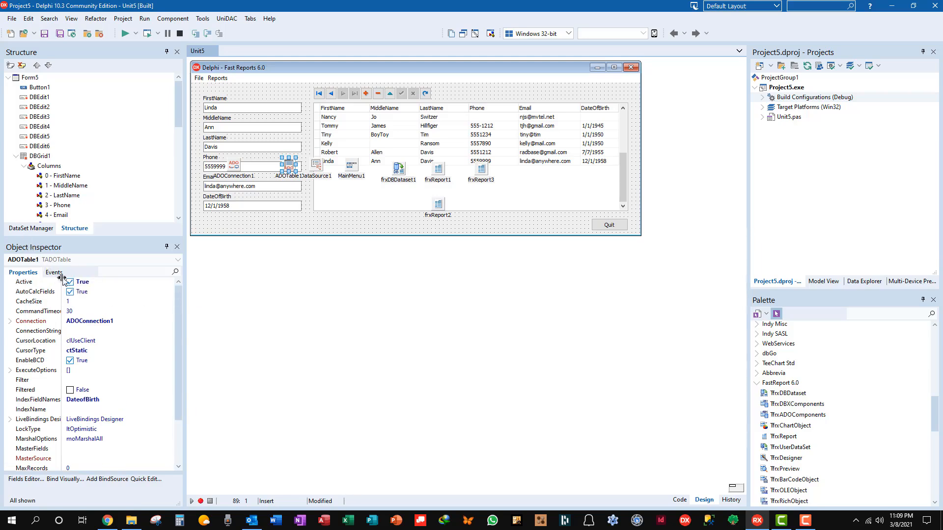
pyautogui.click(70, 282)
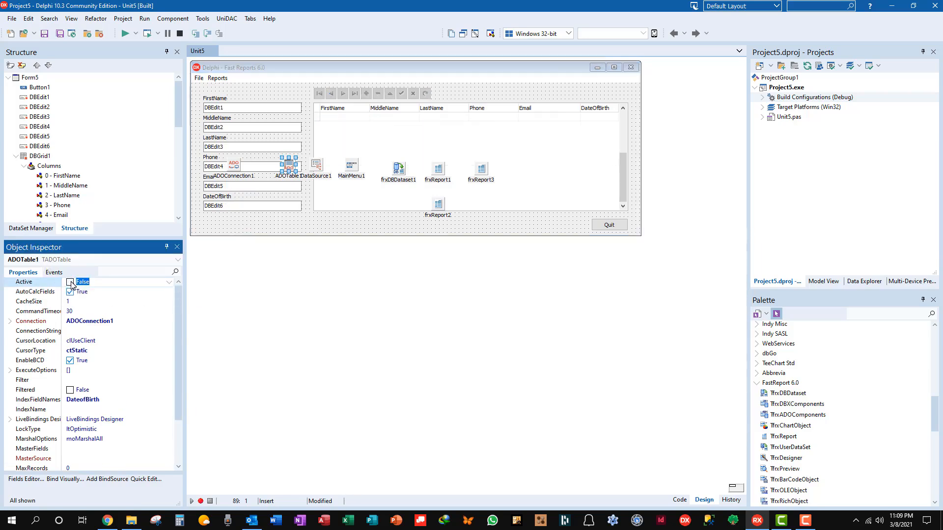
pyautogui.click(71, 281)
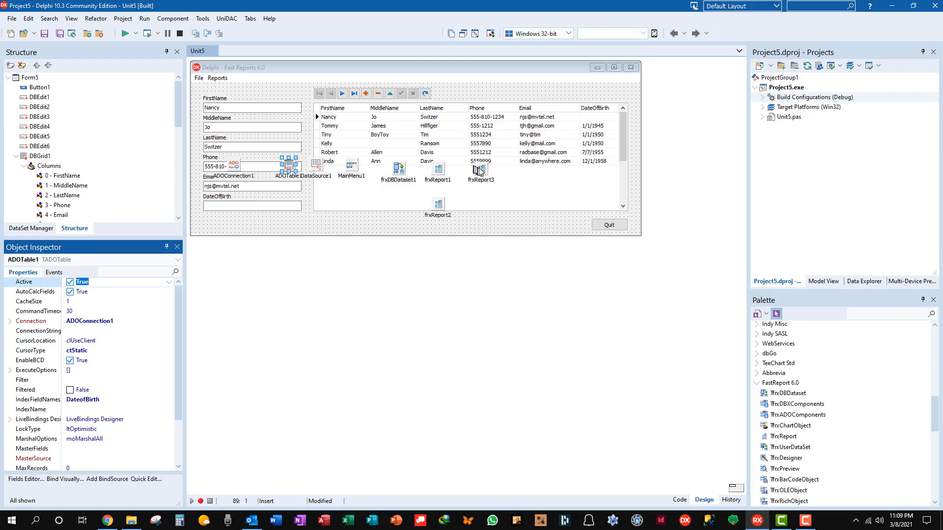
pyautogui.click(480, 169)
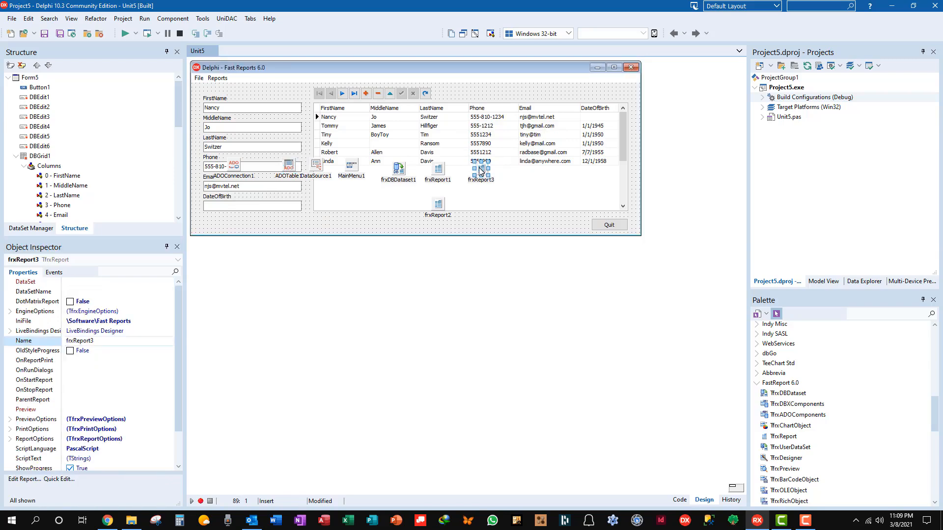
pyautogui.doubleClick(480, 168)
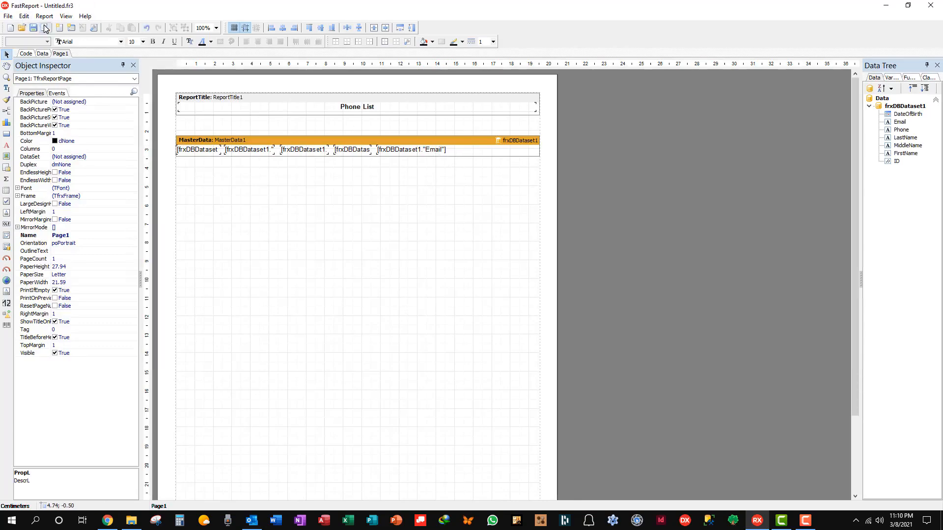
# Preview the refreshed report, then move the Email field after the phone field.
pyautogui.click(299, 28)
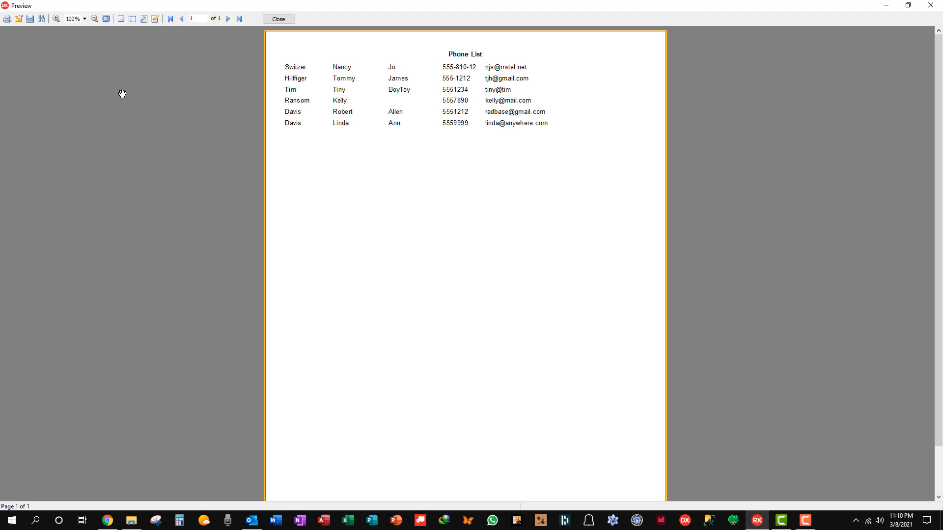
pyautogui.moveTo(442, 92)
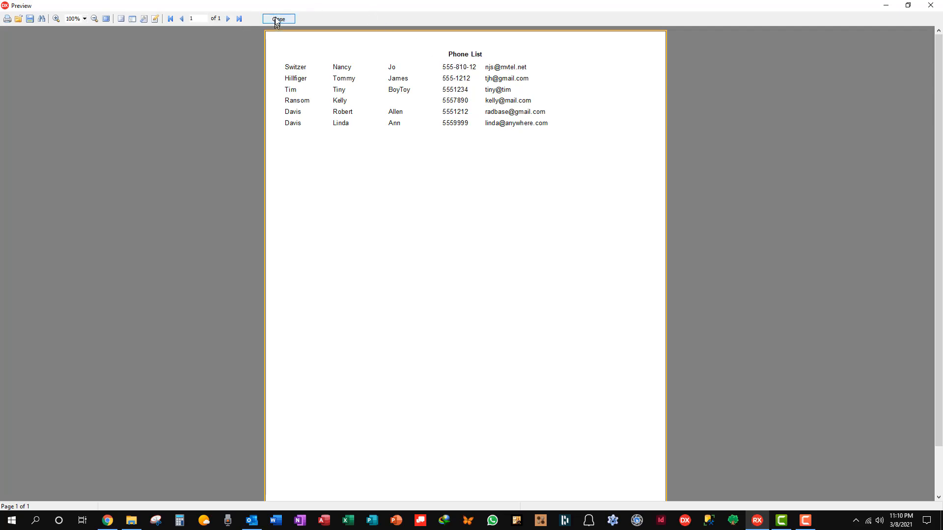
pyautogui.click(278, 18)
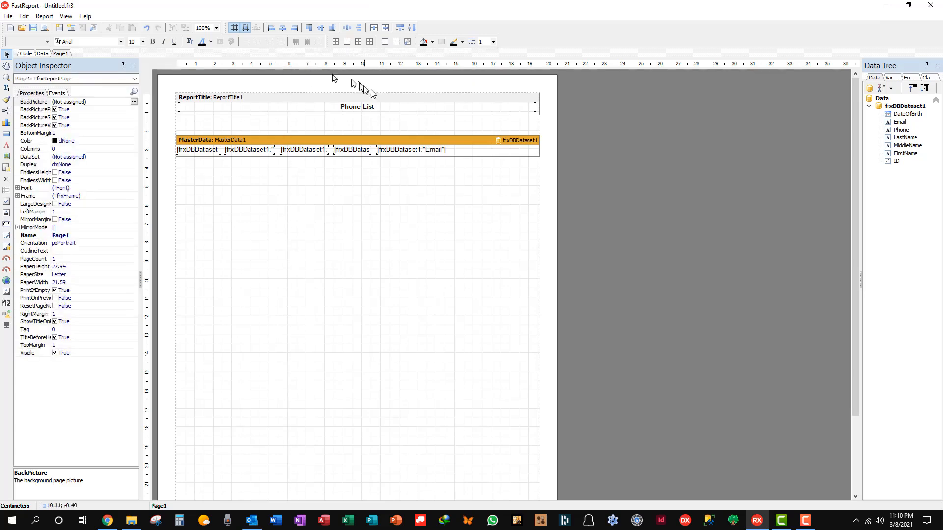
pyautogui.click(415, 149)
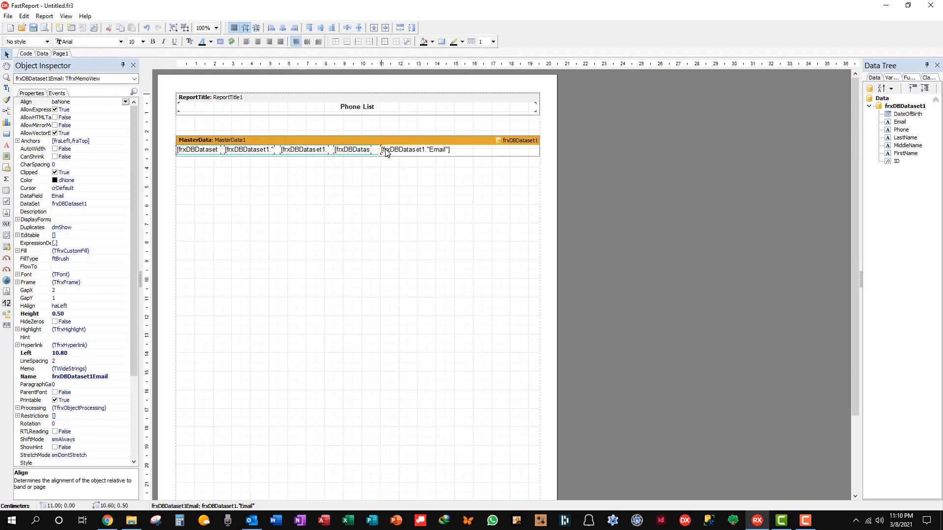
pyautogui.moveTo(385, 149); pyautogui.dragTo(397, 151)
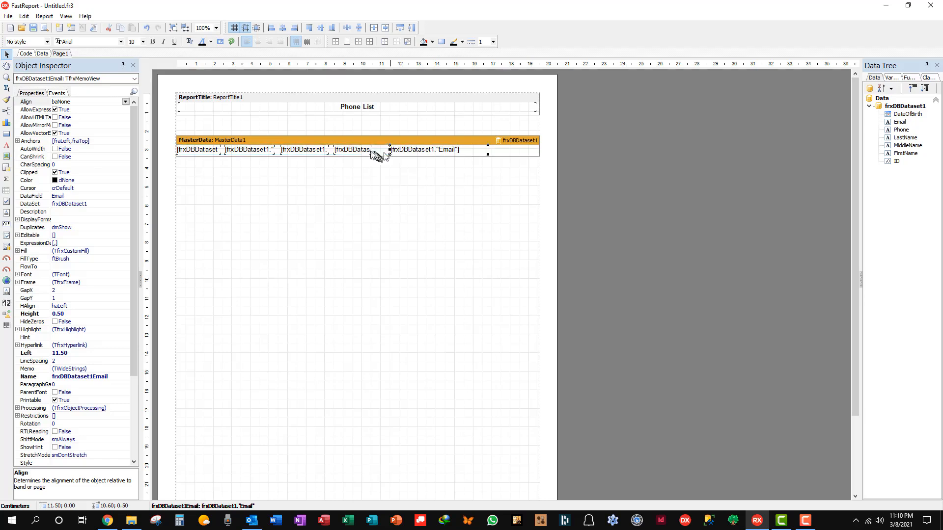
# Preview the phone list, shorten the ReportTitle band, and preview the tighter layout again.
pyautogui.click(351, 149)
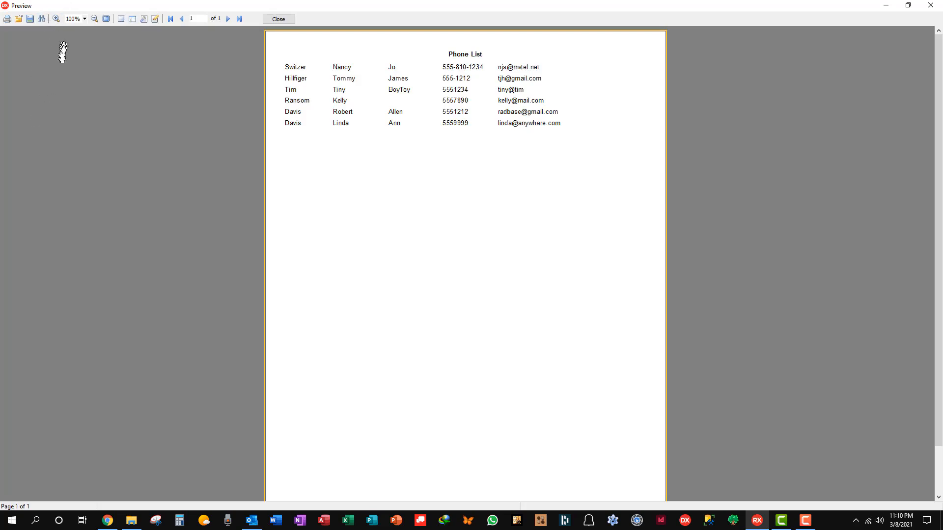
pyautogui.moveTo(623, 168)
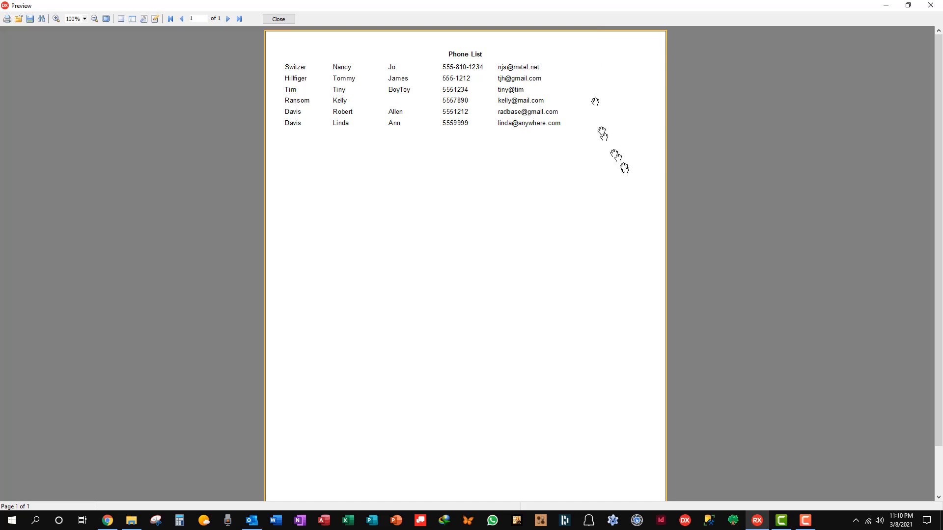
pyautogui.moveTo(239, 179)
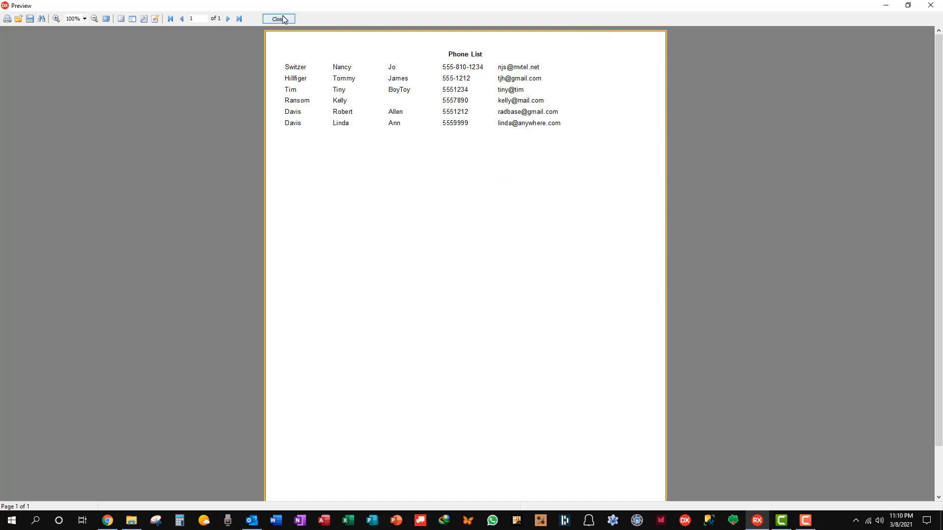
pyautogui.click(277, 19)
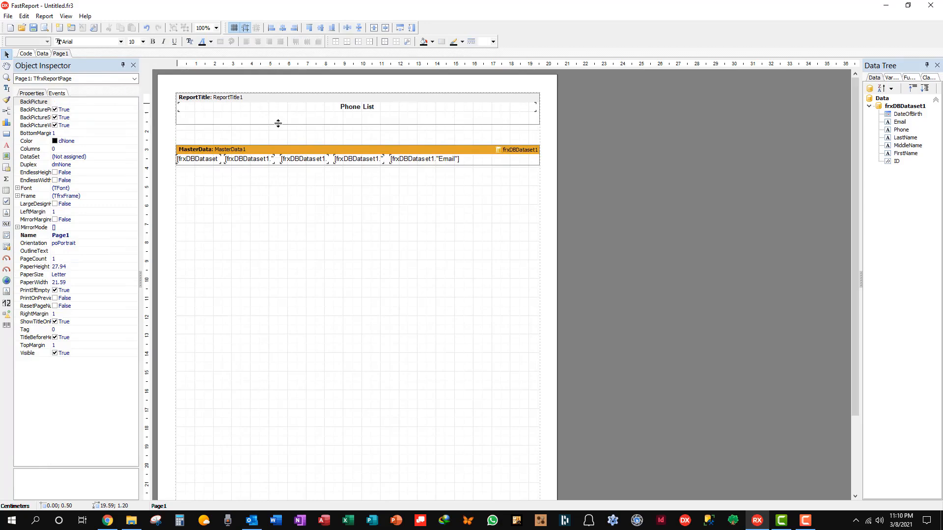
pyautogui.click(33, 101)
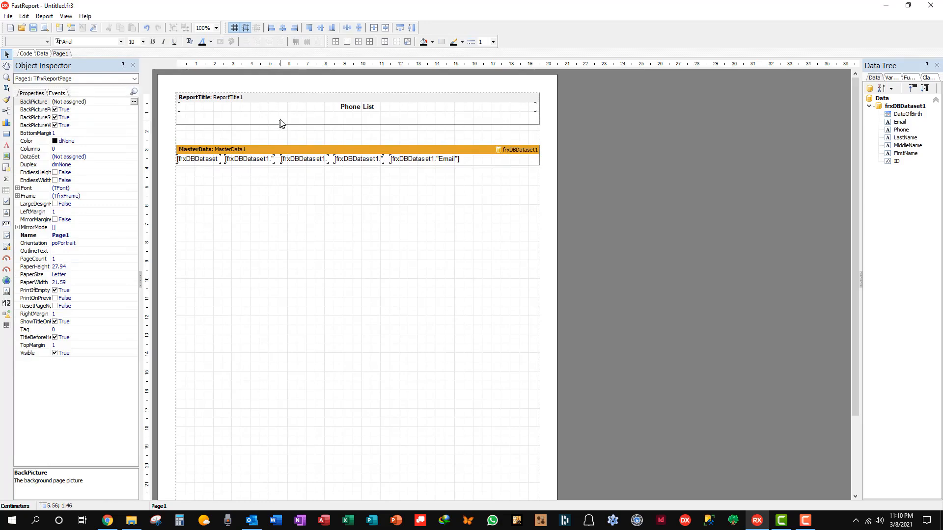
pyautogui.moveTo(283, 127)
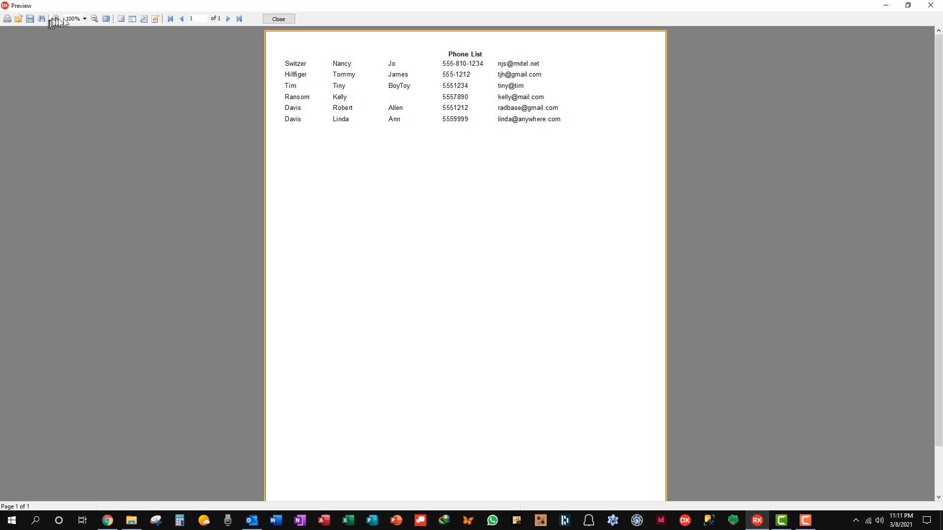
pyautogui.click(277, 19)
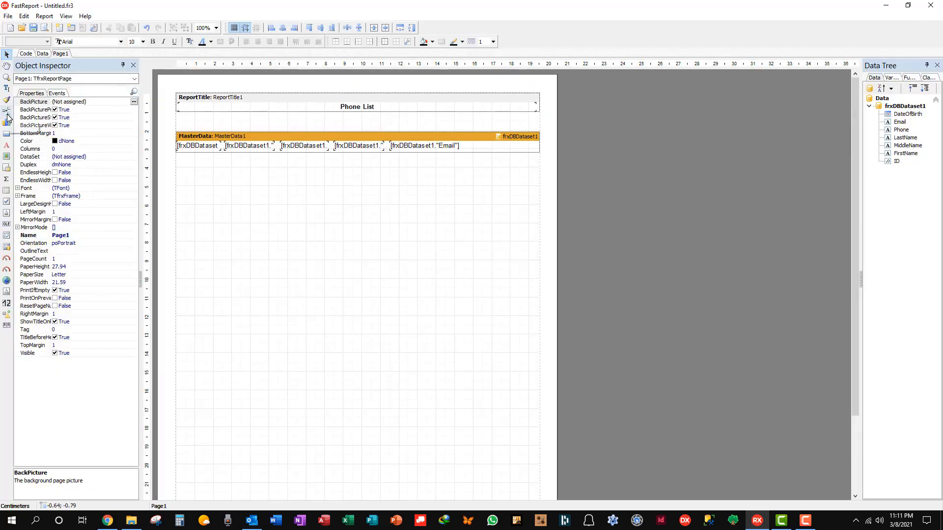
# Insert a page header band with a 'Last Name:' heading memo.
pyautogui.click(7, 111)
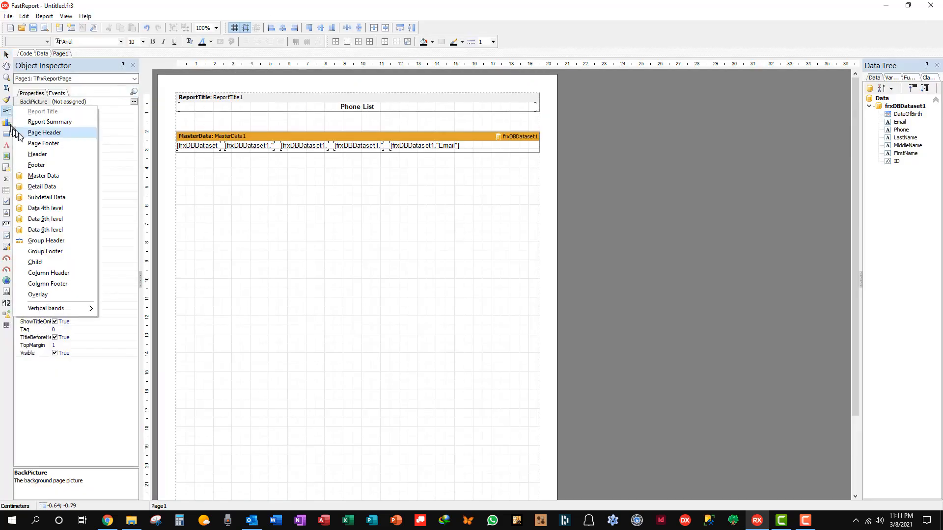
pyautogui.click(44, 132)
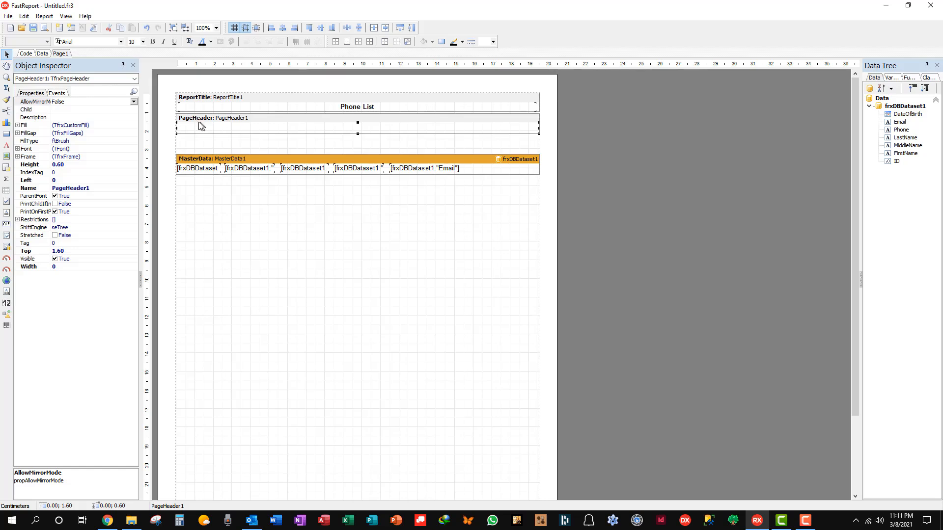
pyautogui.moveTo(10, 140)
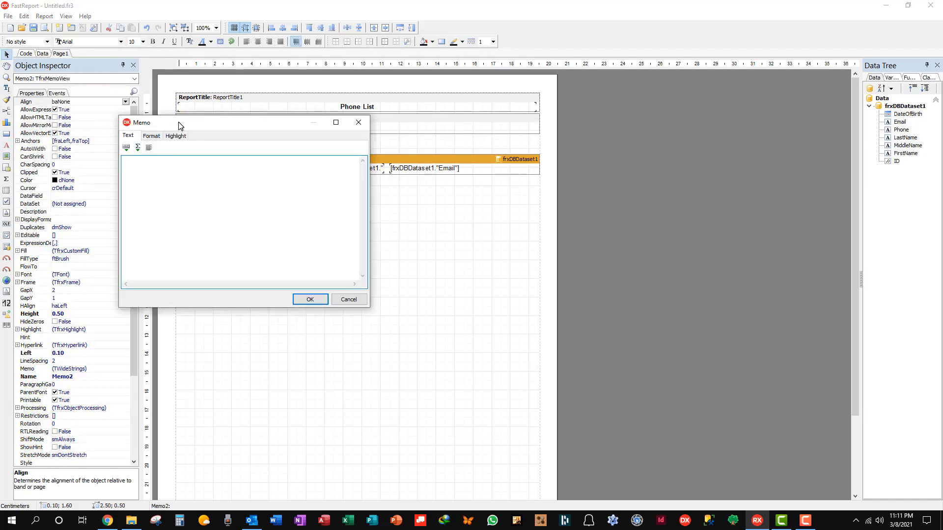
pyautogui.write('Last Name:')
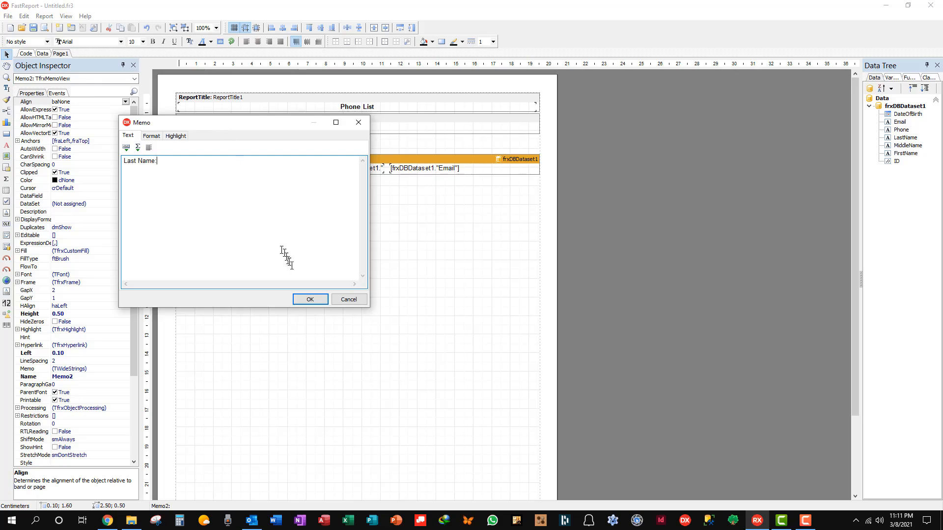
pyautogui.click(309, 299)
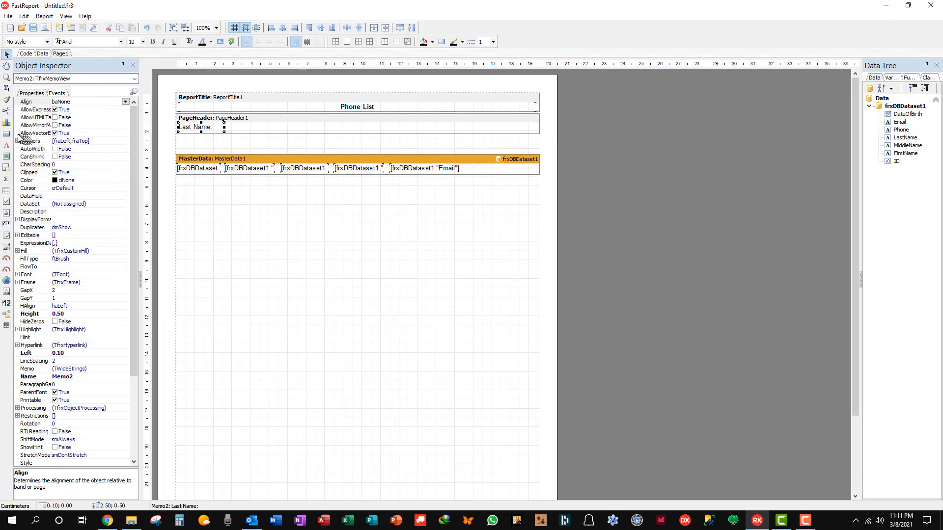
pyautogui.moveTo(9, 146)
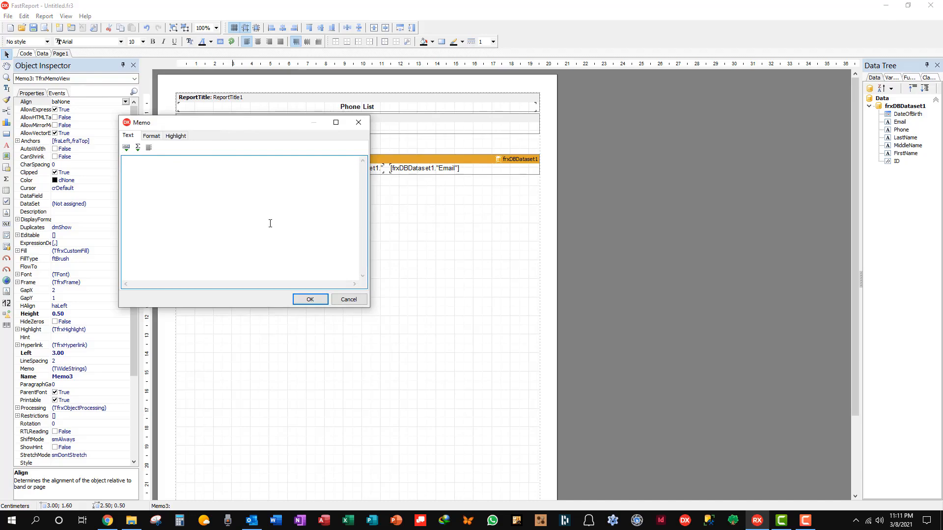
# Add a 'First Name:' heading memo to the page header.
pyautogui.write('F')
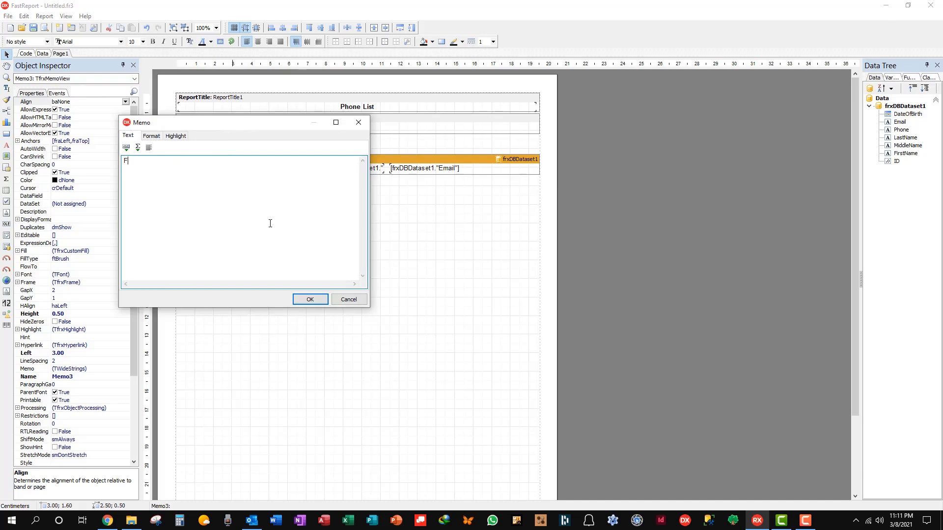
pyautogui.write('irst Name')
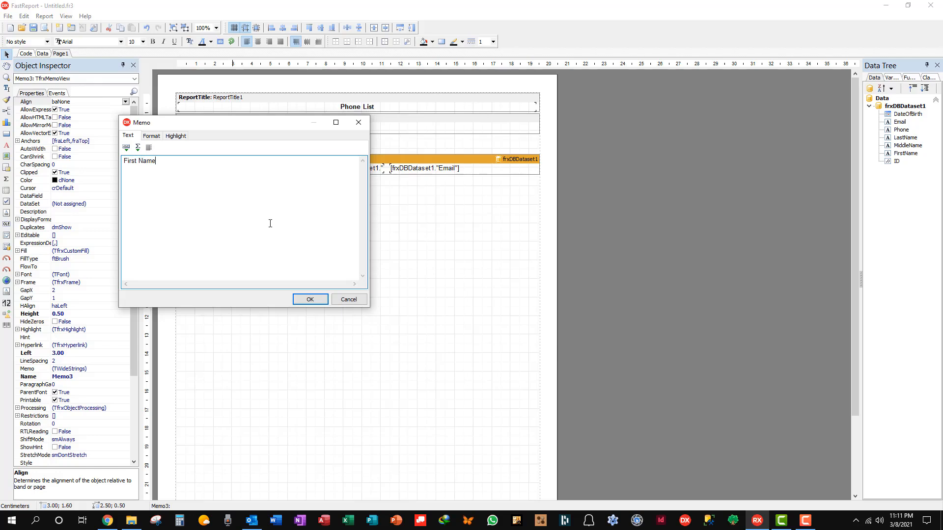
pyautogui.write(':')
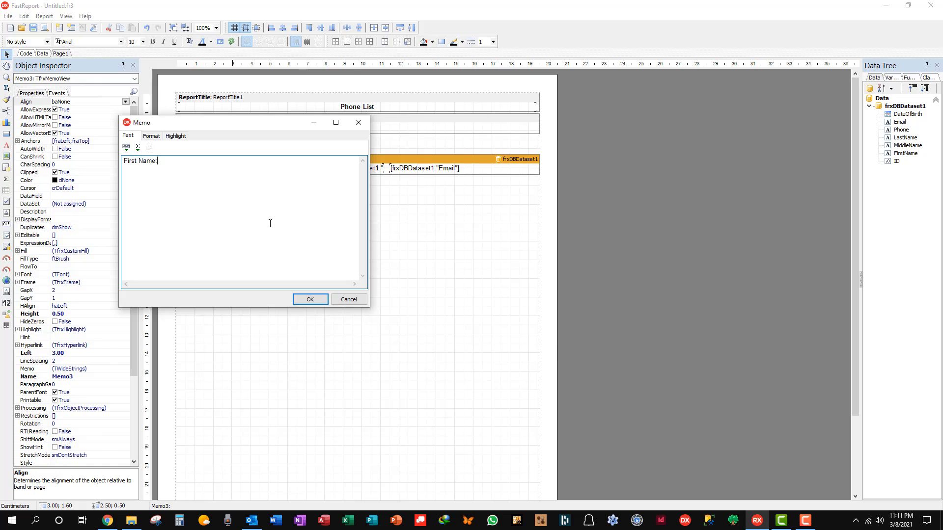
pyautogui.click(310, 299)
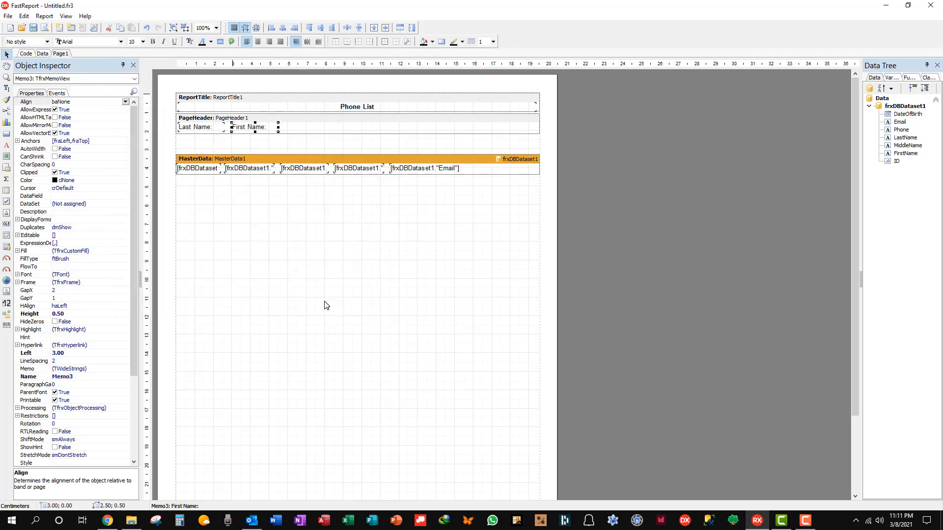
pyautogui.click(193, 127)
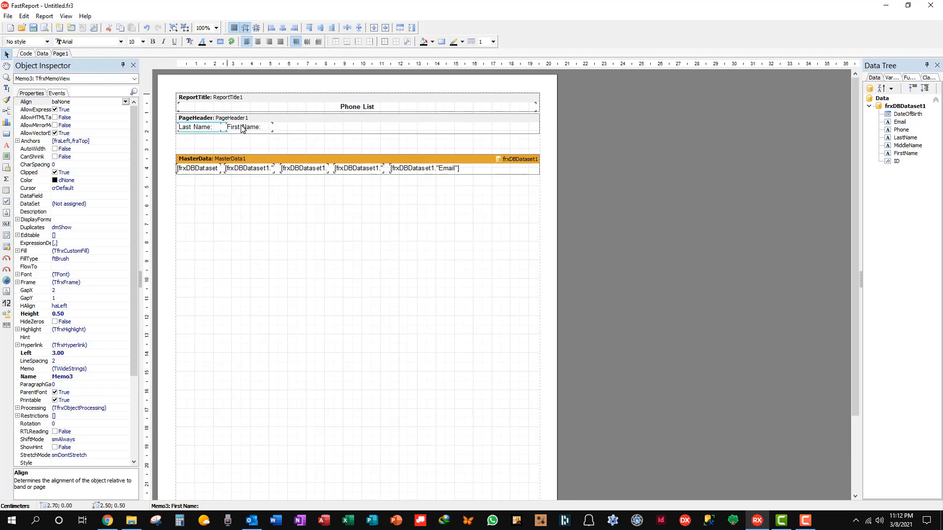
# Nudge the First Name: heading left and add a 'Middle Name:' heading memo.
pyautogui.moveTo(240, 126); pyautogui.dragTo(238, 127)
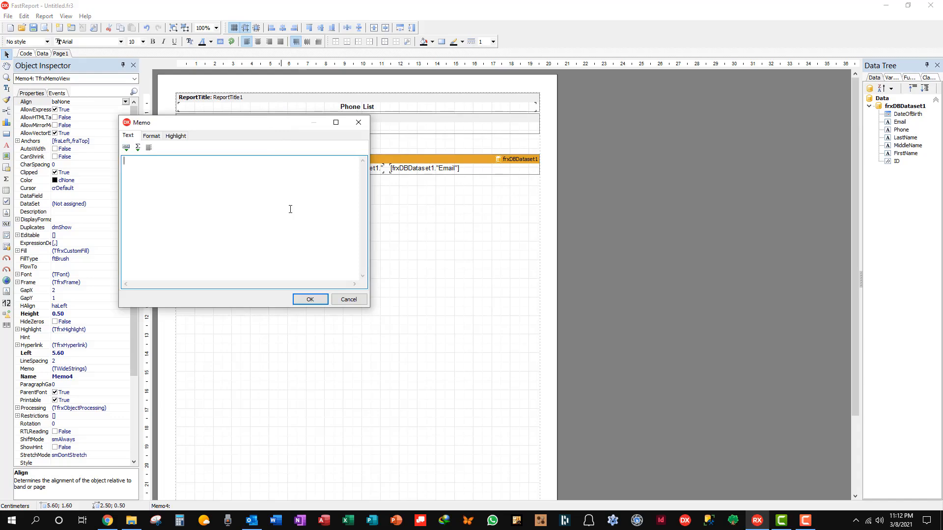
pyautogui.write('Middle Name')
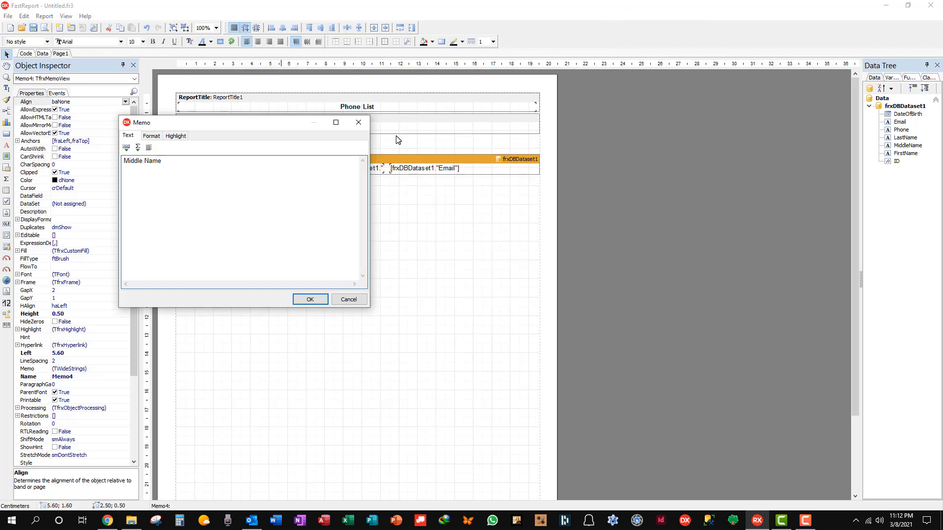
pyautogui.write(':')
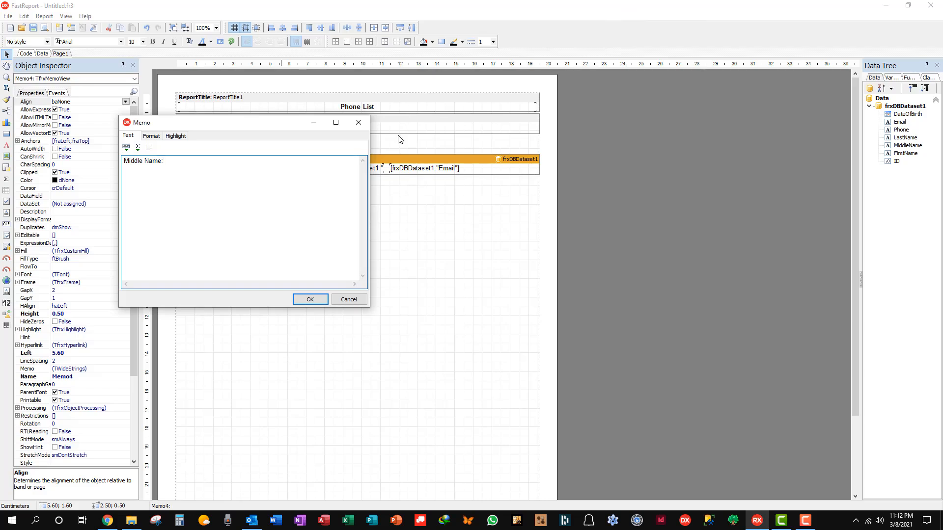
pyautogui.click(310, 298)
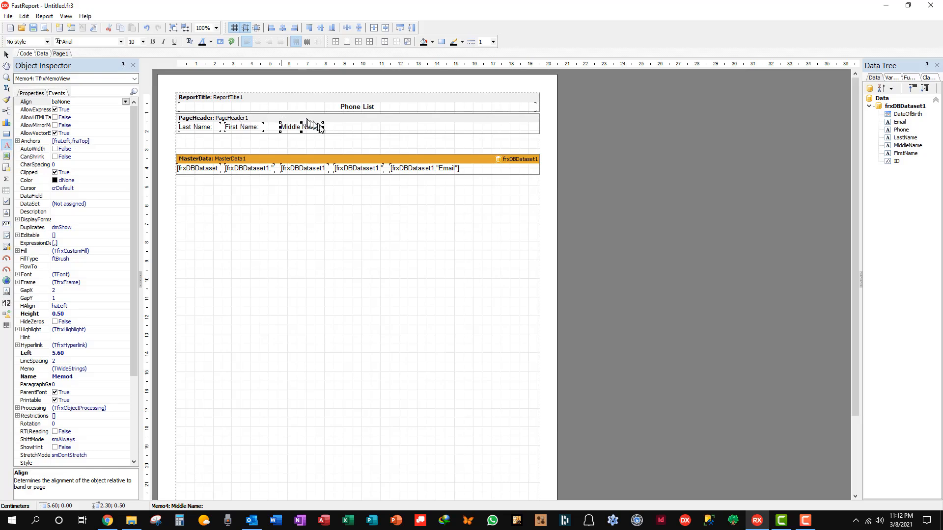
# Draw another heading box after Middle Name: and begin editing its text.
pyautogui.moveTo(322, 127); pyautogui.dragTo(379, 126)
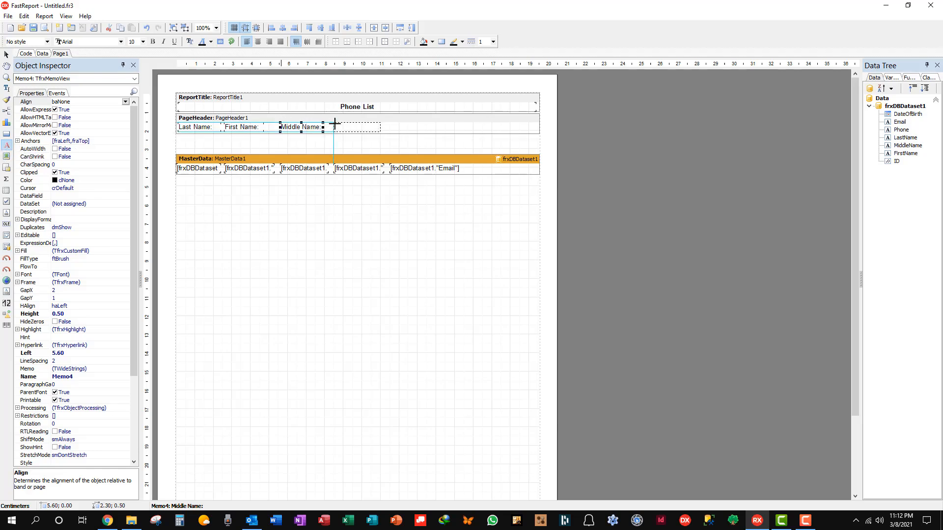
pyautogui.doubleClick(360, 127)
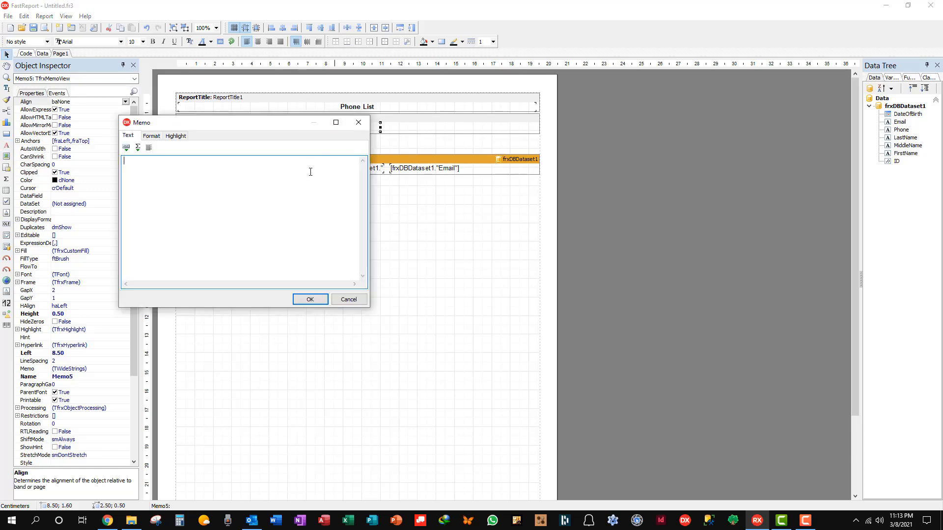
# Set the phone column heading memo to read Phone: and confirm it.
pyautogui.write('Phone:')
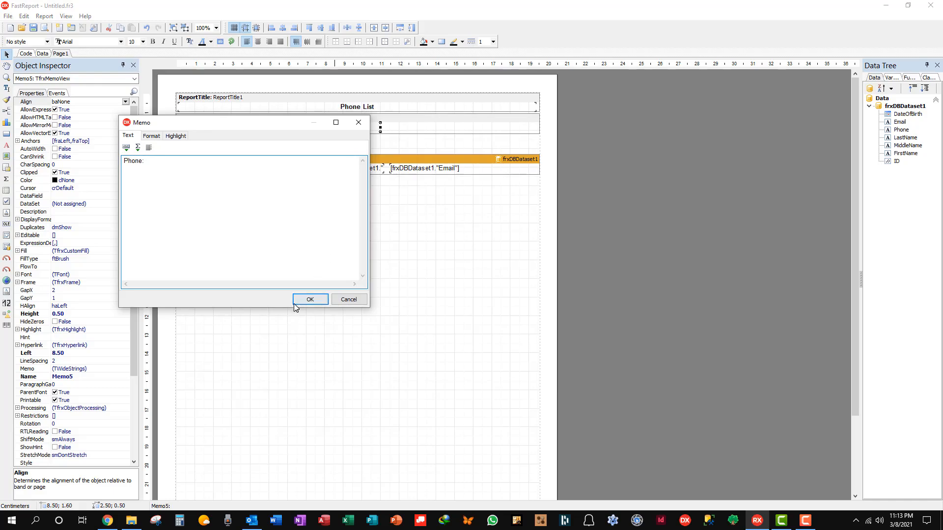
pyautogui.click(309, 299)
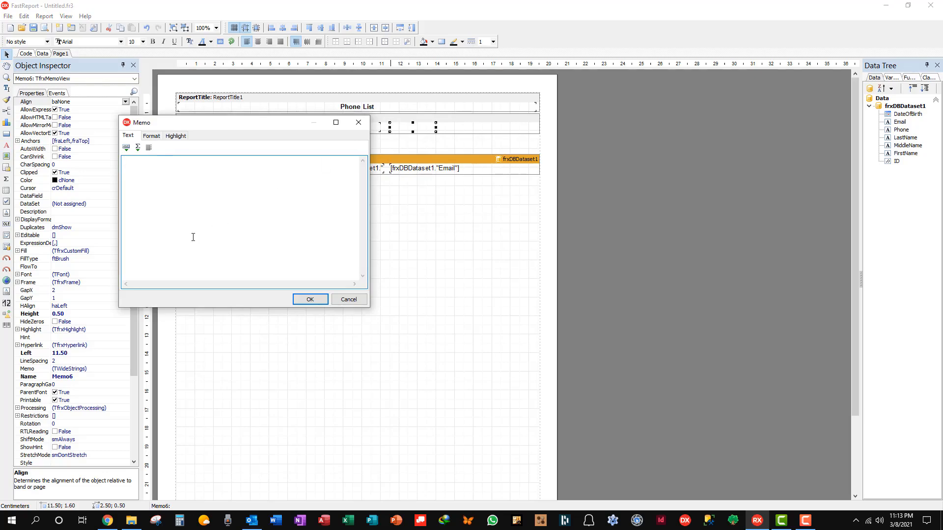
# Set the email column heading to Email Address:, correcting a stray semicolon to a colon.
pyautogui.write('Email')
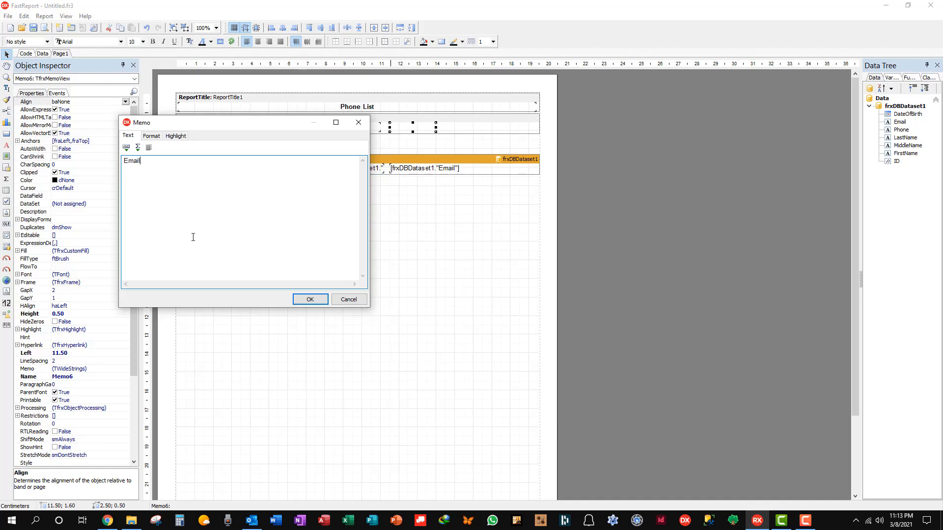
pyautogui.write('A')
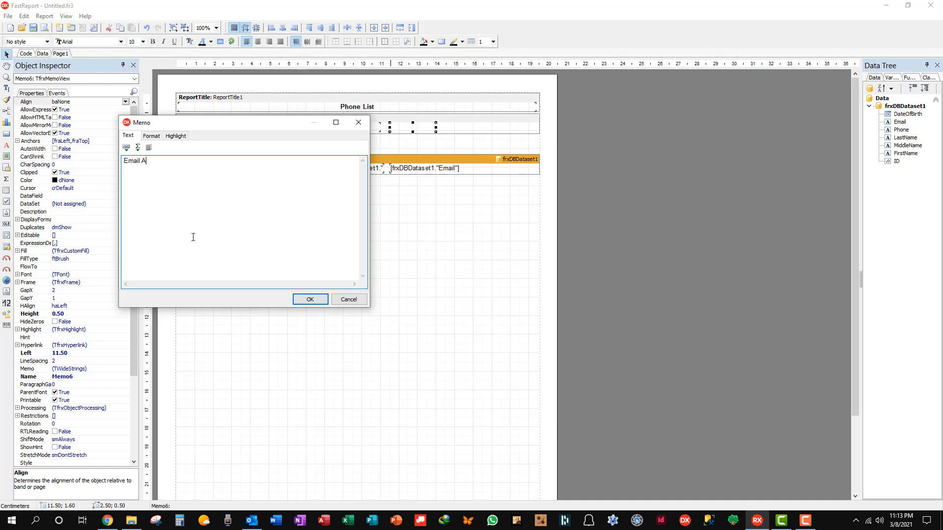
pyautogui.write('ddress')
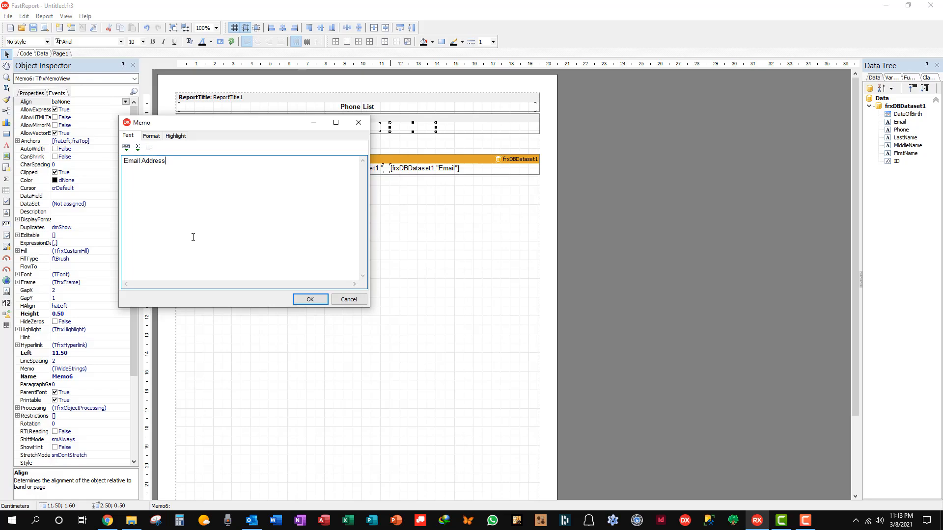
pyautogui.write(';')
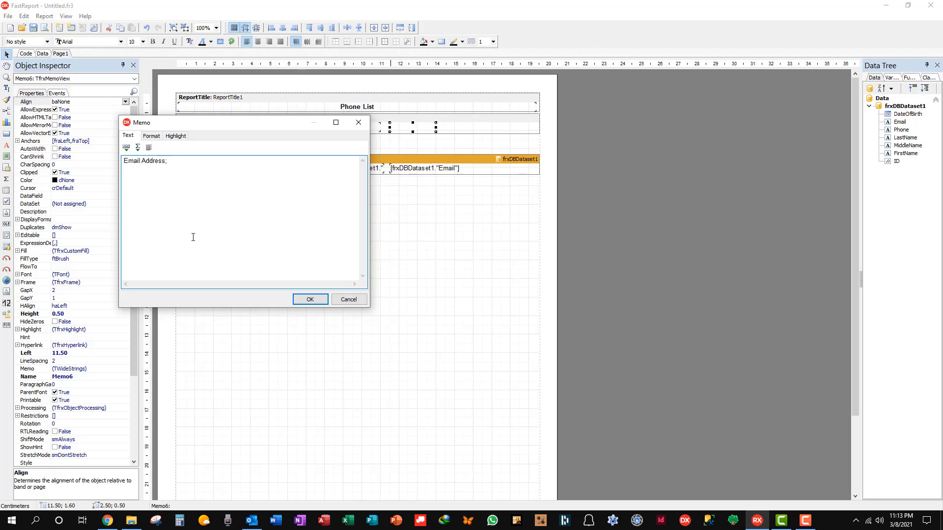
pyautogui.press('Backspace')
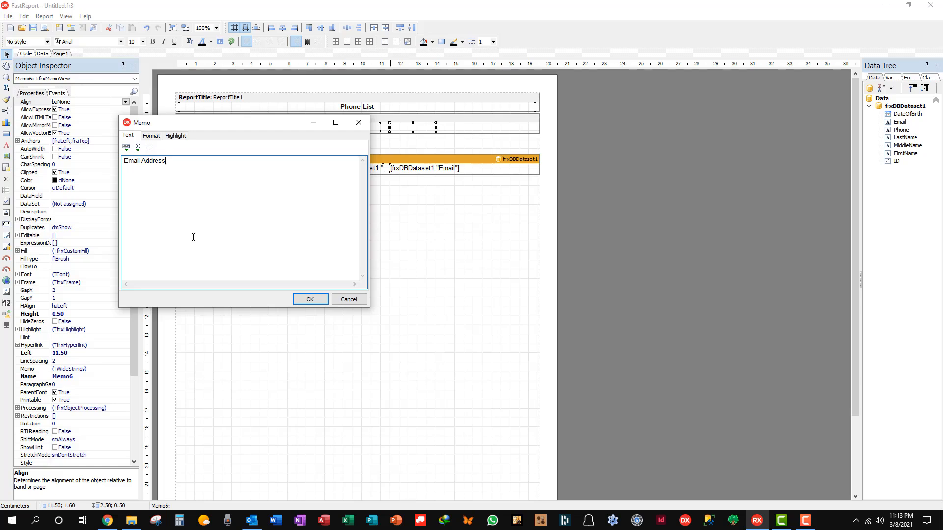
pyautogui.write(':')
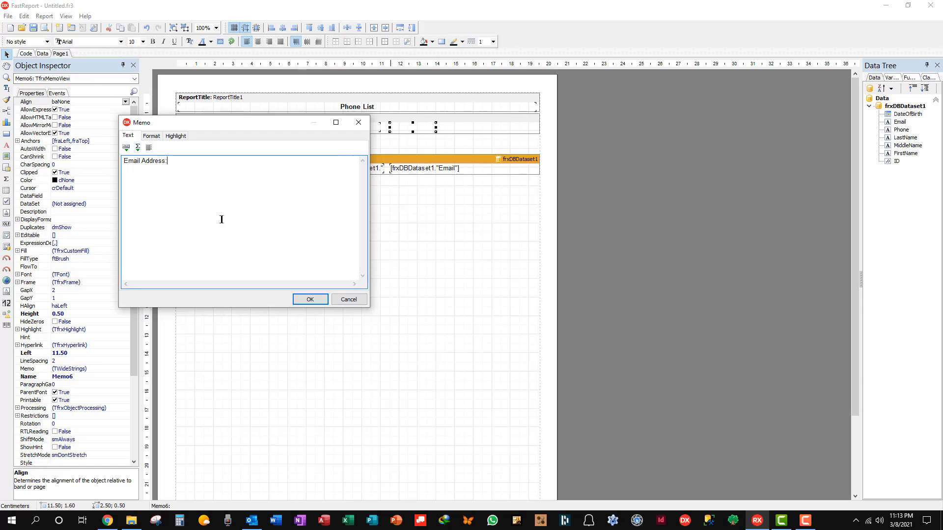
pyautogui.click(310, 298)
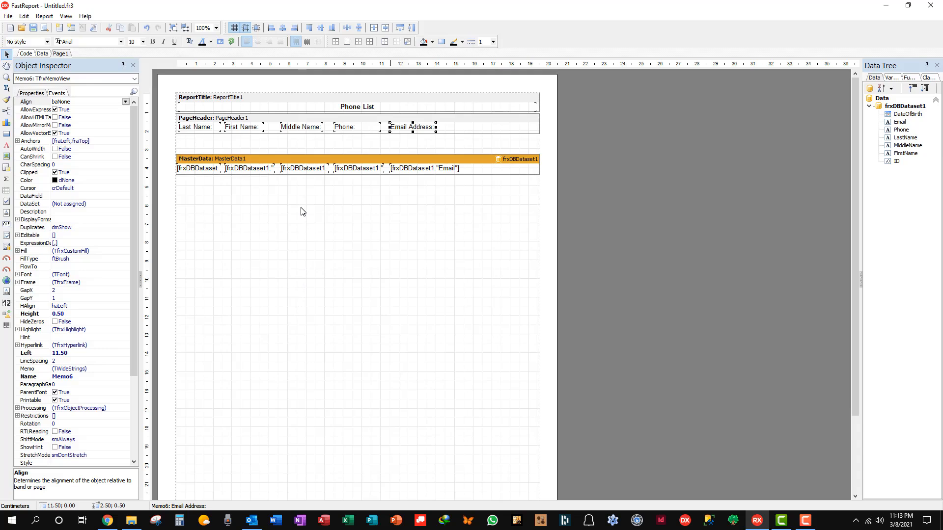
pyautogui.moveTo(302, 198)
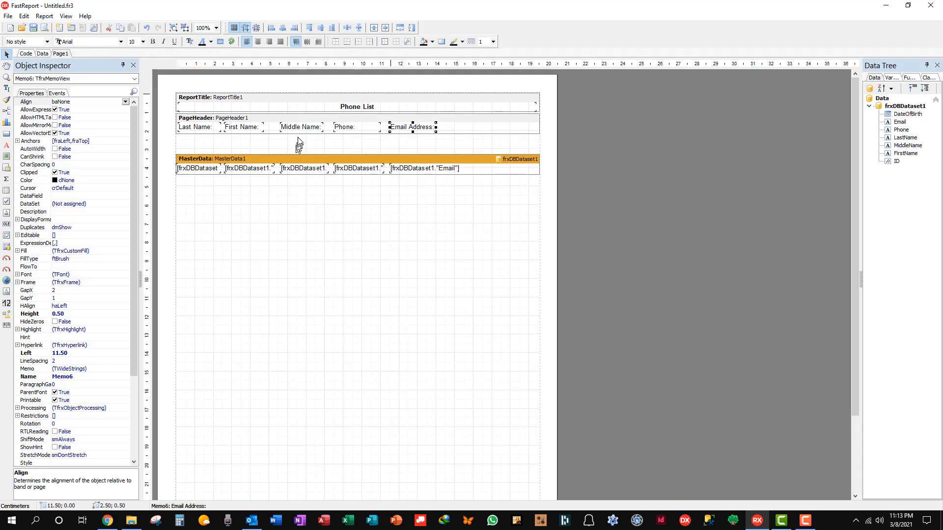
pyautogui.moveTo(297, 139)
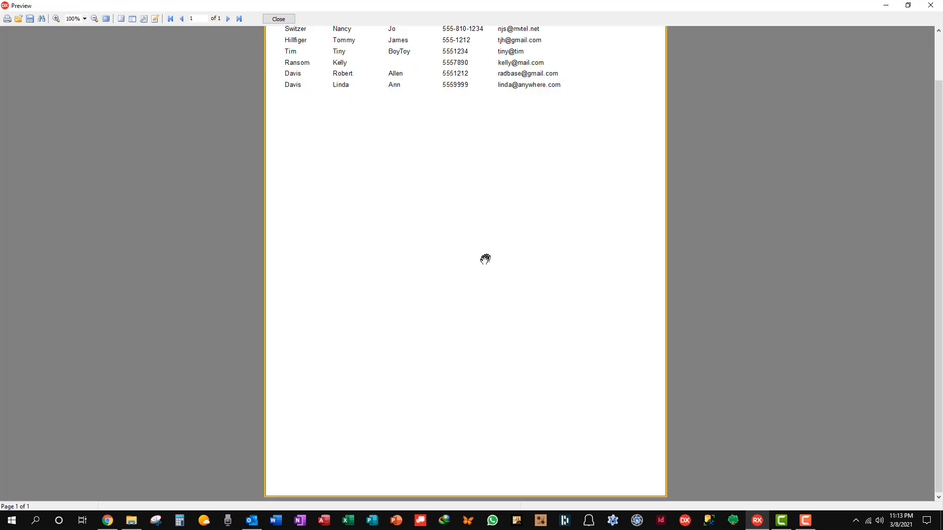
pyautogui.scroll(3)
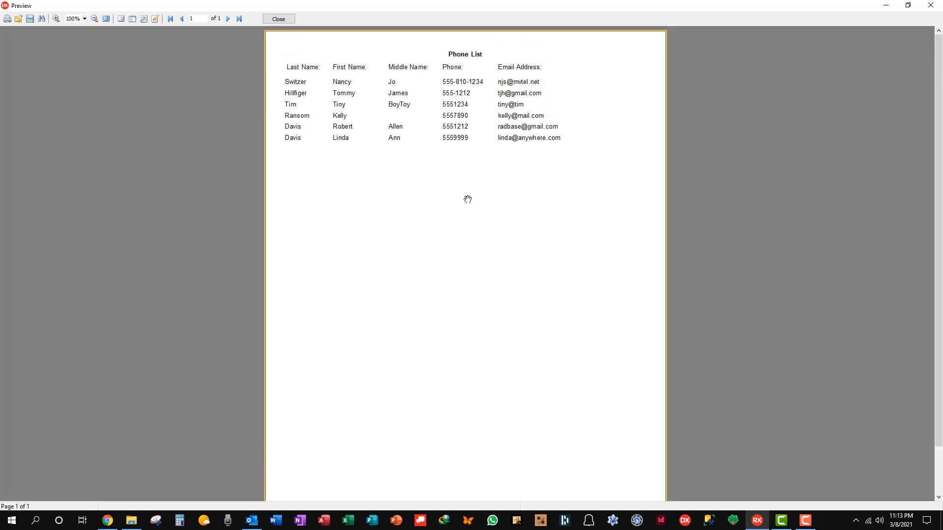
pyautogui.click(277, 19)
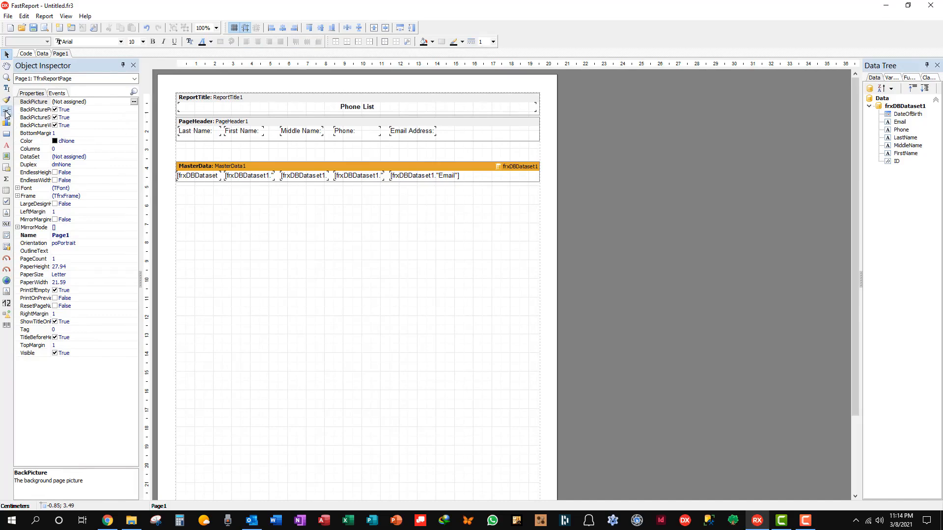
# Insert a Footer band holding the Page# system variable and check it in the preview.
pyautogui.click(7, 113)
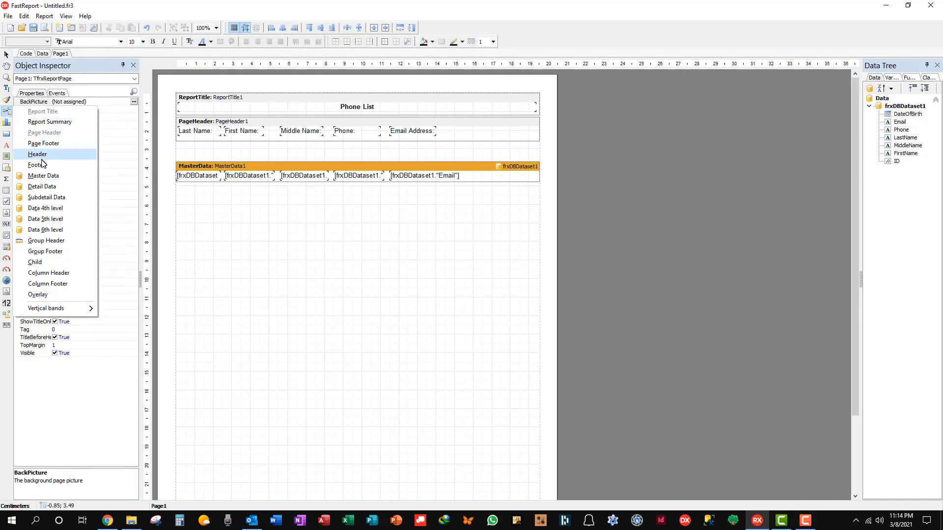
pyautogui.moveTo(37, 165)
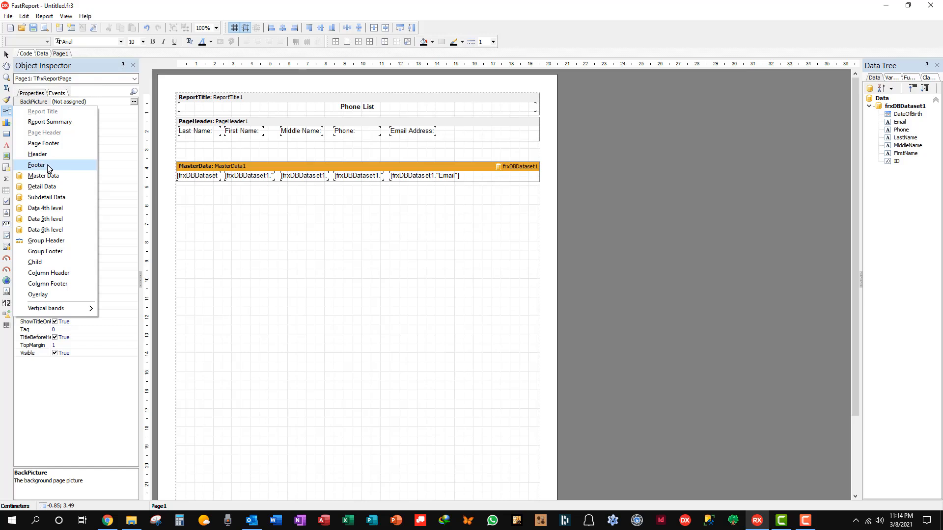
pyautogui.click(36, 165)
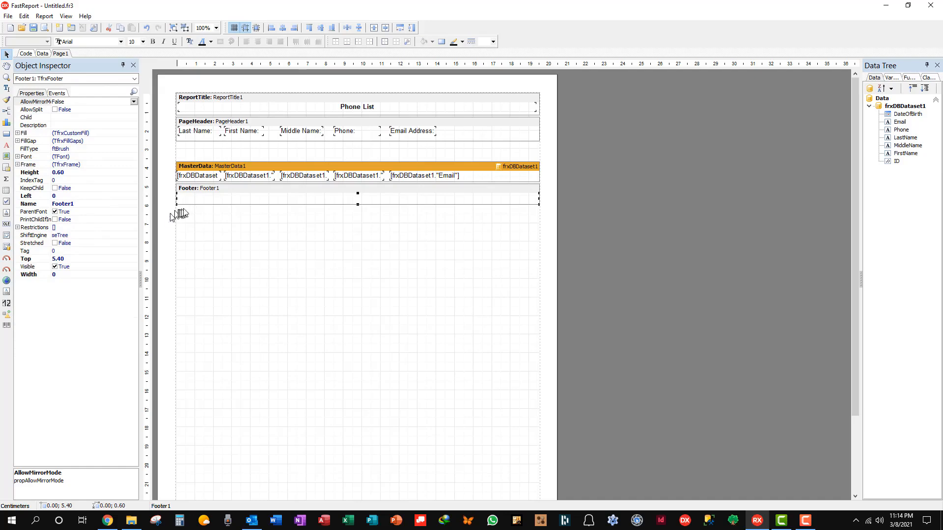
pyautogui.moveTo(169, 197)
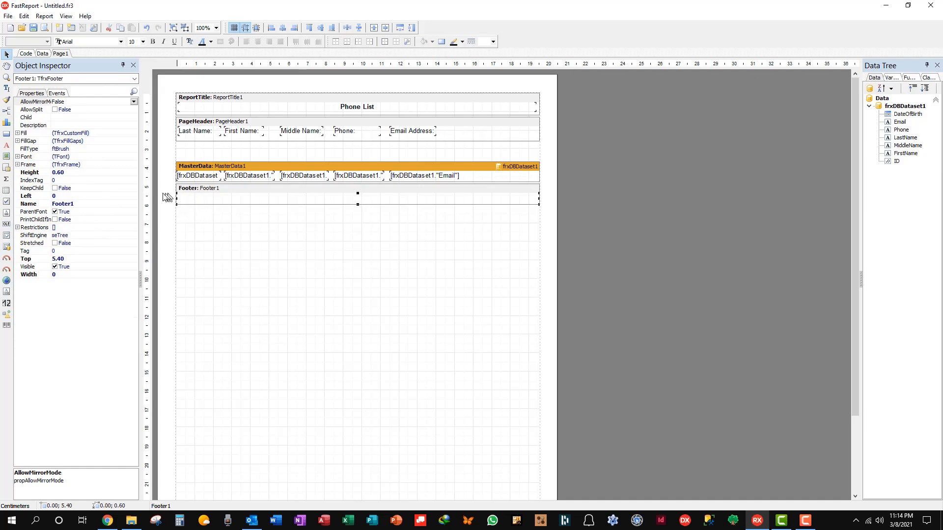
pyautogui.moveTo(86, 240)
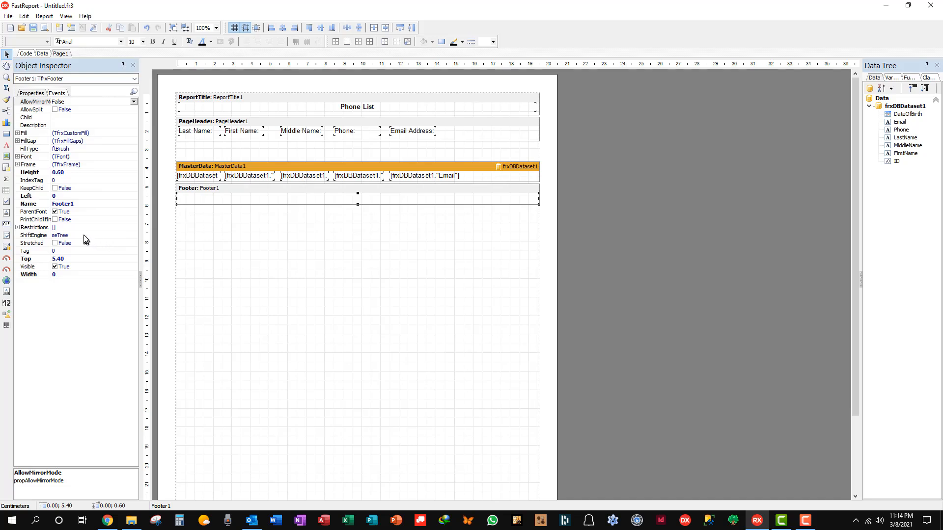
pyautogui.moveTo(234, 240)
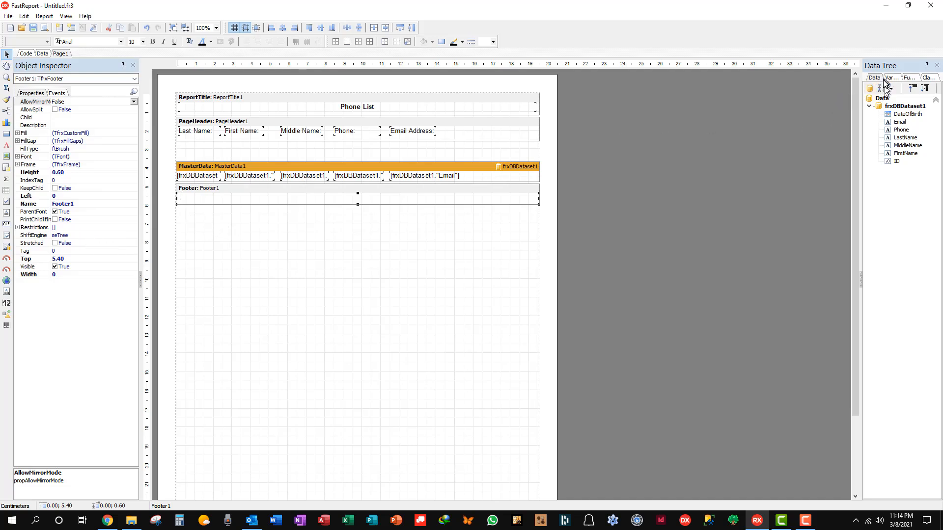
pyautogui.click(891, 77)
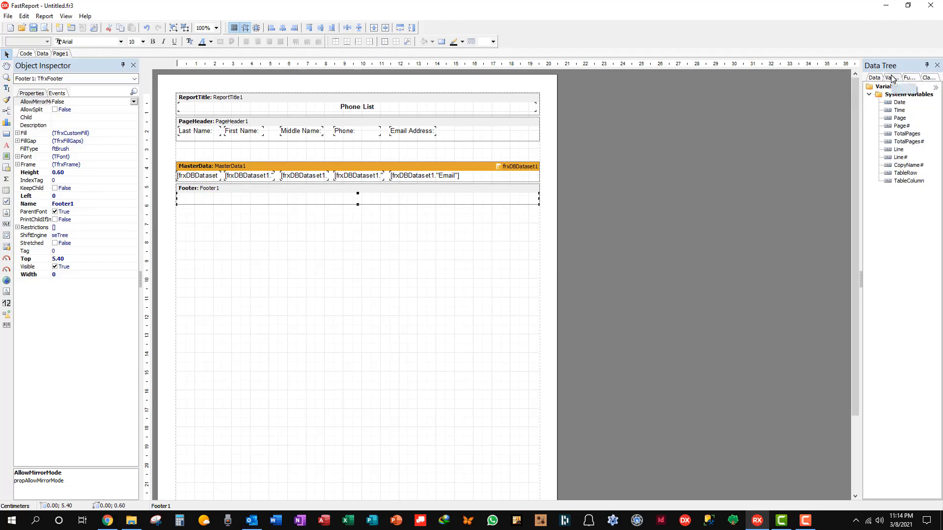
pyautogui.click(891, 78)
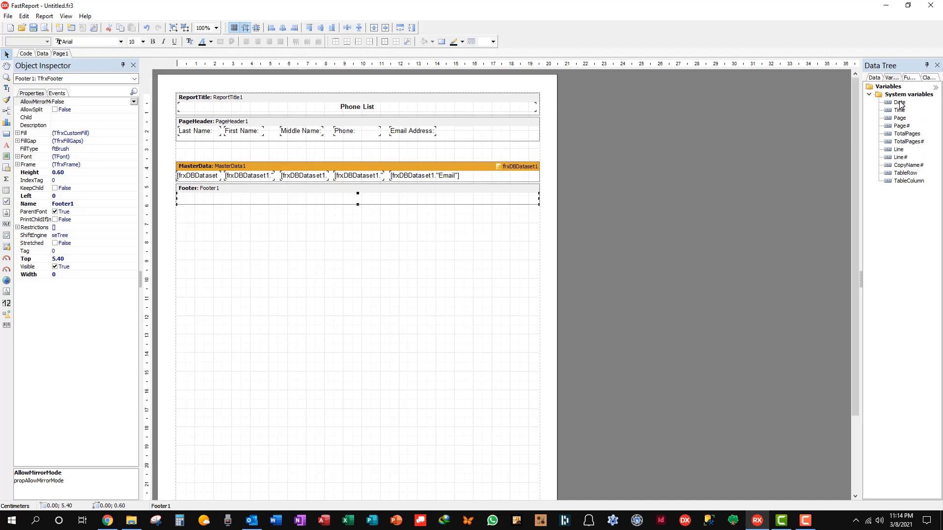
pyautogui.moveTo(902, 127)
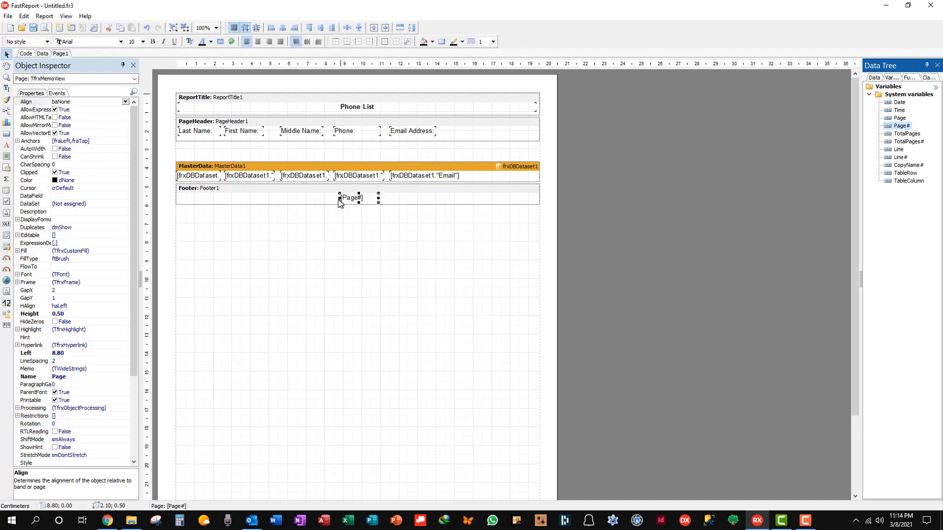
pyautogui.moveTo(68, 20)
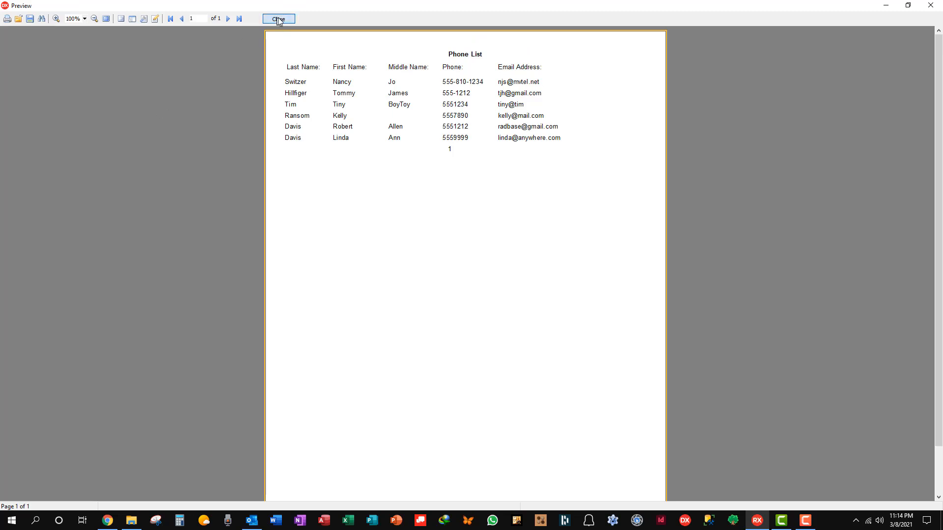
pyautogui.click(278, 18)
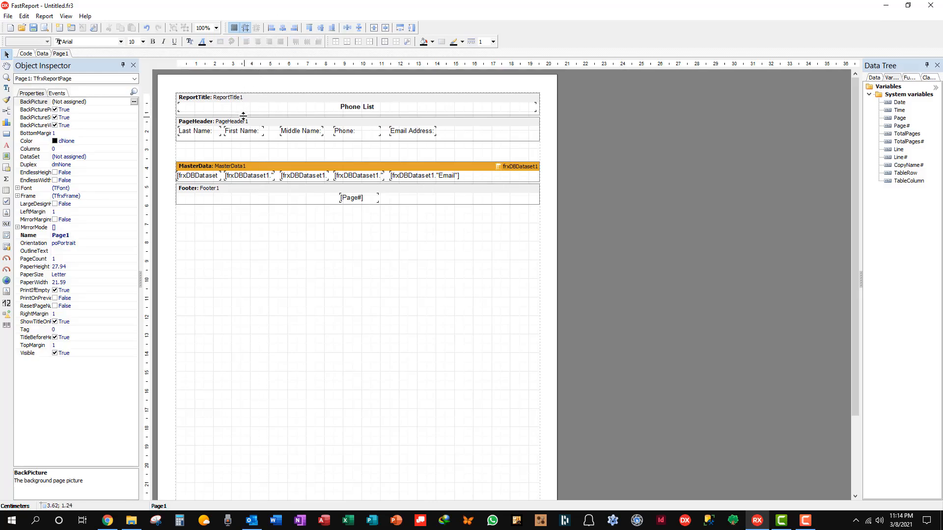
pyautogui.moveTo(263, 193)
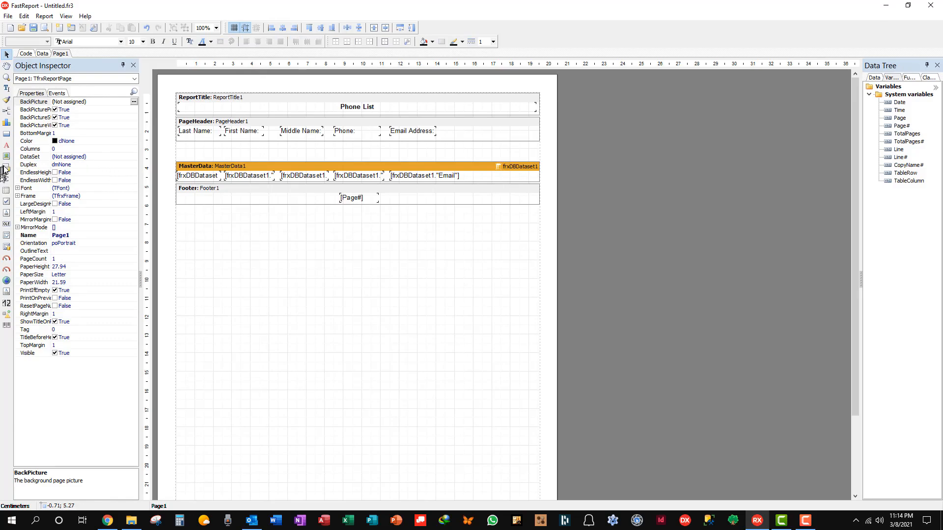
# Insert a Page Footer band and move the [Page#] field into it, centred, replacing Footer1.
pyautogui.click(6, 111)
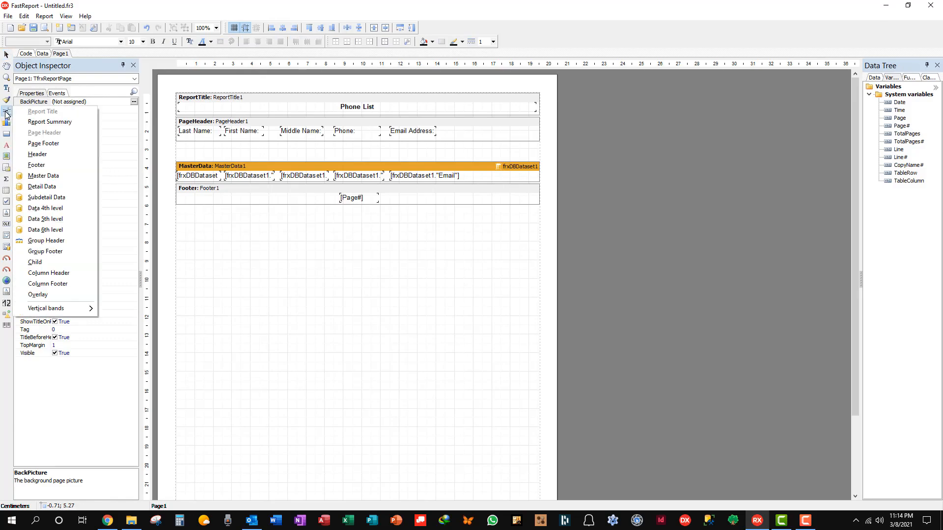
pyautogui.moveTo(43, 143)
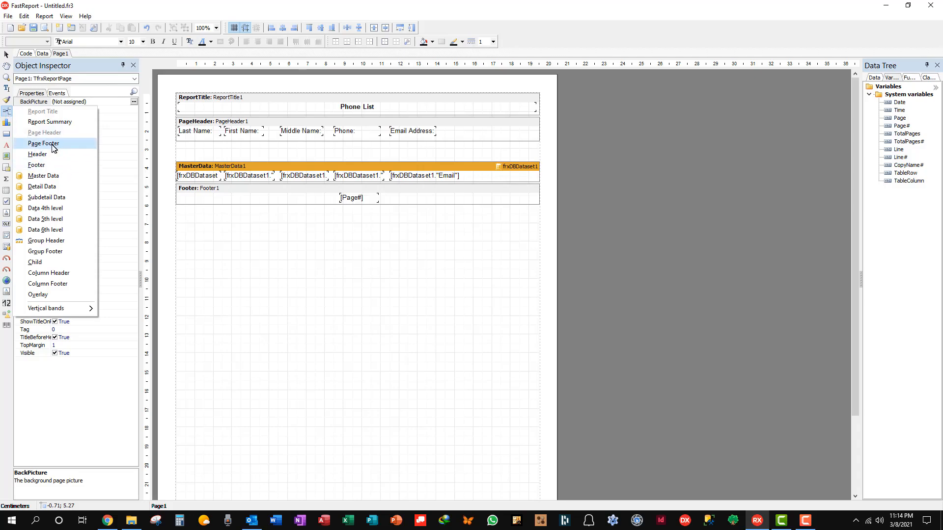
pyautogui.click(42, 143)
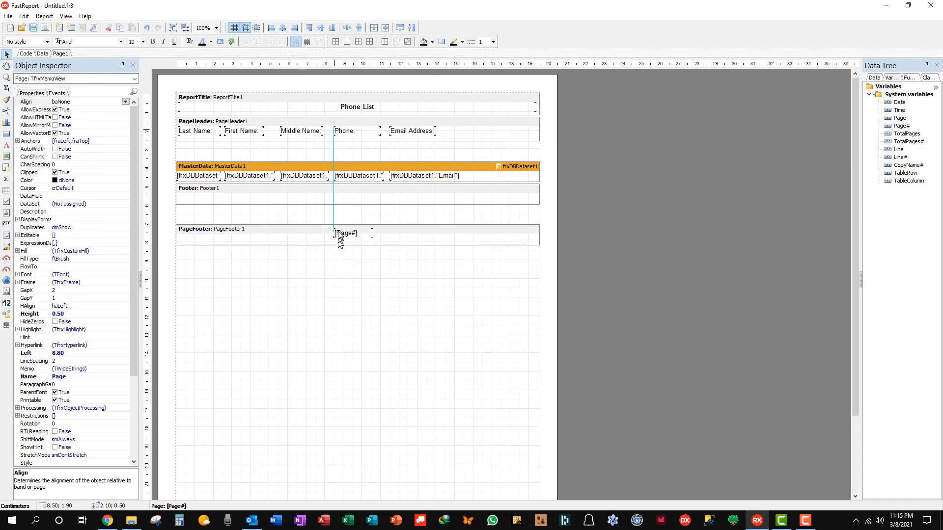
pyautogui.moveTo(346, 233); pyautogui.dragTo(346, 237)
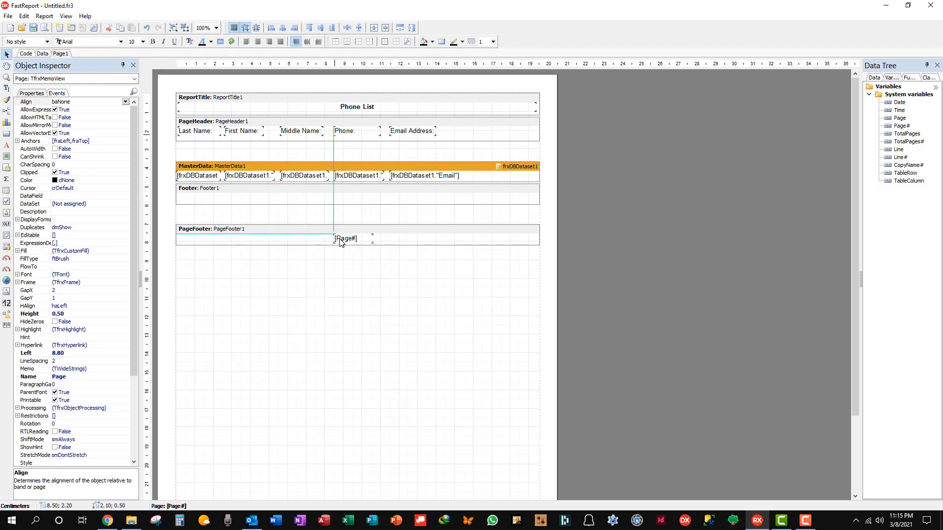
pyautogui.moveTo(343, 237); pyautogui.dragTo(356, 240)
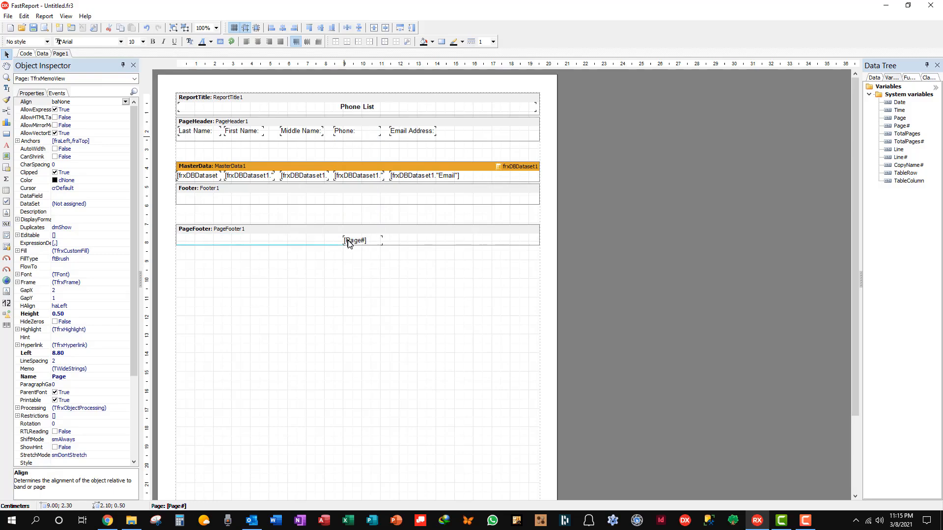
pyautogui.moveTo(355, 240); pyautogui.dragTo(355, 245)
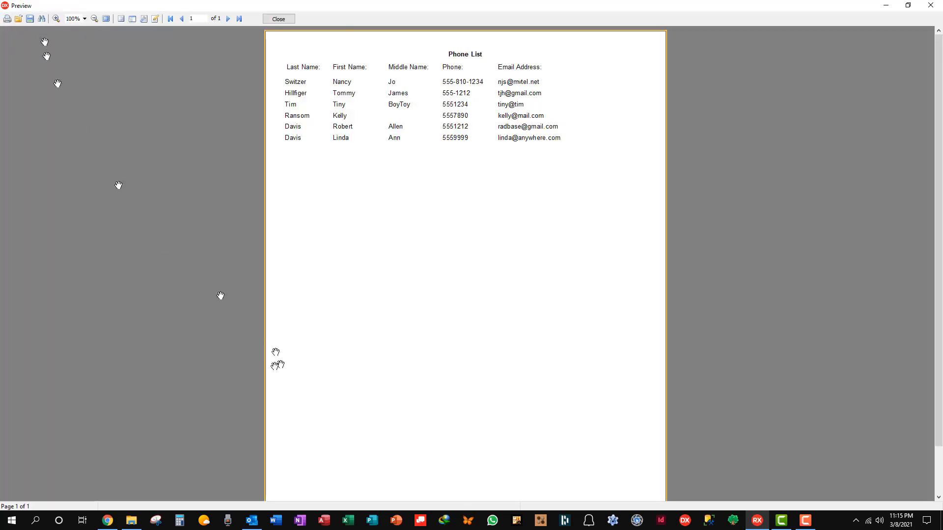
pyautogui.scroll(-3)
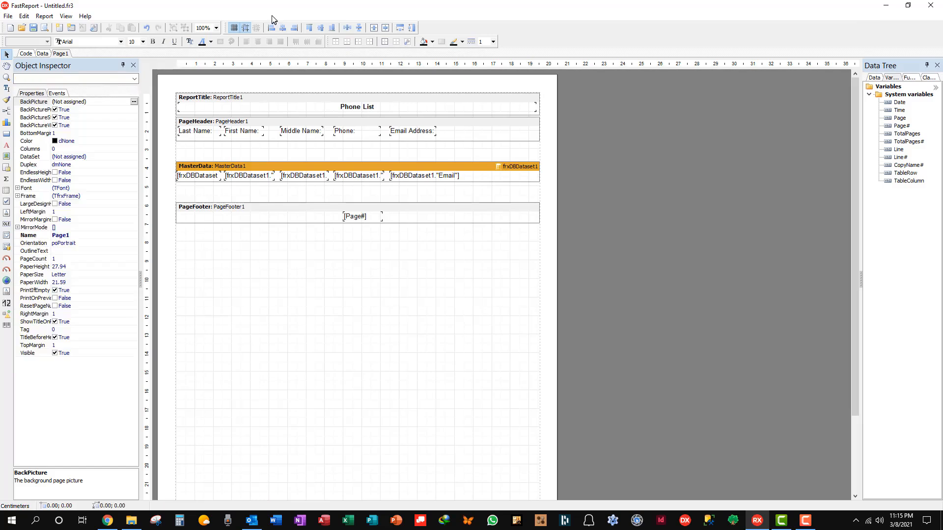
# Make the [Page#] field in the page footer bold.
pyautogui.click(357, 216)
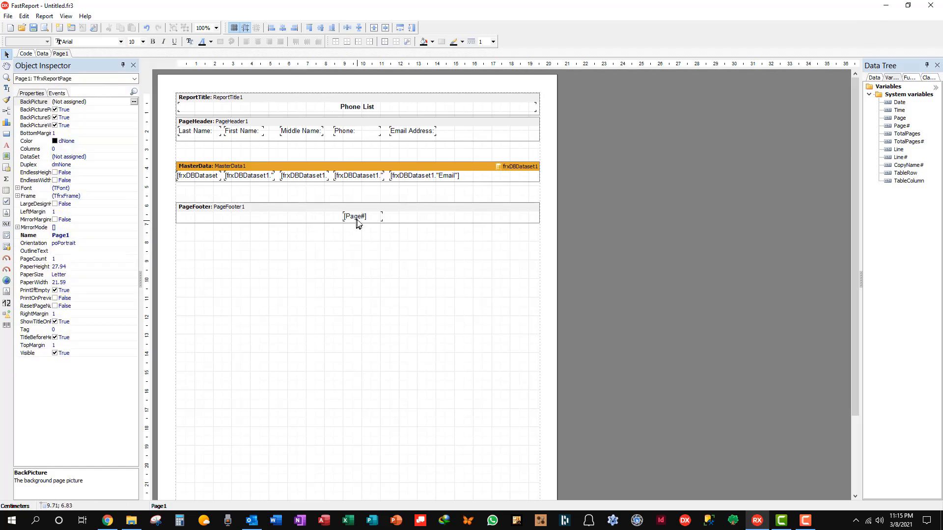
pyautogui.moveTo(366, 221)
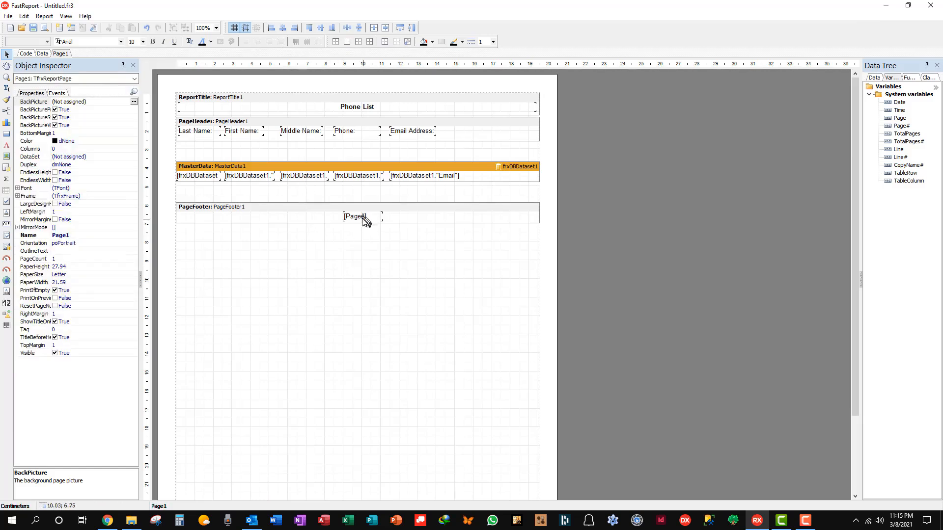
pyautogui.click(356, 216)
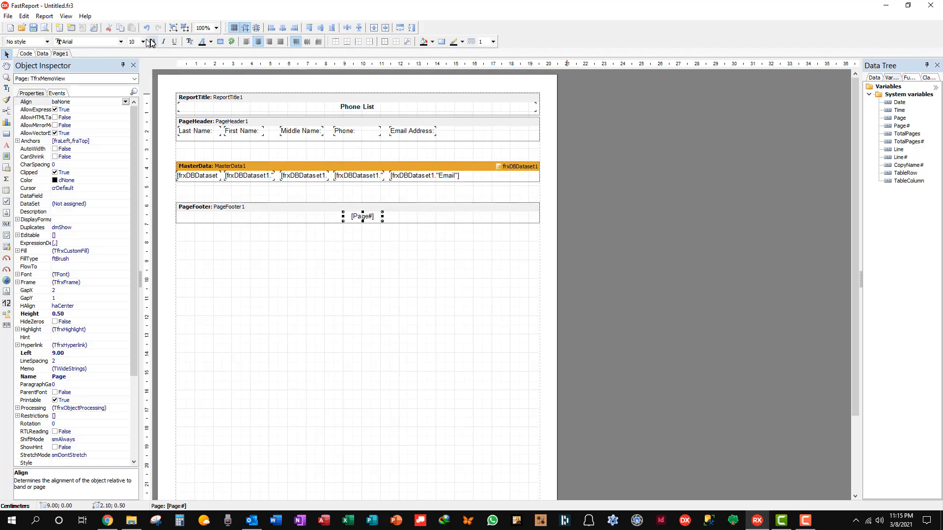
pyautogui.click(154, 41)
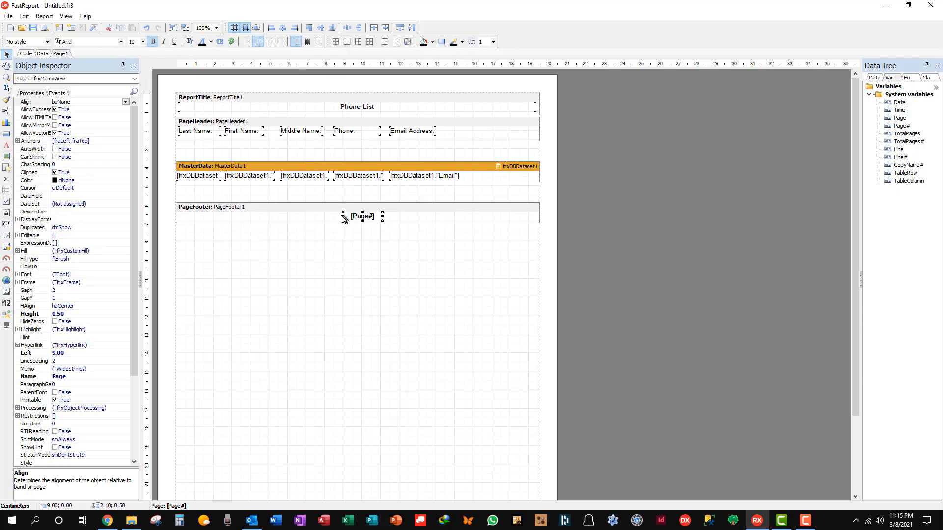
# Stretch the [Page#] field across the full PageFooter width and check the preview.
pyautogui.click(259, 215)
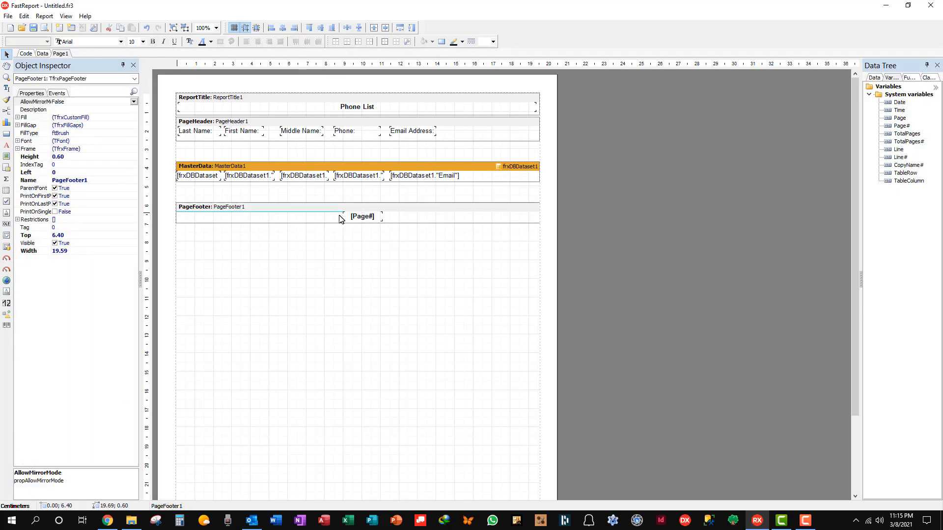
pyautogui.click(361, 216)
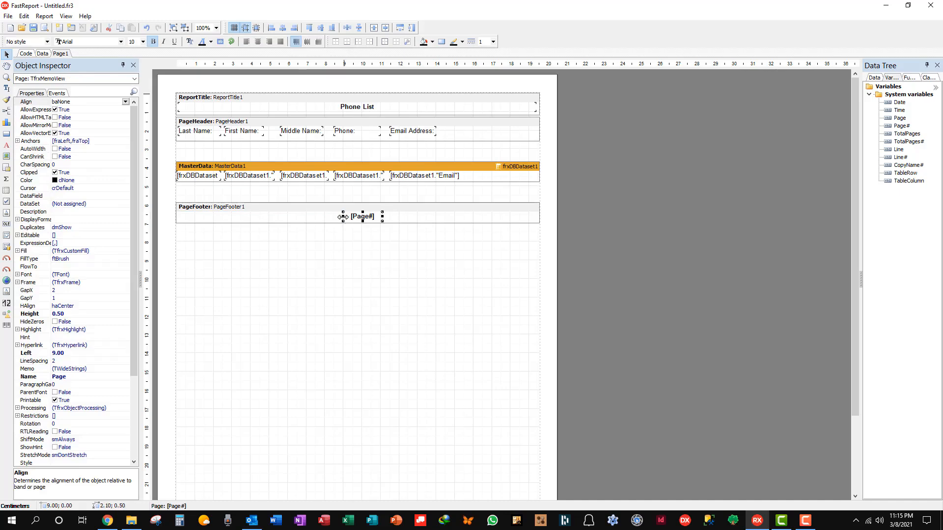
pyautogui.moveTo(362, 216); pyautogui.dragTo(283, 216)
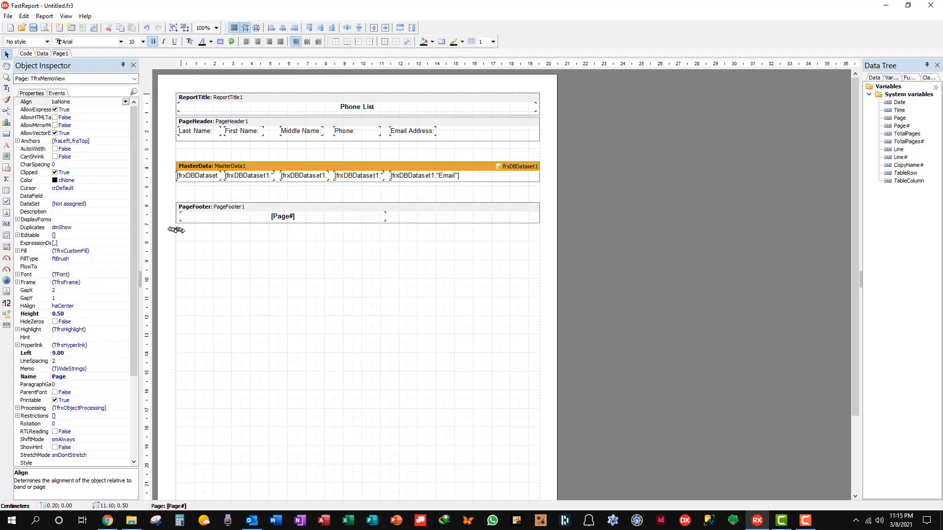
pyautogui.click(282, 216)
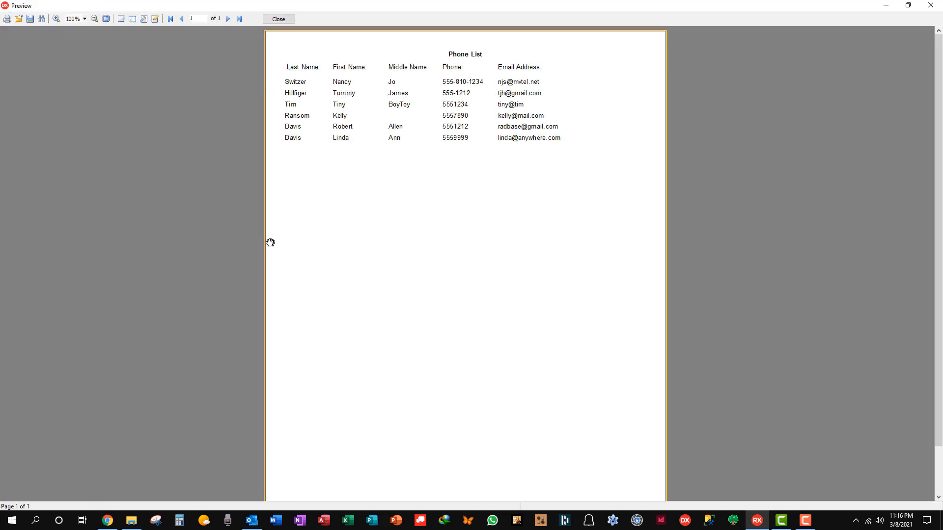
pyautogui.scroll(-3)
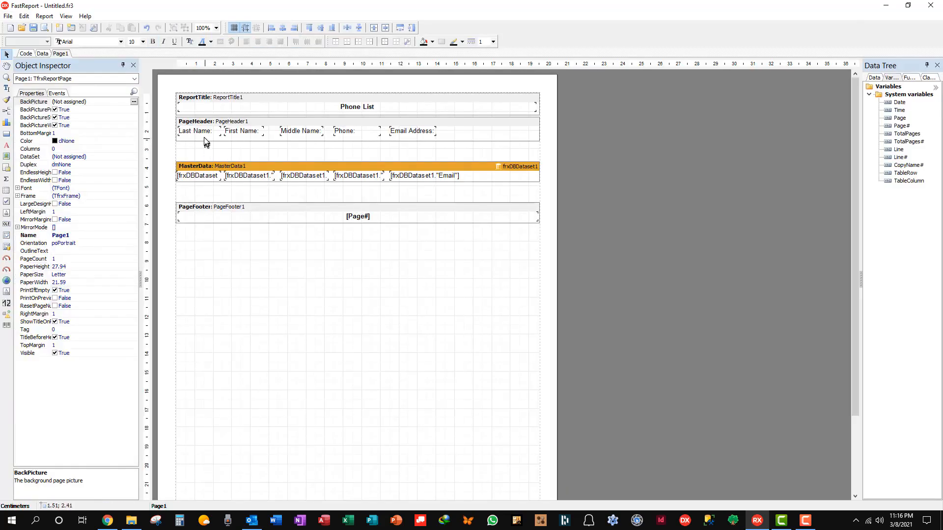
# Select all five header memos and give them a bottom frame line in the Frame Editor.
pyautogui.click(193, 130)
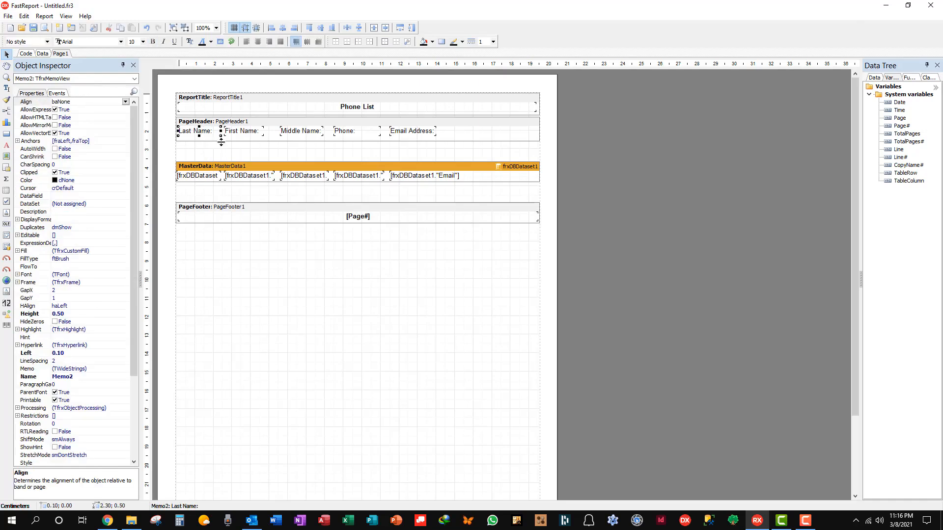
pyautogui.click(242, 130)
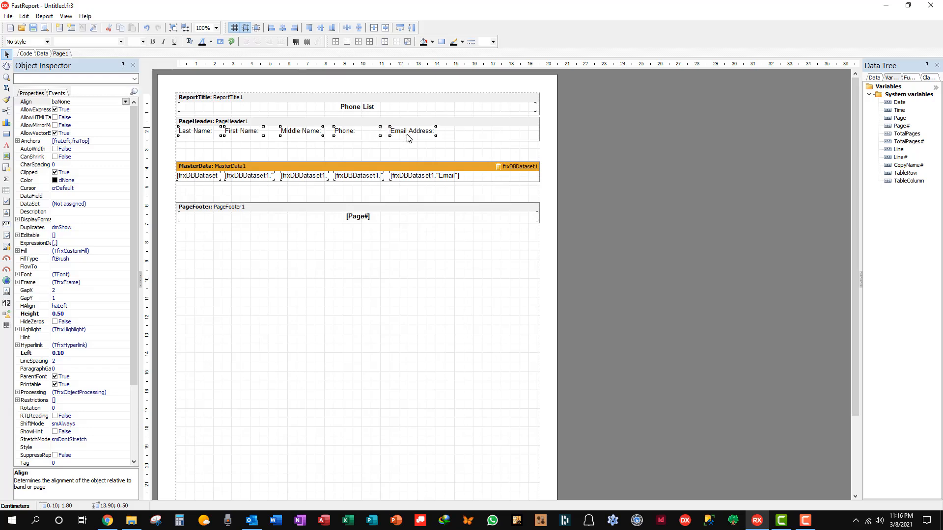
pyautogui.moveTo(412, 128)
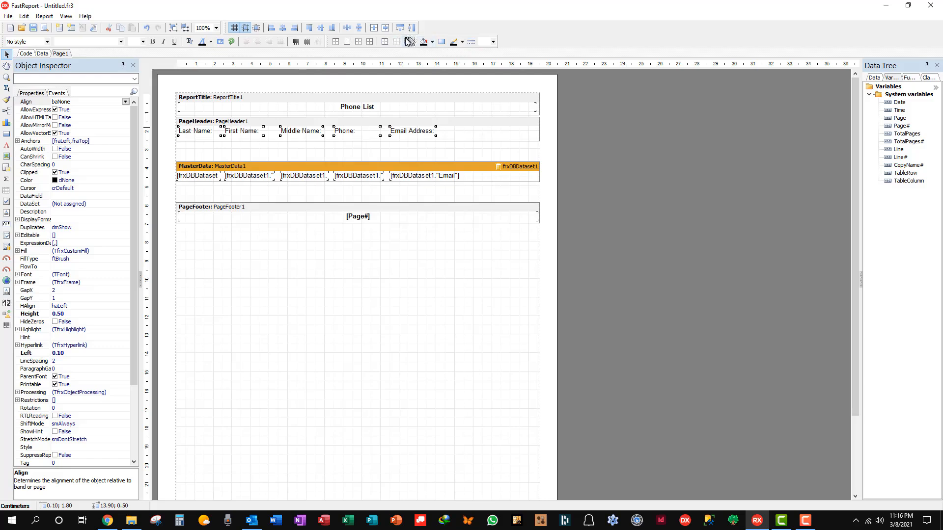
pyautogui.moveTo(407, 41)
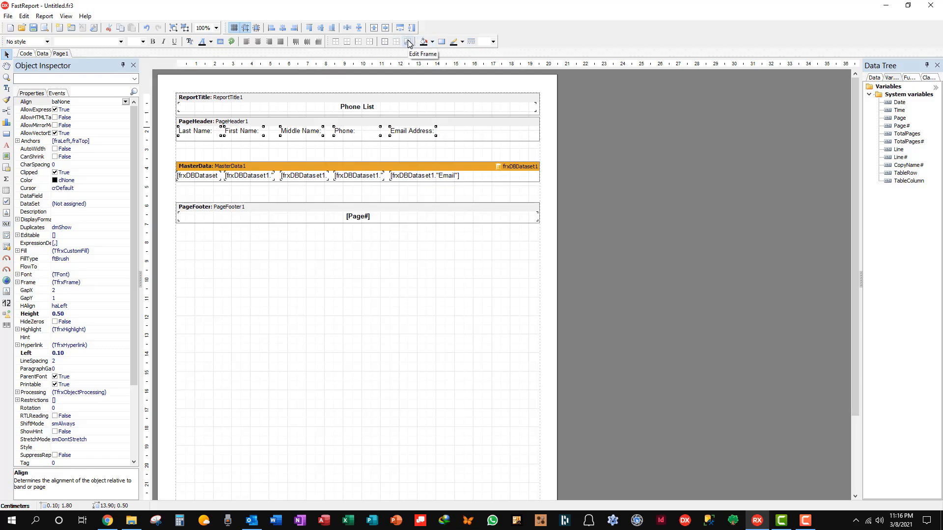
pyautogui.click(409, 41)
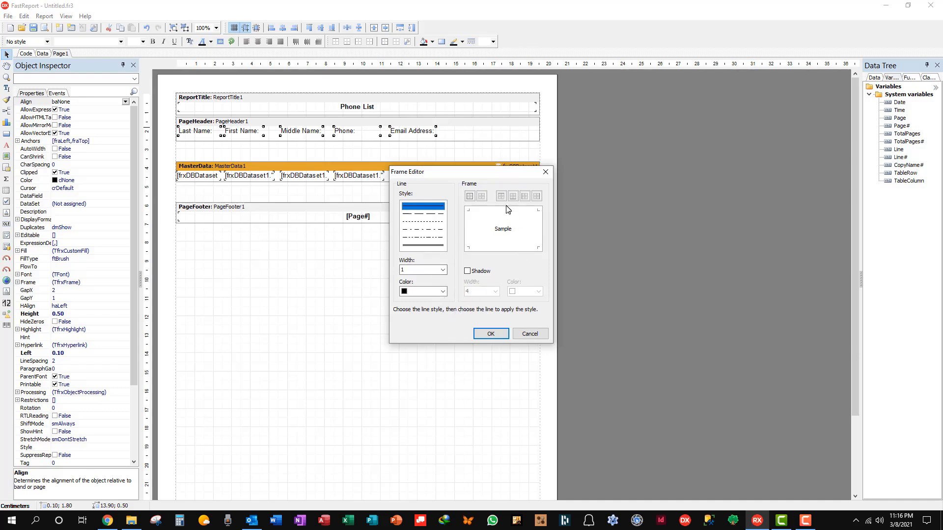
pyautogui.click(513, 197)
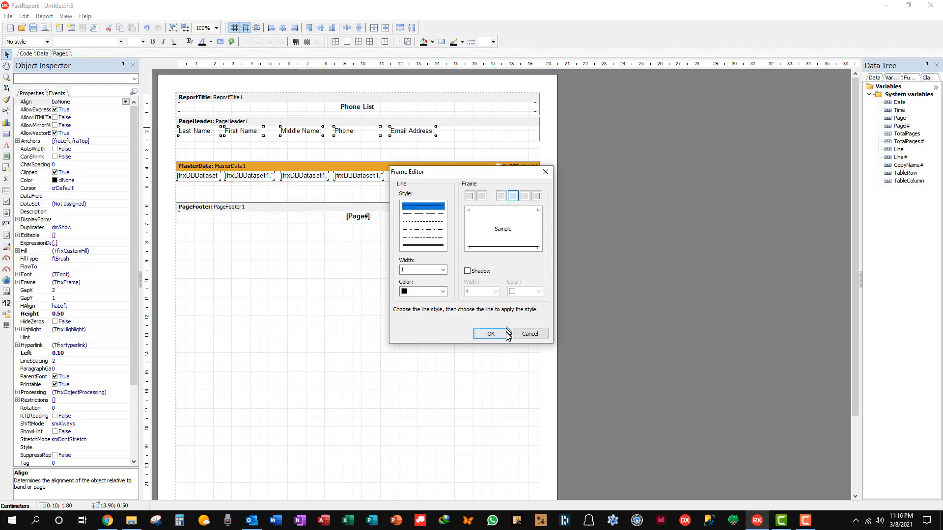
pyautogui.click(489, 334)
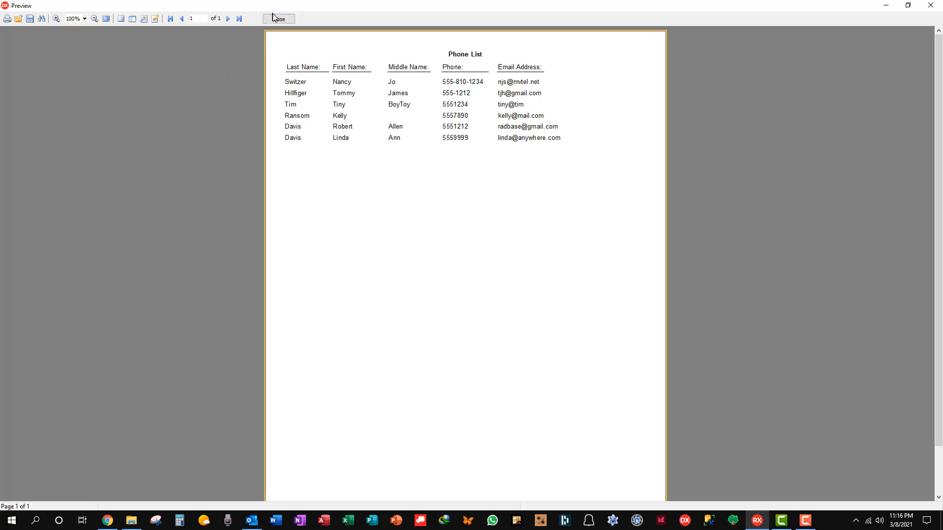
# Widen the Email Address: memo so its underline reaches the right margin, previewing before and after.
pyautogui.click(278, 18)
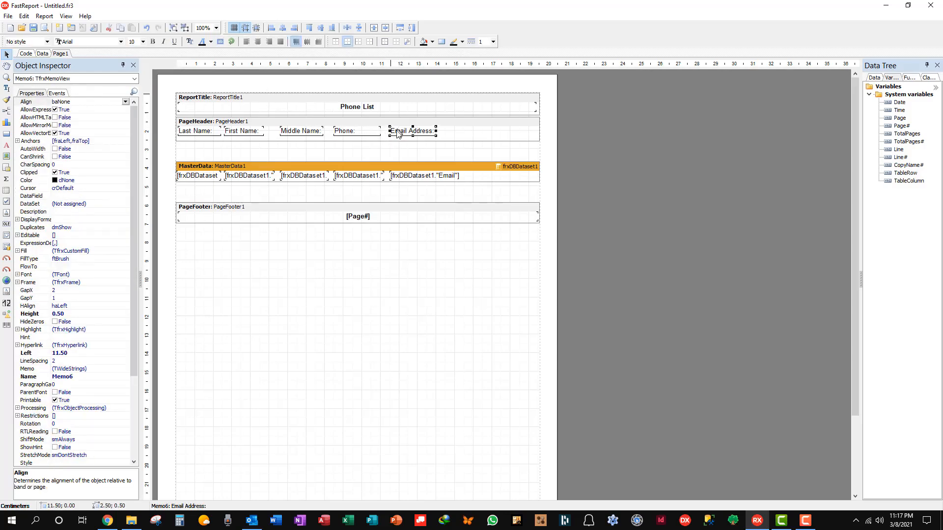
pyautogui.moveTo(439, 133)
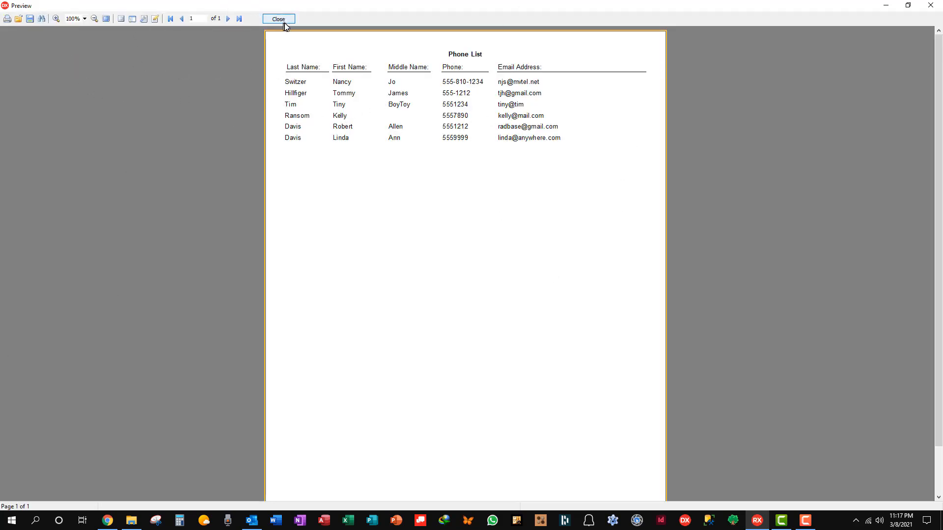
pyautogui.click(278, 19)
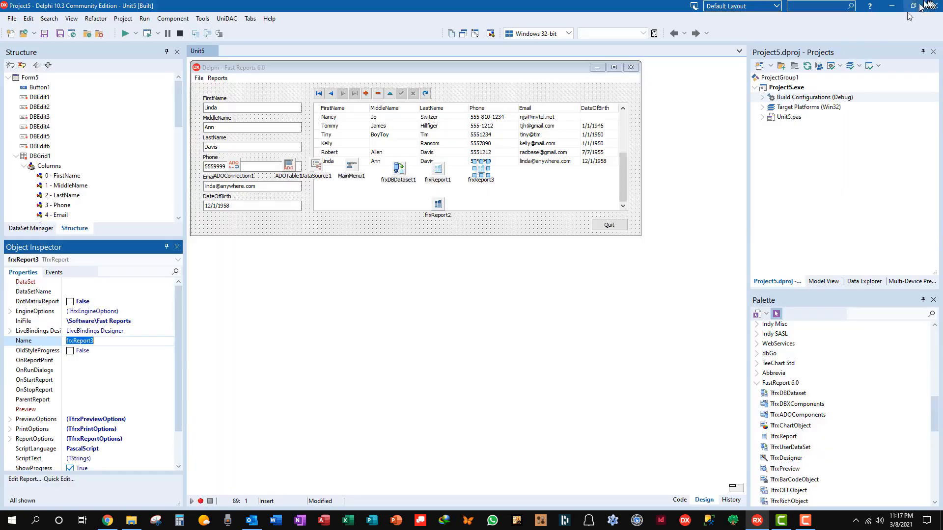
pyautogui.moveTo(354, 150)
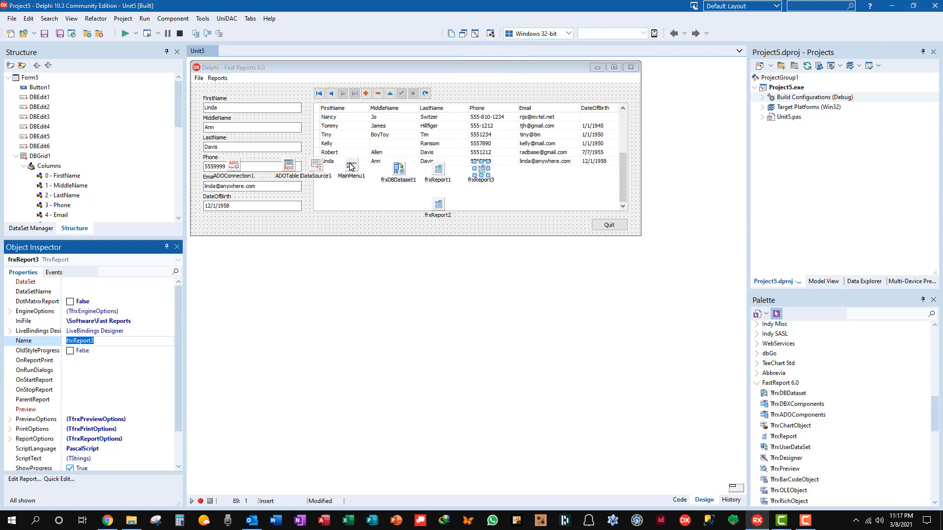
# In the MainMenu1 Menu Designer, caption the blank Reports item Phone List.
pyautogui.click(350, 164)
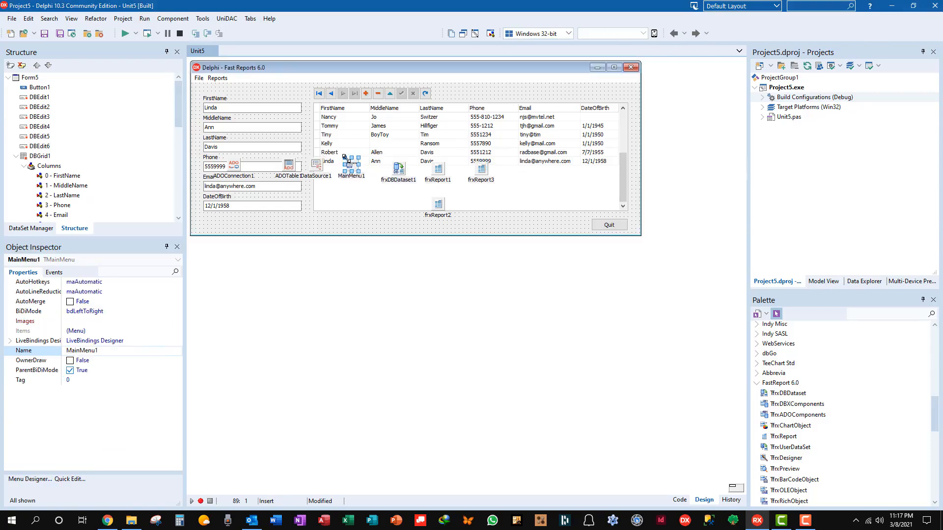
pyautogui.doubleClick(349, 161)
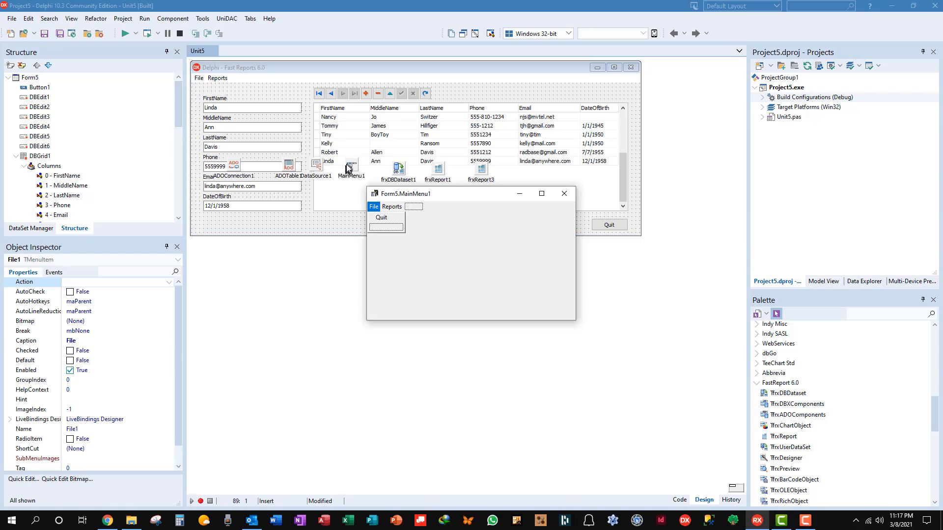
pyautogui.click(392, 207)
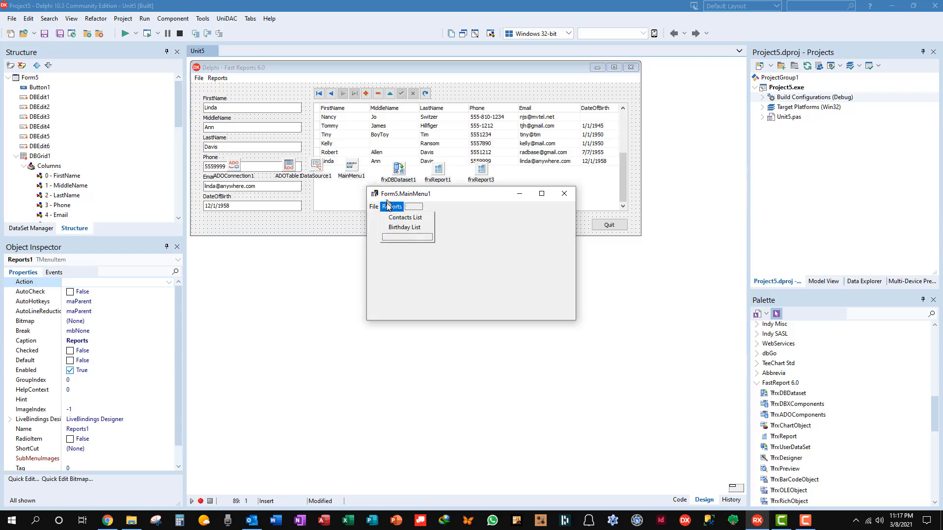
pyautogui.click(407, 237)
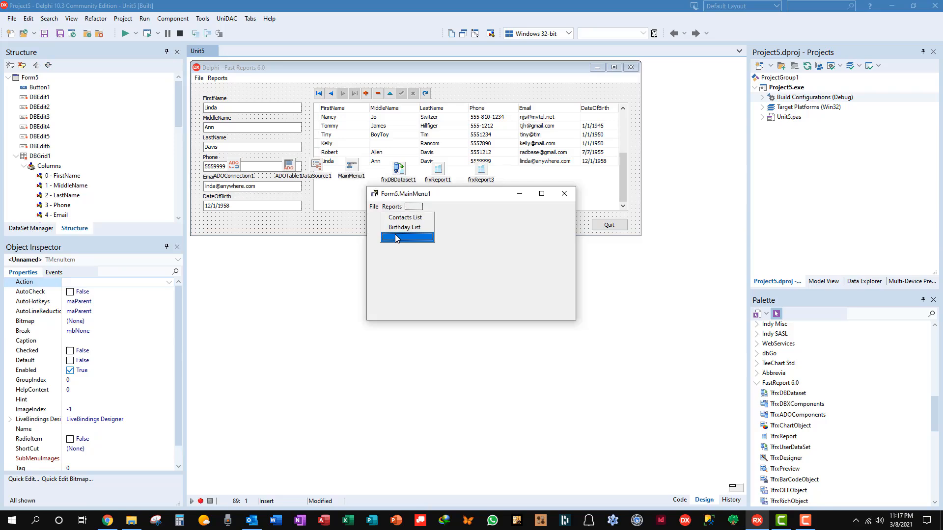
pyautogui.write('Phone List')
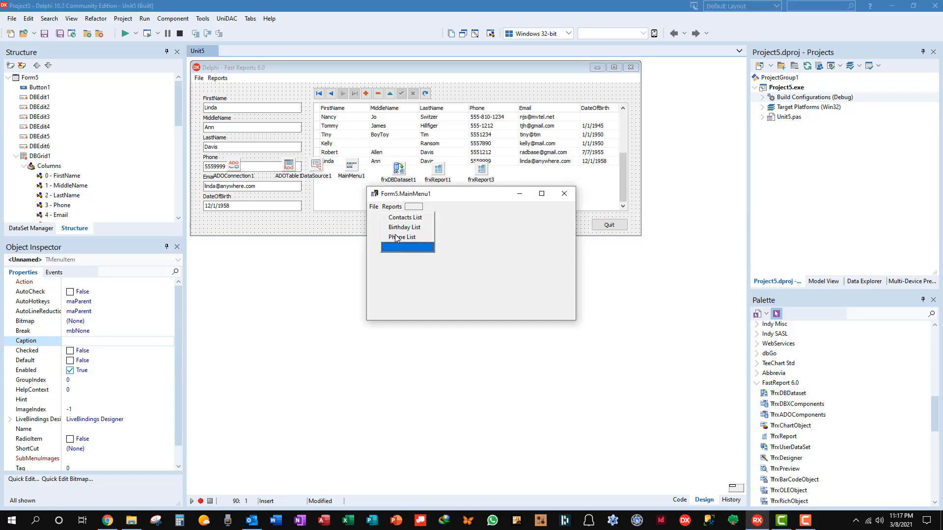
# Write frxReport3.ShowReport(True); in the new PhoneList1Click handler.
pyautogui.doubleClick(403, 237)
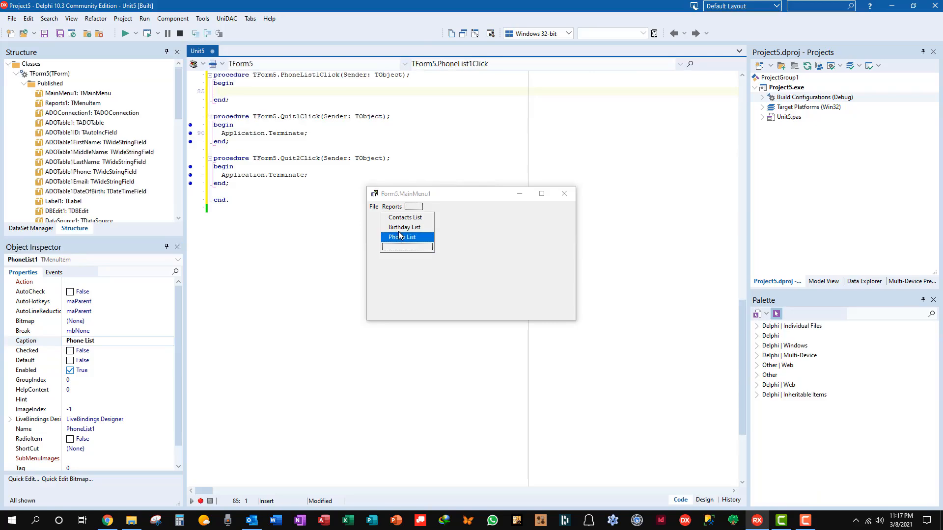
pyautogui.click(221, 90)
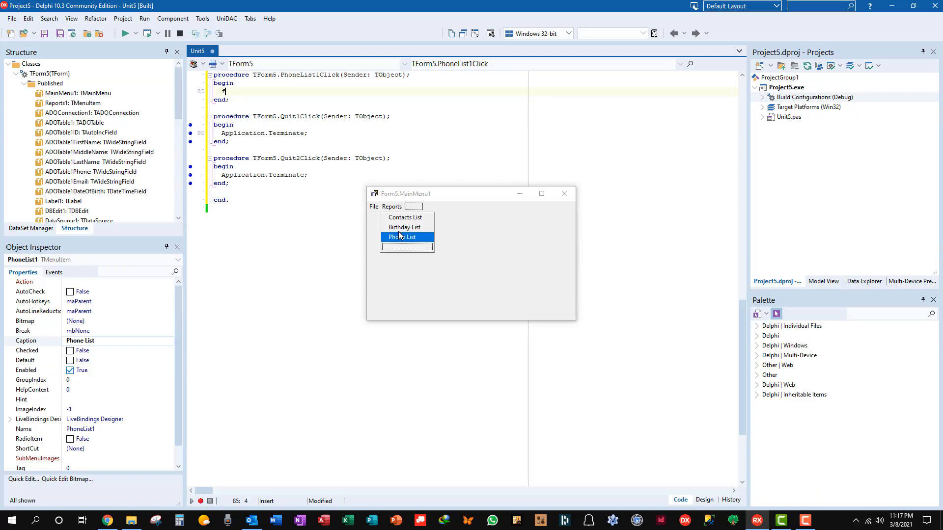
pyautogui.write('frx')
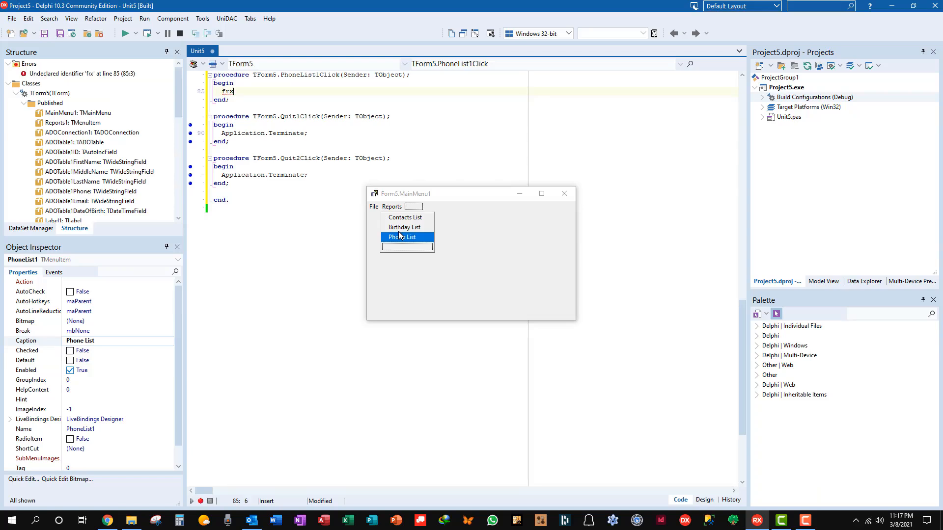
pyautogui.write('Report3.')
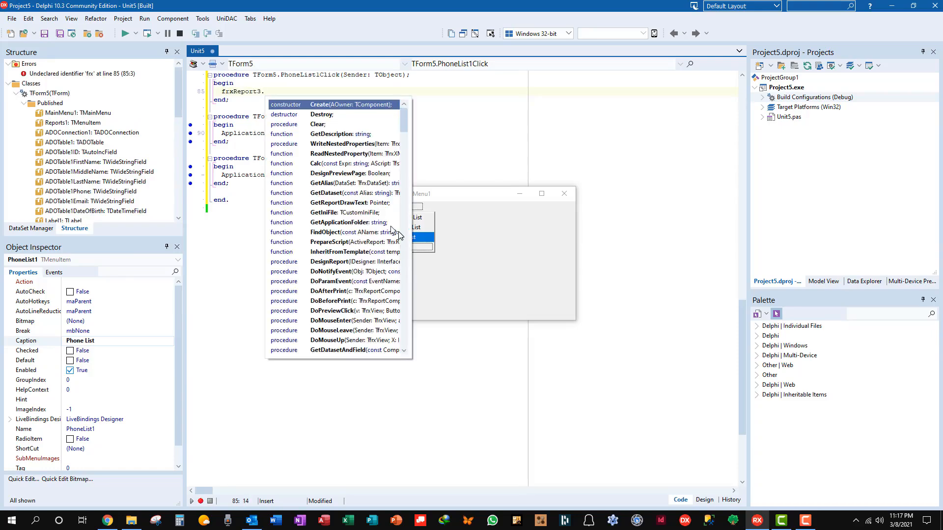
pyautogui.write('show')
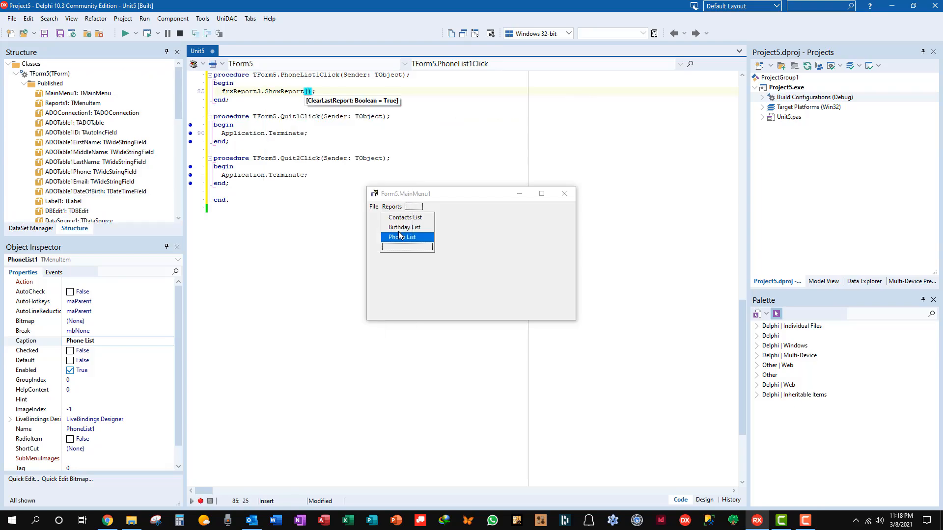
pyautogui.write('True')
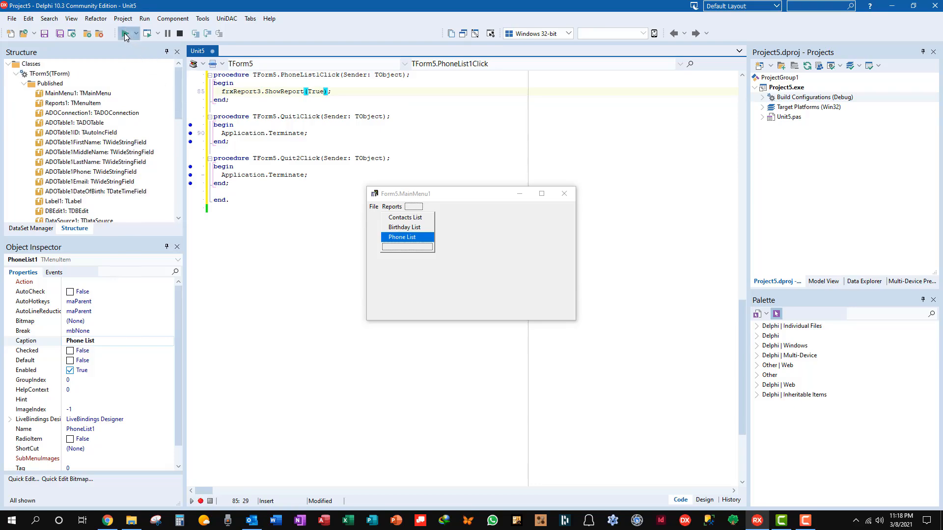
# Run the app and choose Reports > Phone List to see the previewed phone list.
pyautogui.click(122, 34)
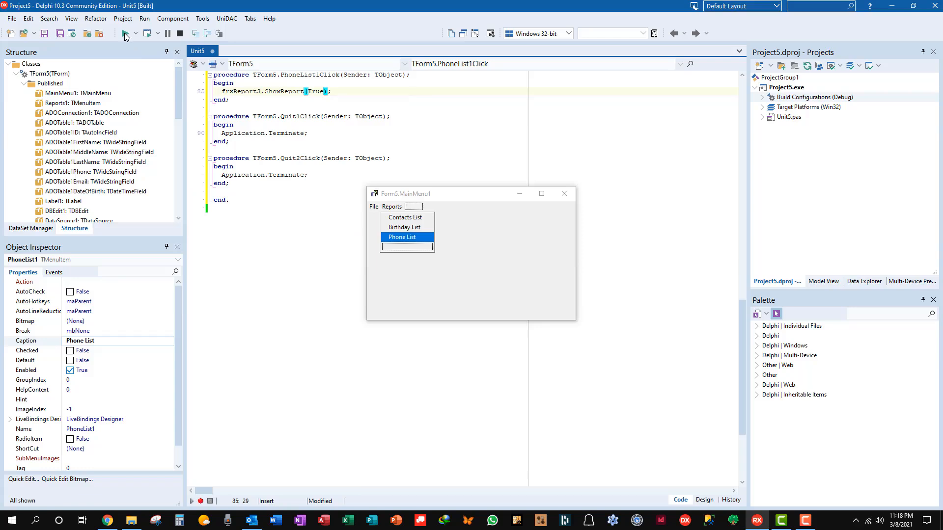
pyautogui.click(400, 237)
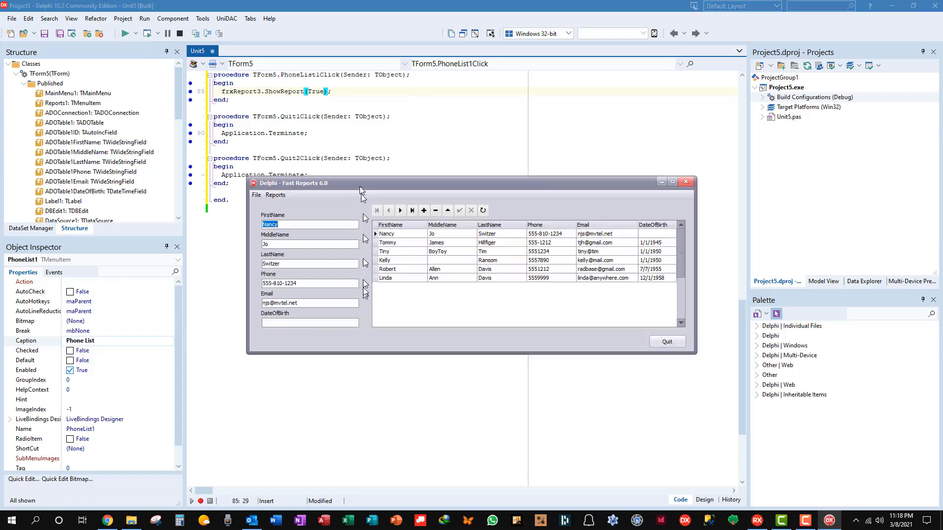
pyautogui.moveTo(275, 193)
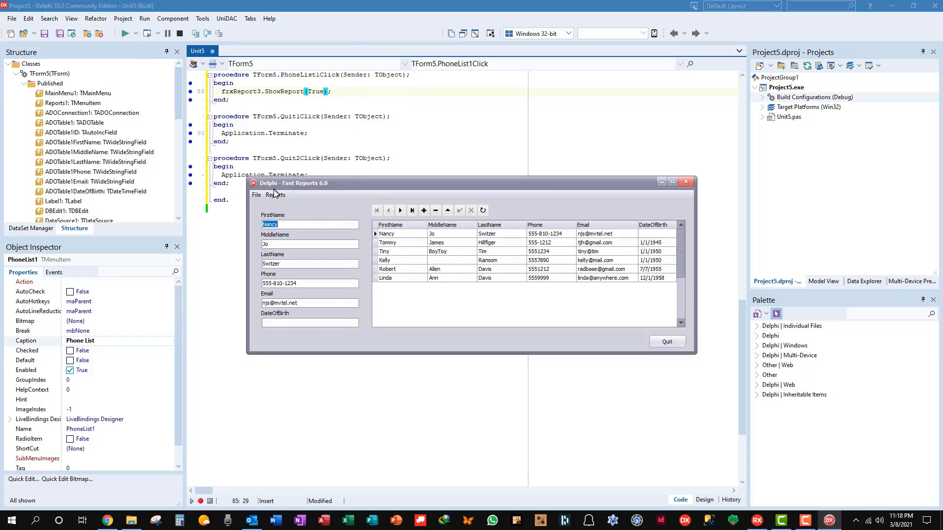
pyautogui.click(274, 195)
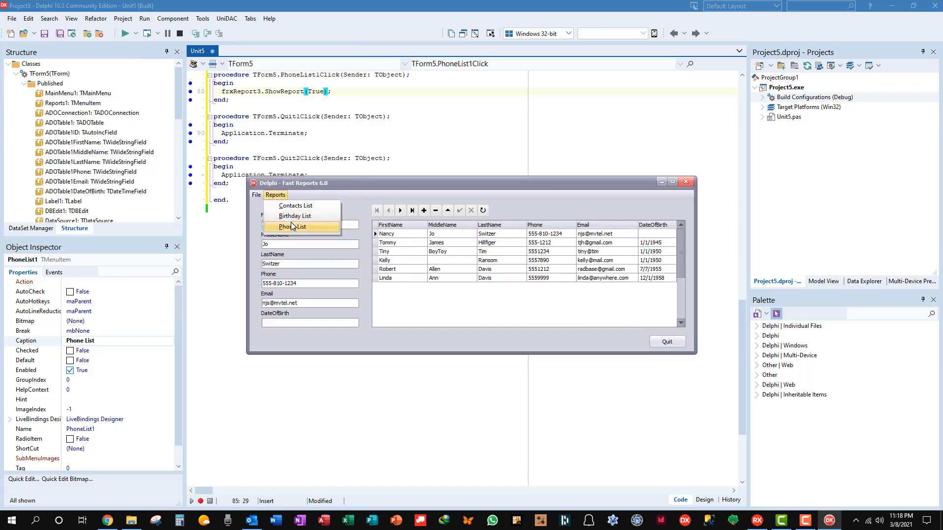
pyautogui.click(292, 227)
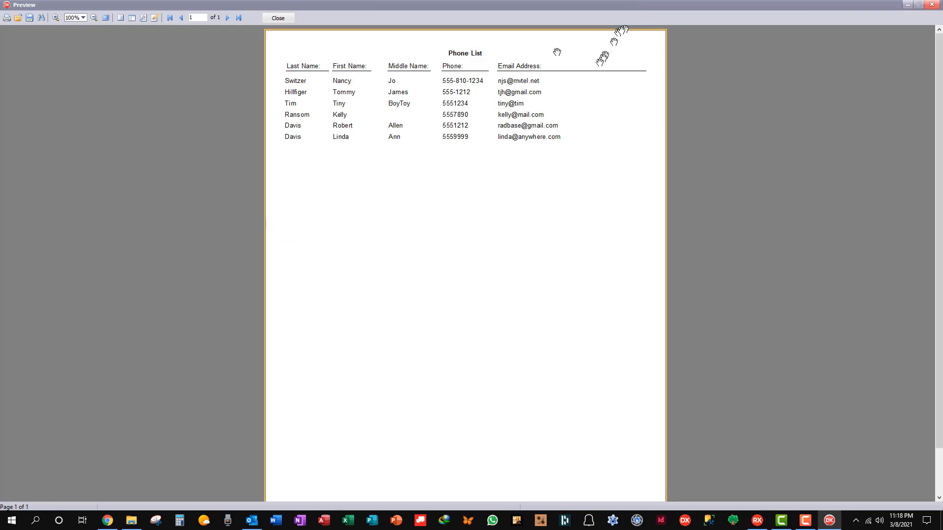
pyautogui.moveTo(526, 106)
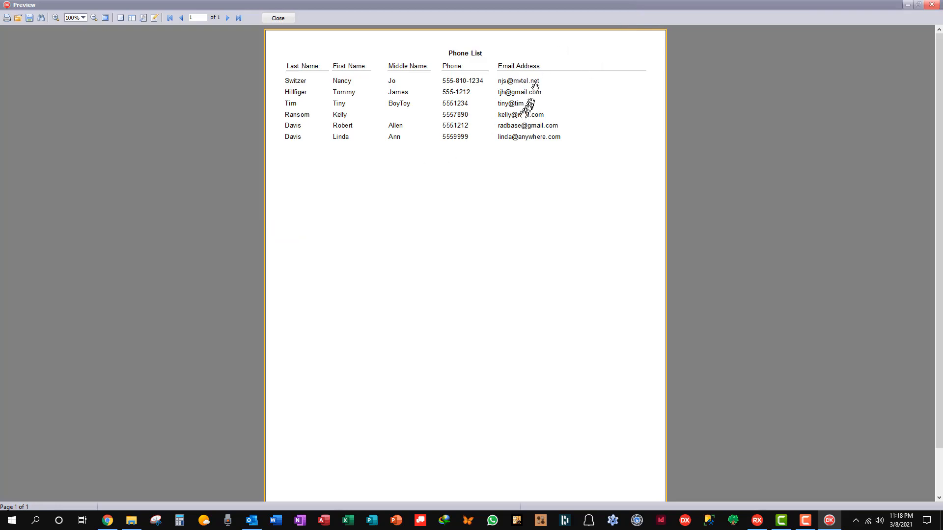
pyautogui.moveTo(484, 89)
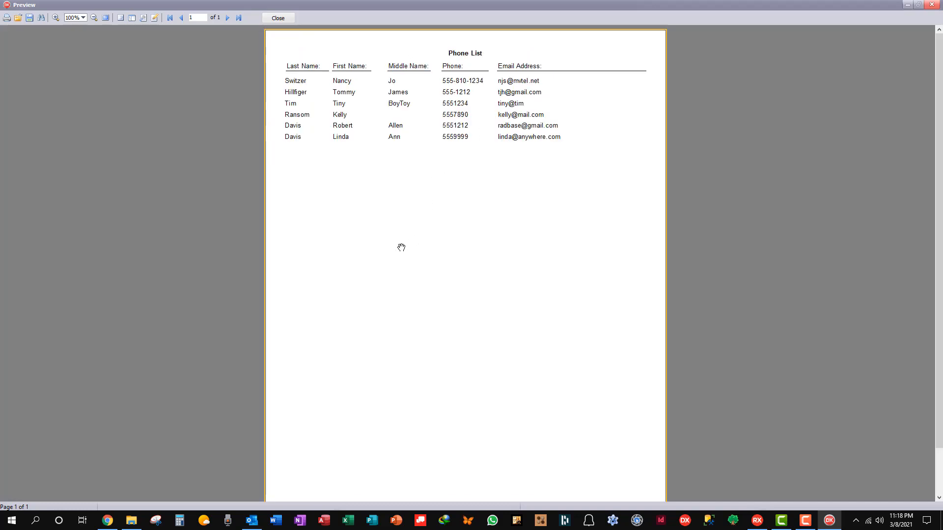
pyautogui.moveTo(408, 181)
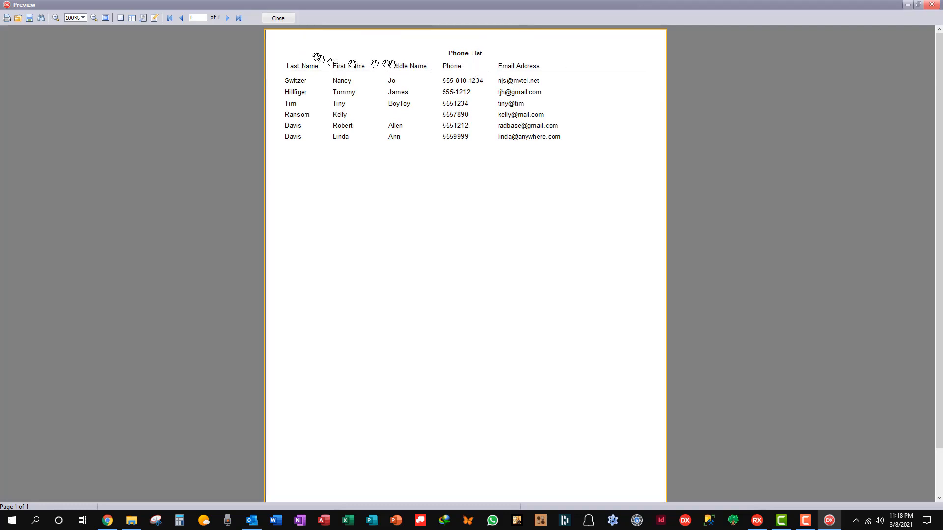
pyautogui.moveTo(371, 204)
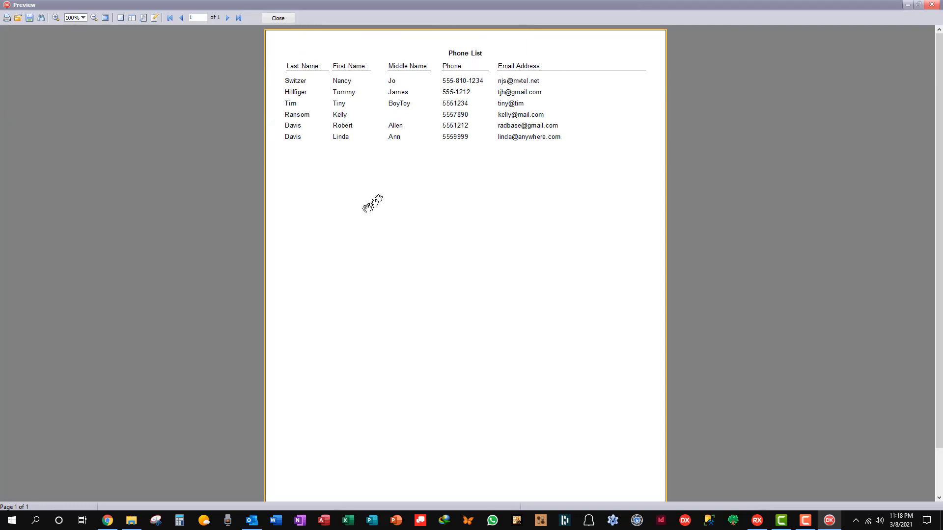
pyautogui.moveTo(363, 196)
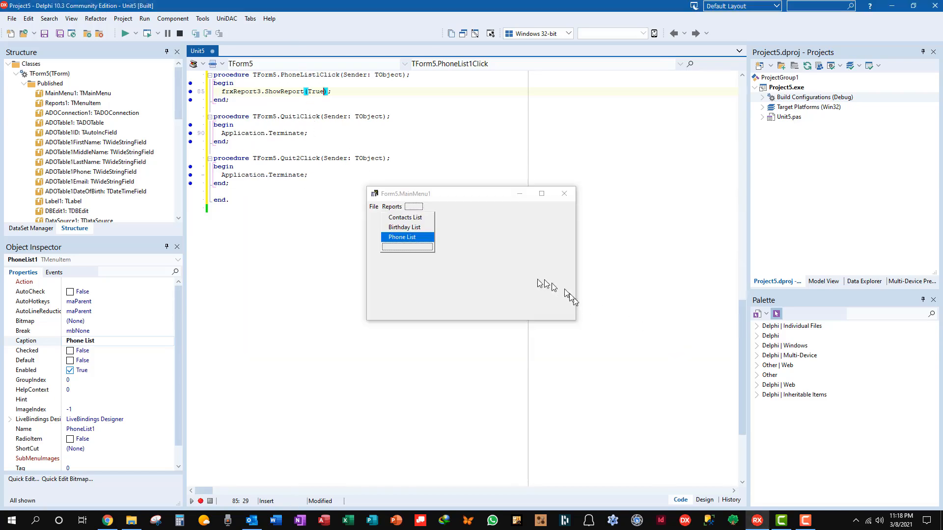
pyautogui.moveTo(563, 193)
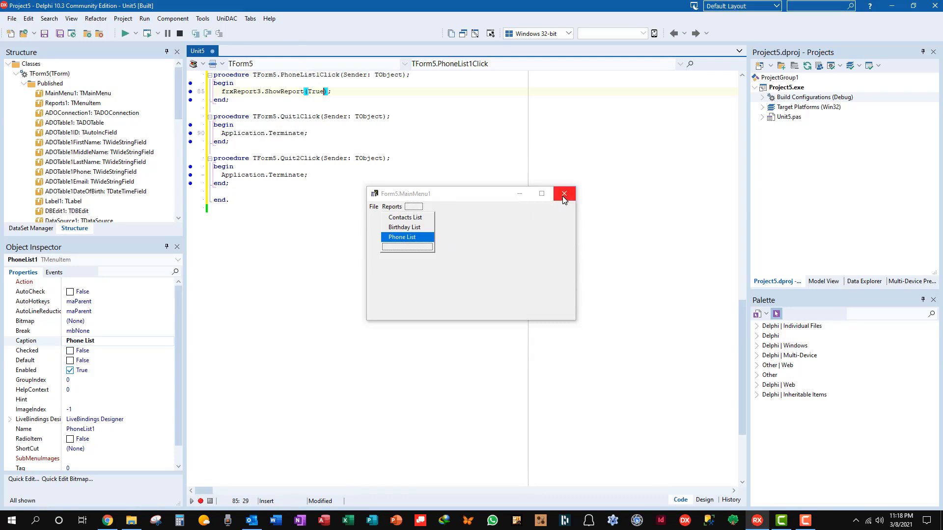
# Reopen frxReport3 in the FastReport designer and inspect the Last Name: and Middle Name: header memos.
pyautogui.click(563, 194)
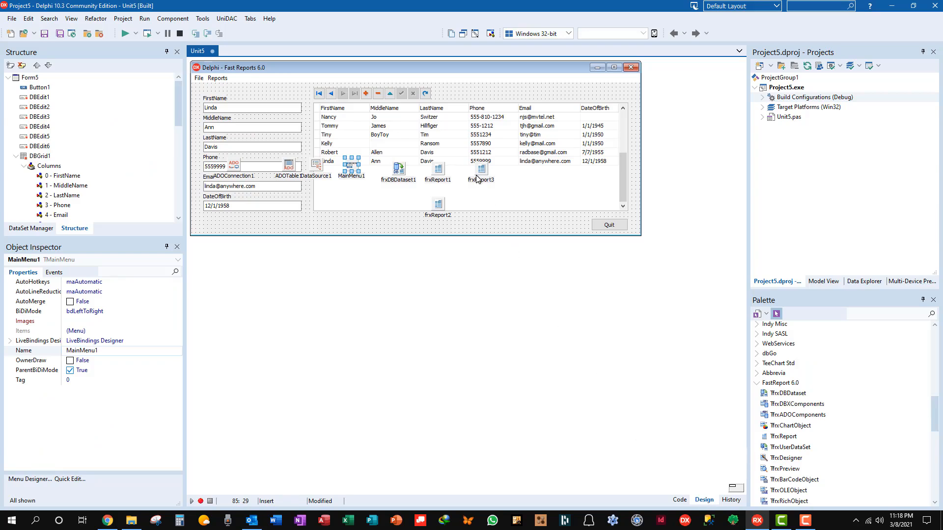
pyautogui.click(481, 168)
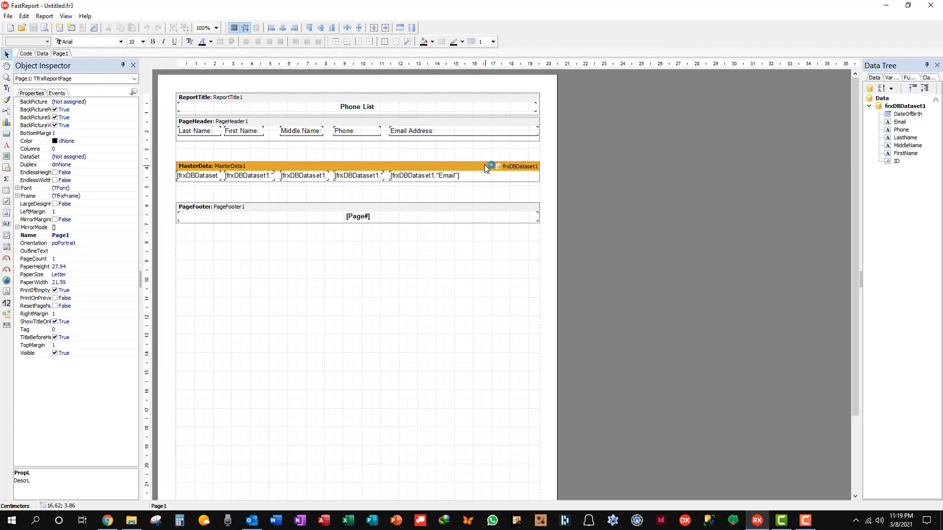
pyautogui.moveTo(219, 134)
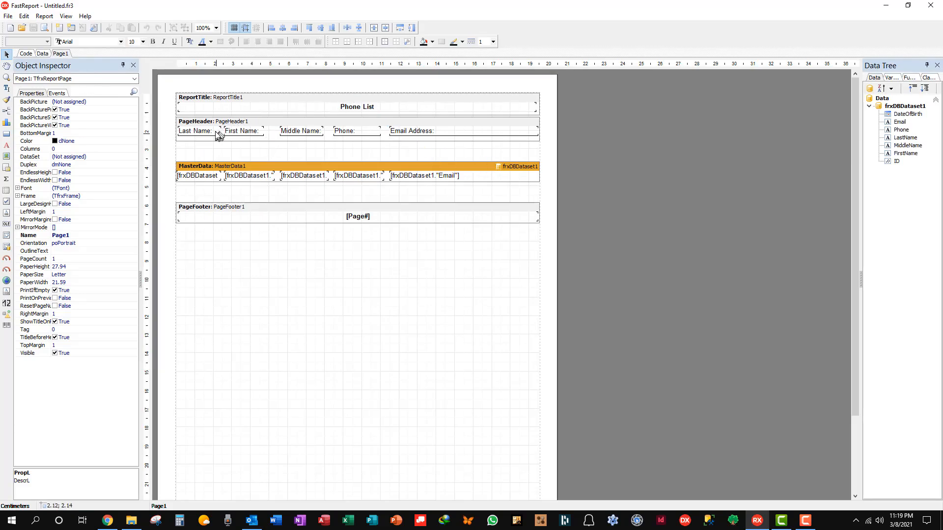
pyautogui.click(193, 131)
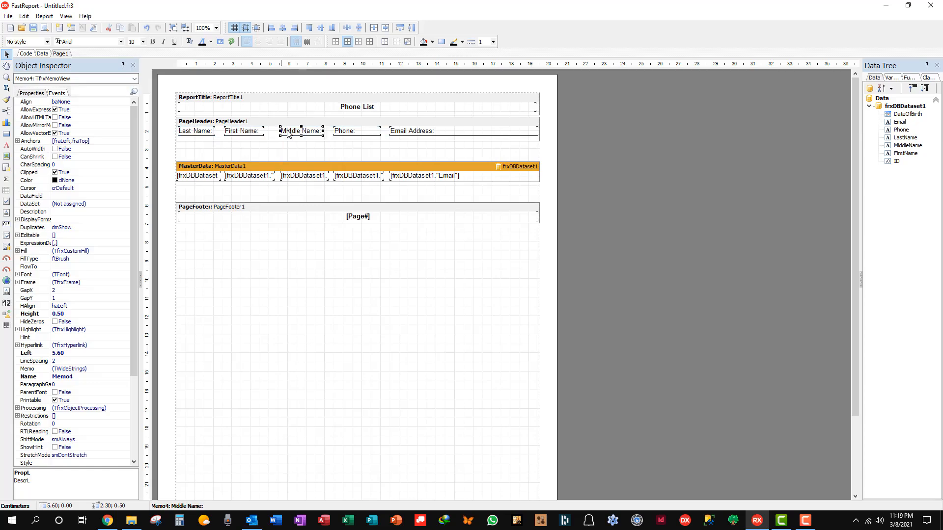
pyautogui.click(356, 130)
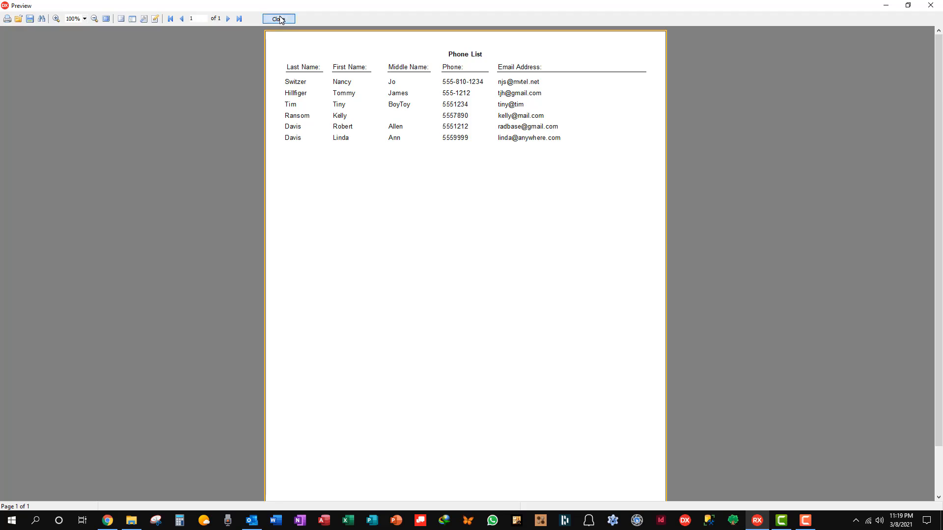
# Run the app, preview the Phone List report, then close the preview.
pyautogui.click(277, 19)
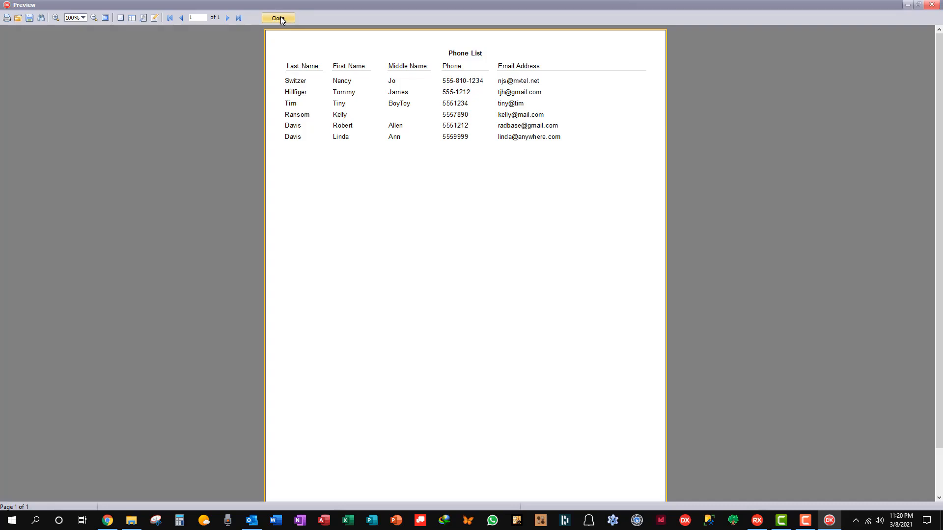
pyautogui.click(277, 17)
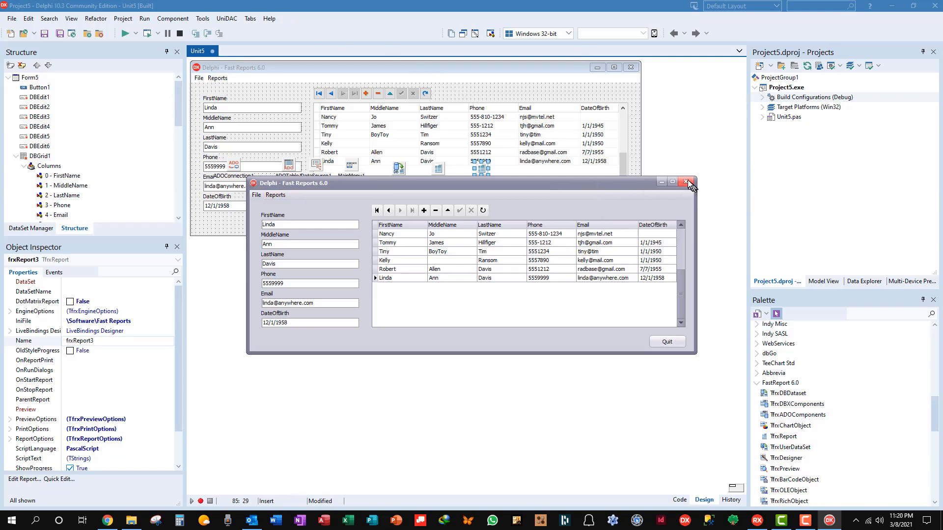
pyautogui.moveTo(686, 184)
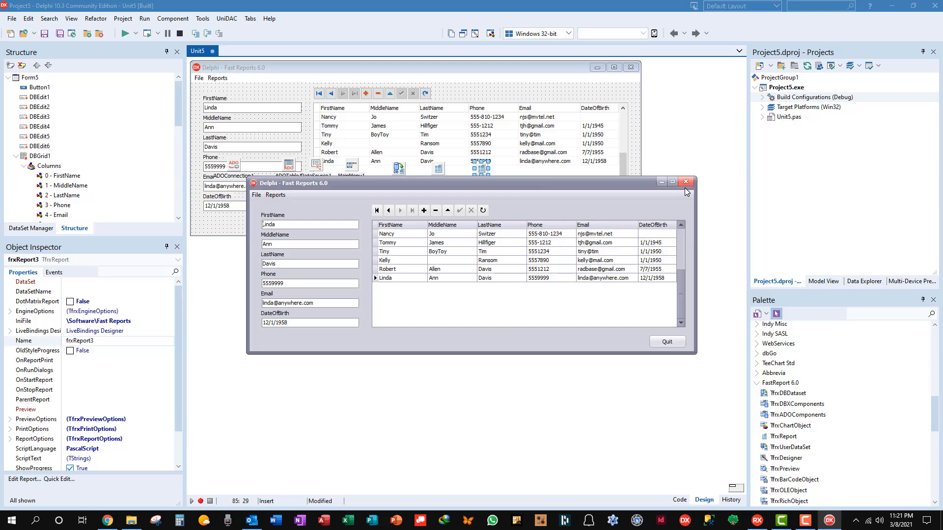
pyautogui.moveTo(544, 144)
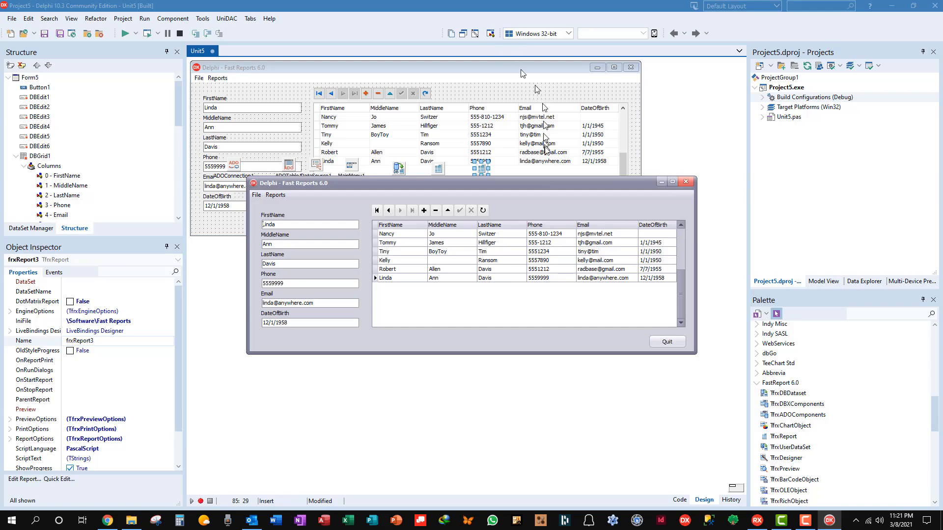
# Quit the running contacts app to return to the form designer.
pyautogui.click(666, 342)
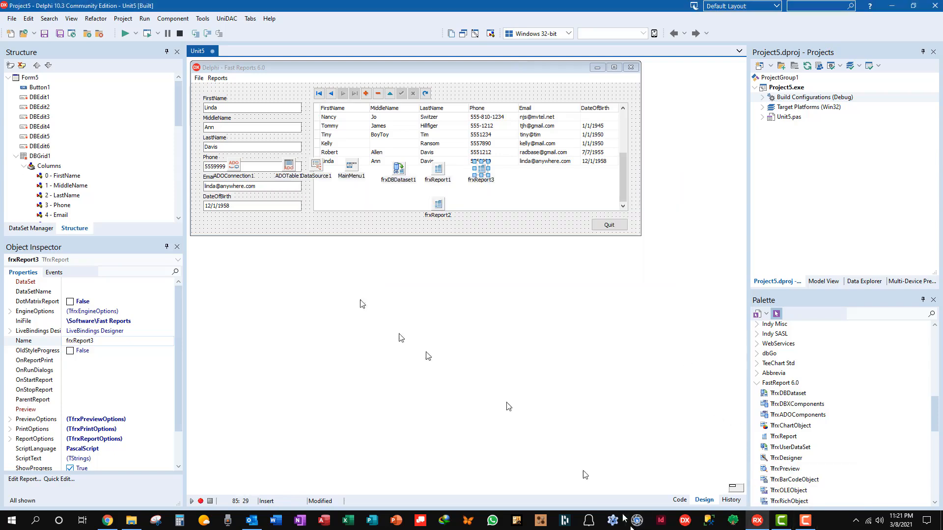
pyautogui.moveTo(385, 280)
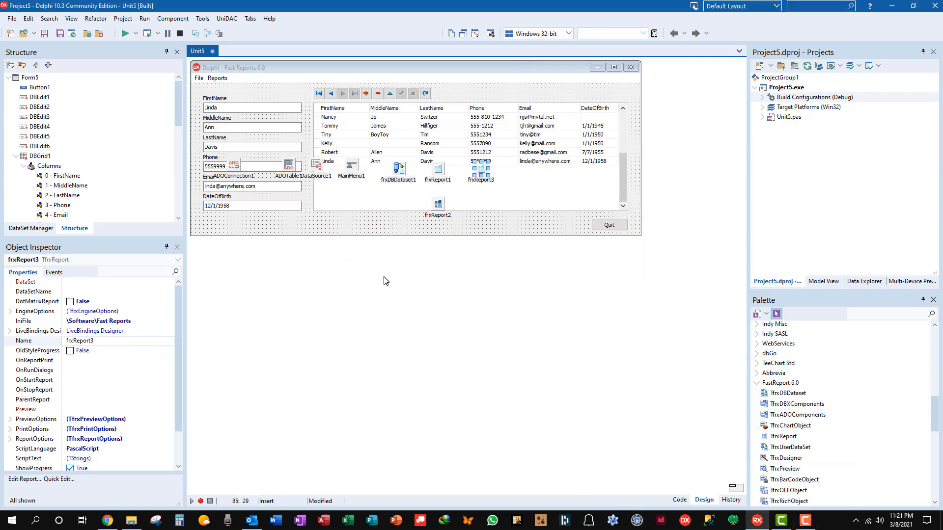
pyautogui.moveTo(496, 258)
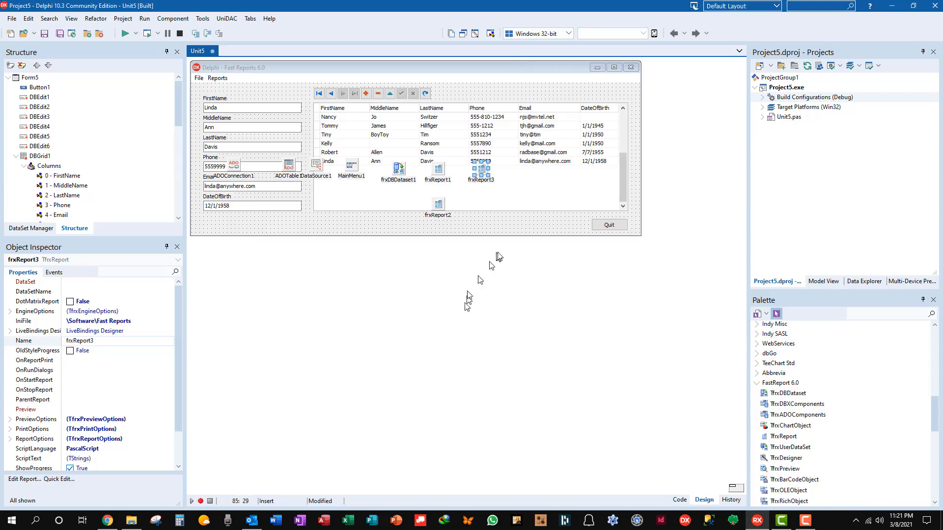
pyautogui.moveTo(529, 297)
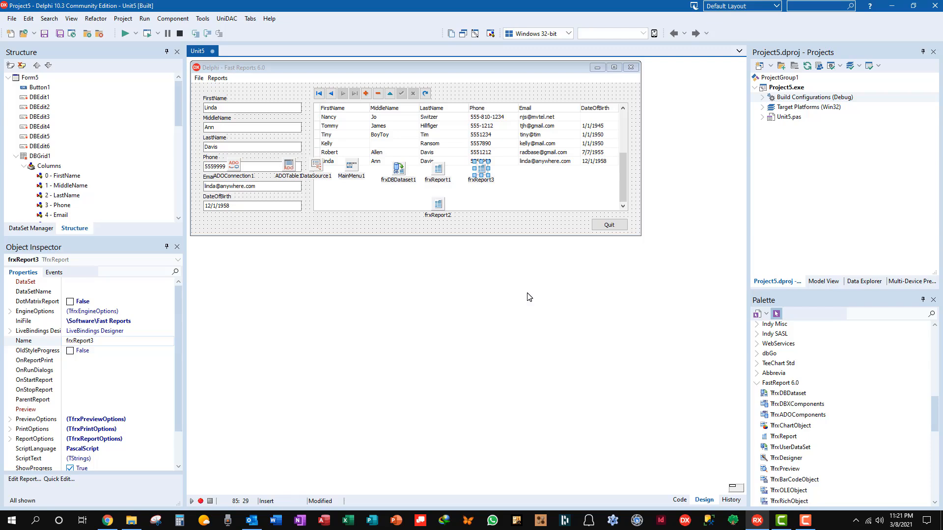
pyautogui.moveTo(534, 300)
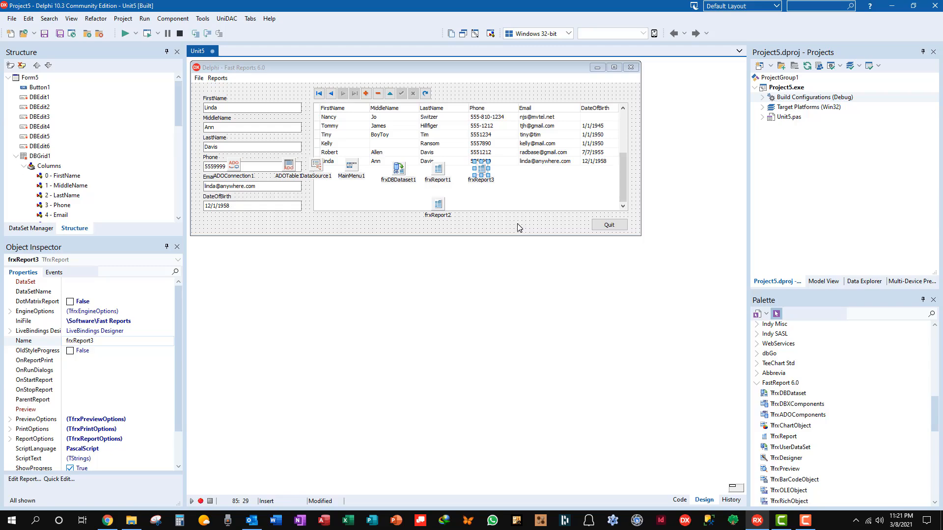
pyautogui.moveTo(519, 229)
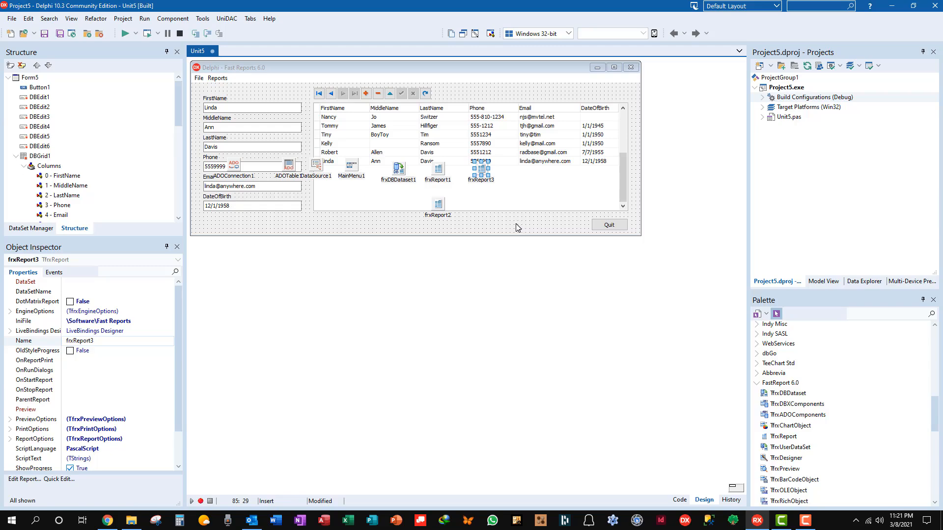
pyautogui.moveTo(517, 229)
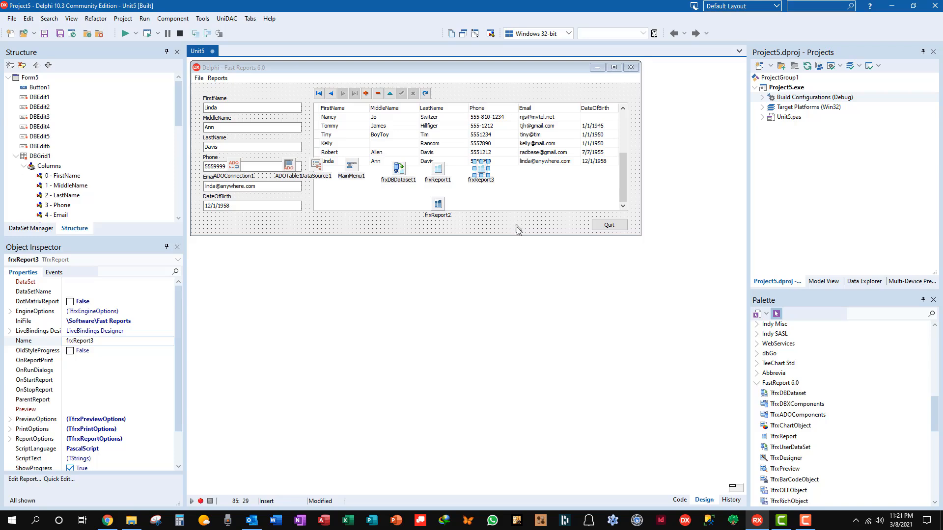
pyautogui.moveTo(520, 221)
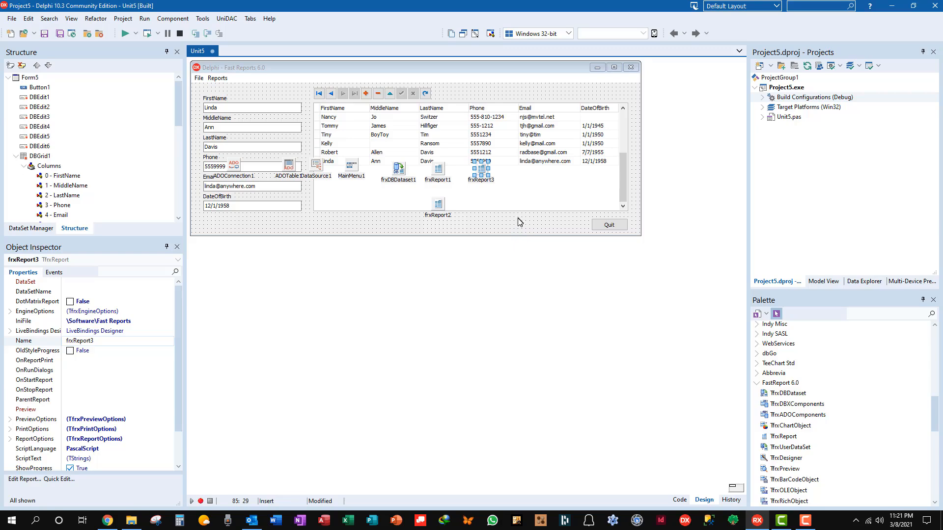
pyautogui.moveTo(519, 224)
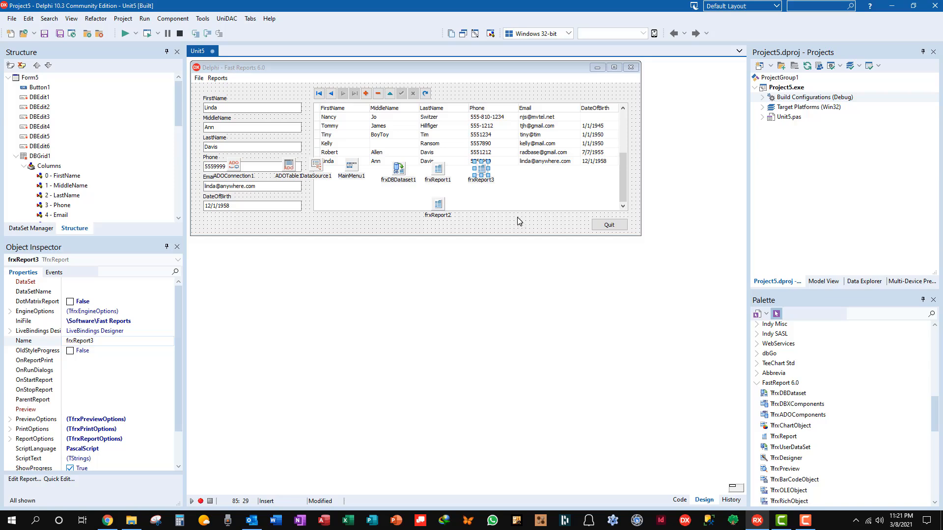
pyautogui.moveTo(518, 224)
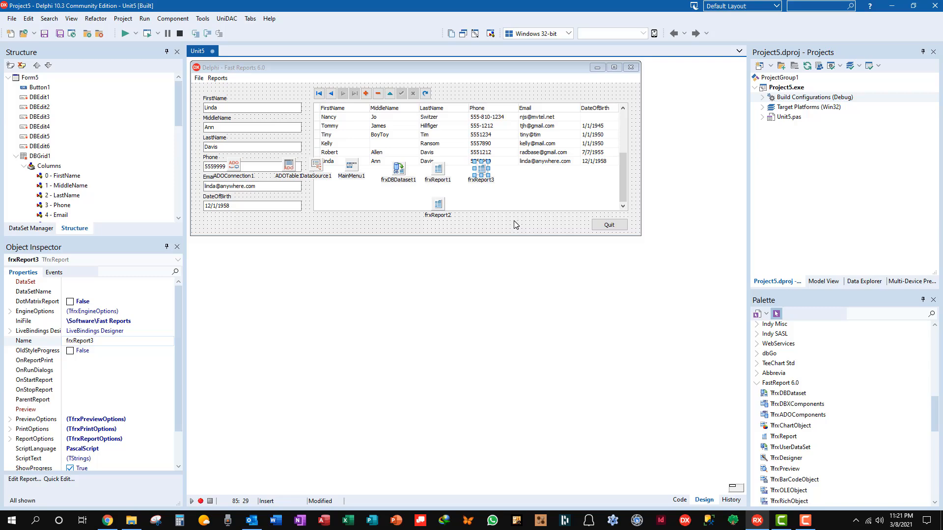
pyautogui.moveTo(516, 228)
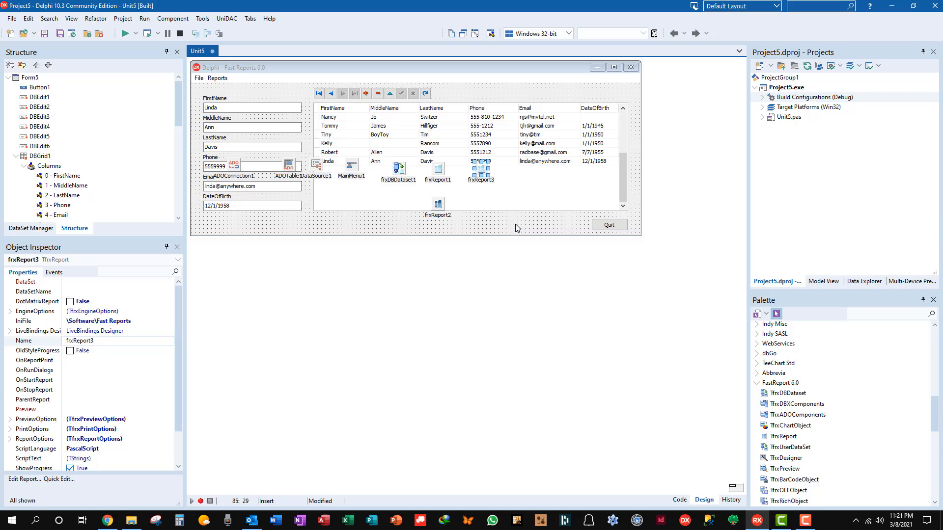